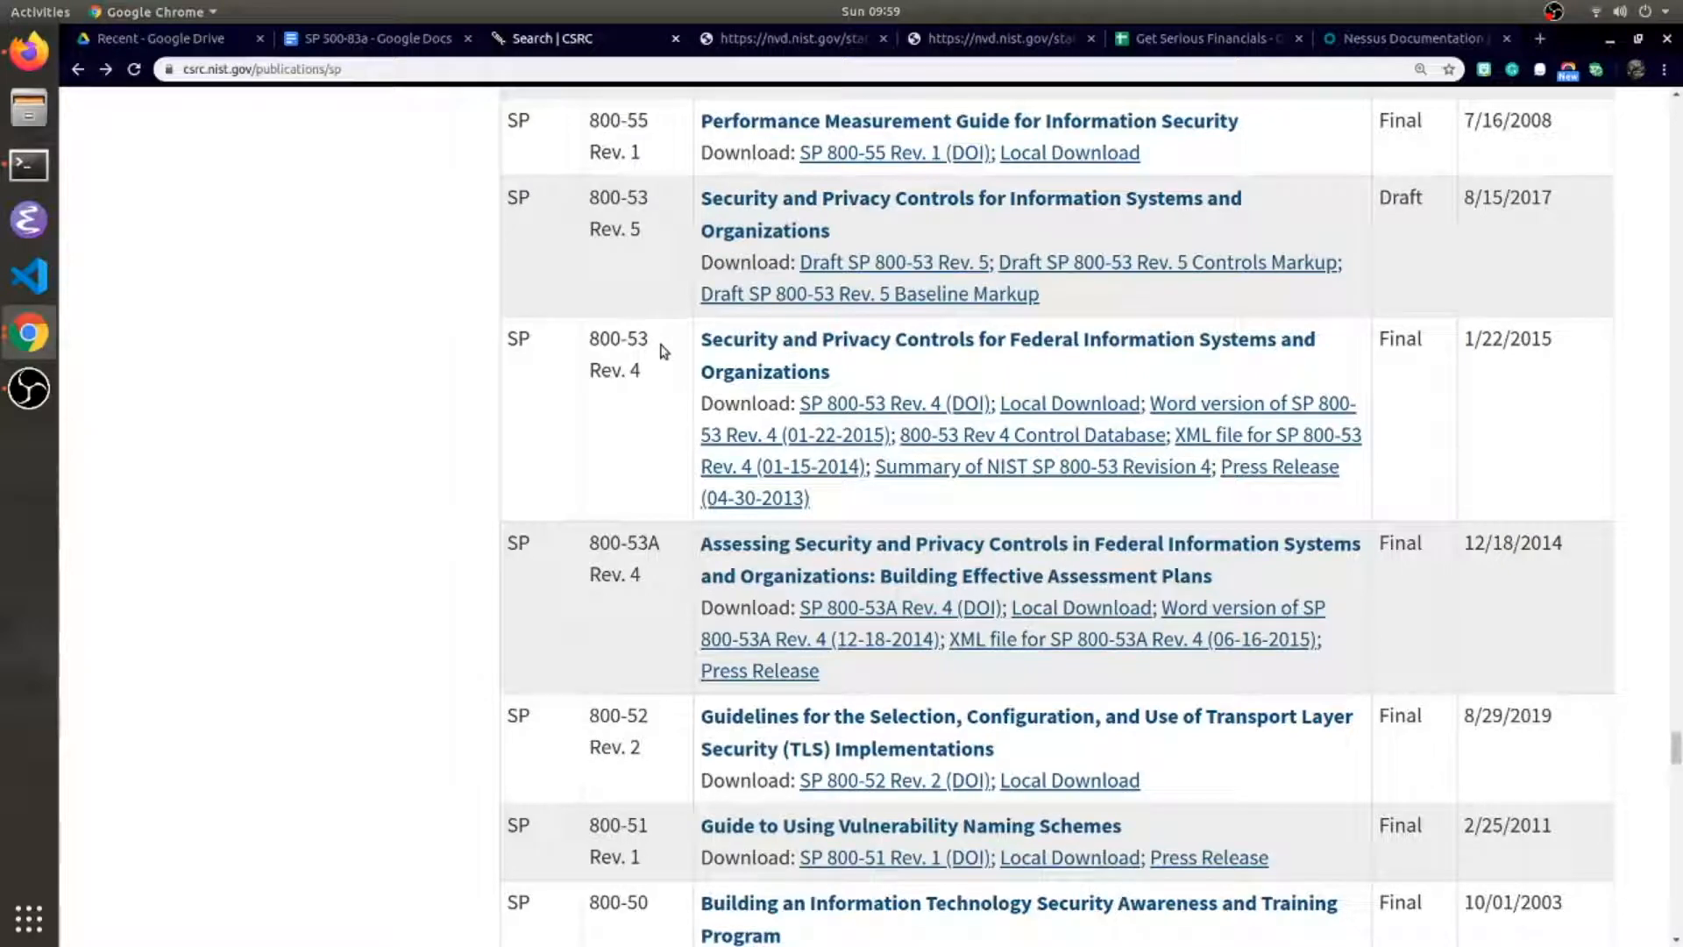
mouse_move(653, 342)
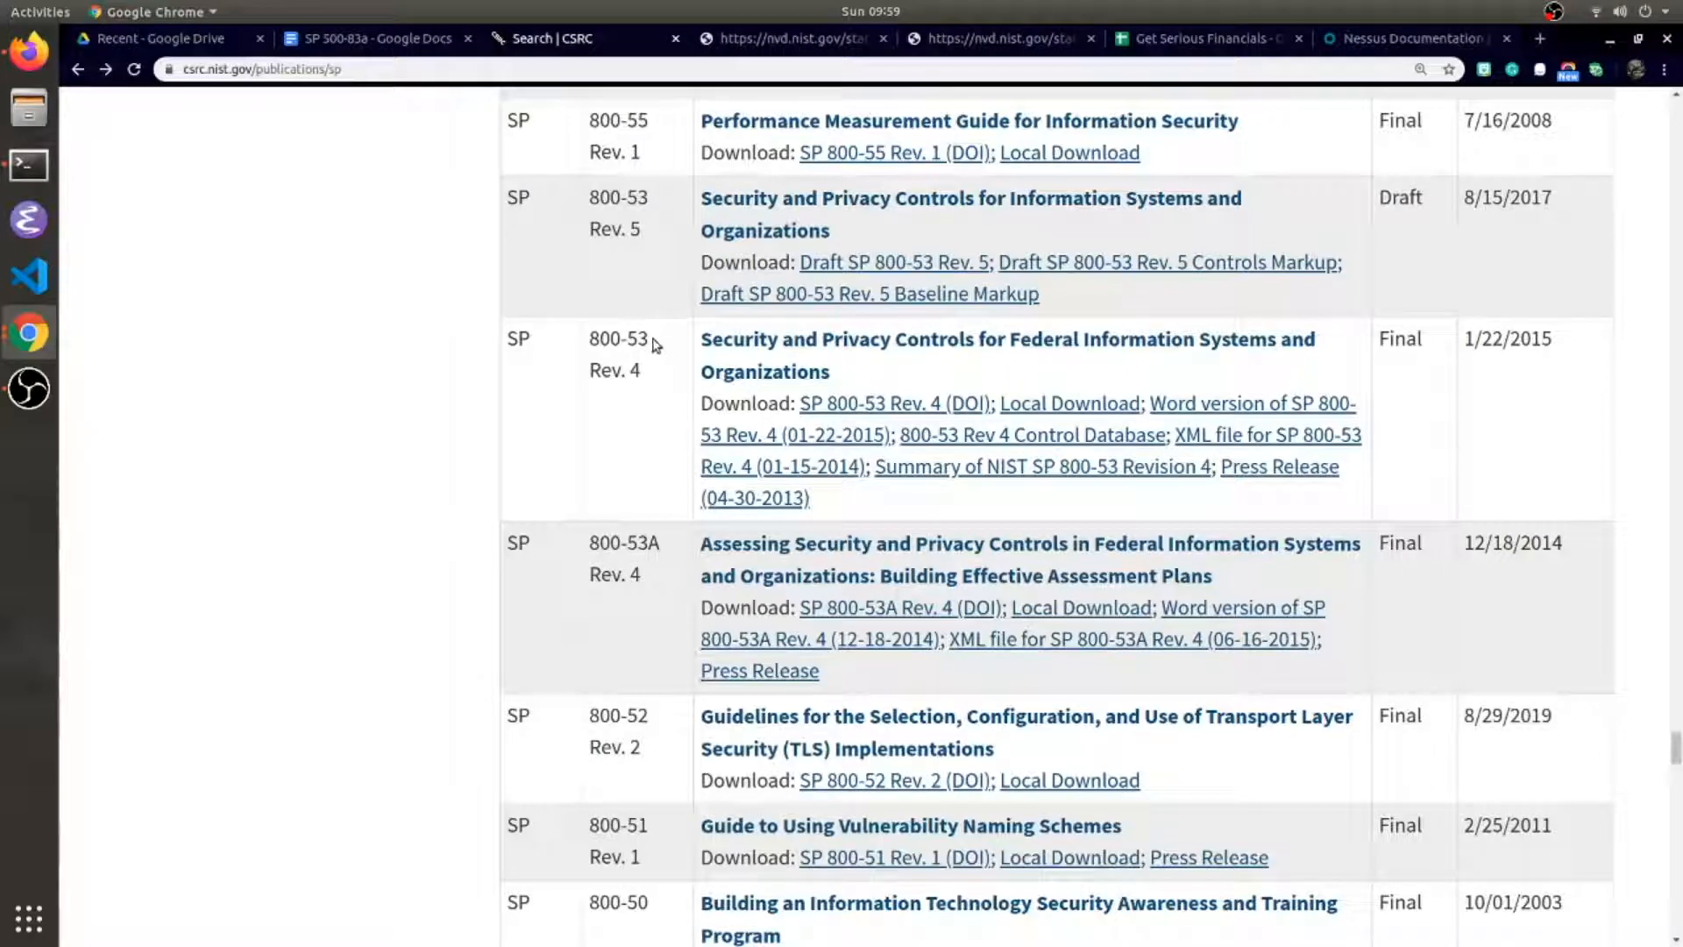
- Select the 800-53 and 800-53A publication numbers and the full 800-53A Assessing title
double_click(617, 338)
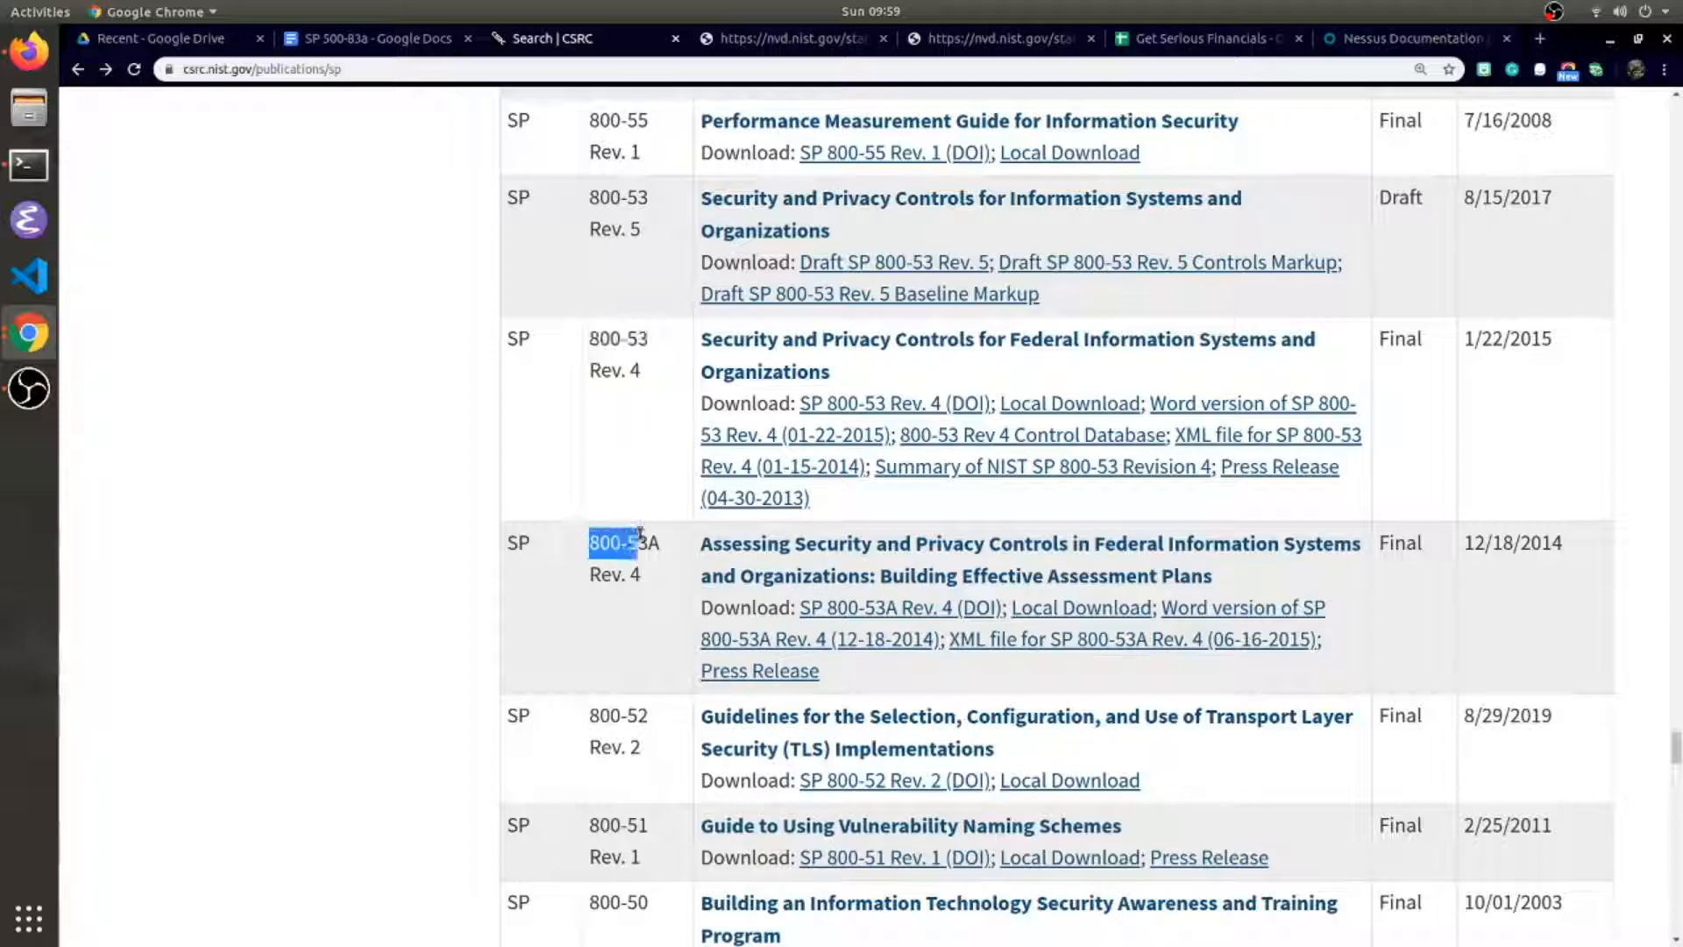
left_click_drag(589, 542, 661, 542)
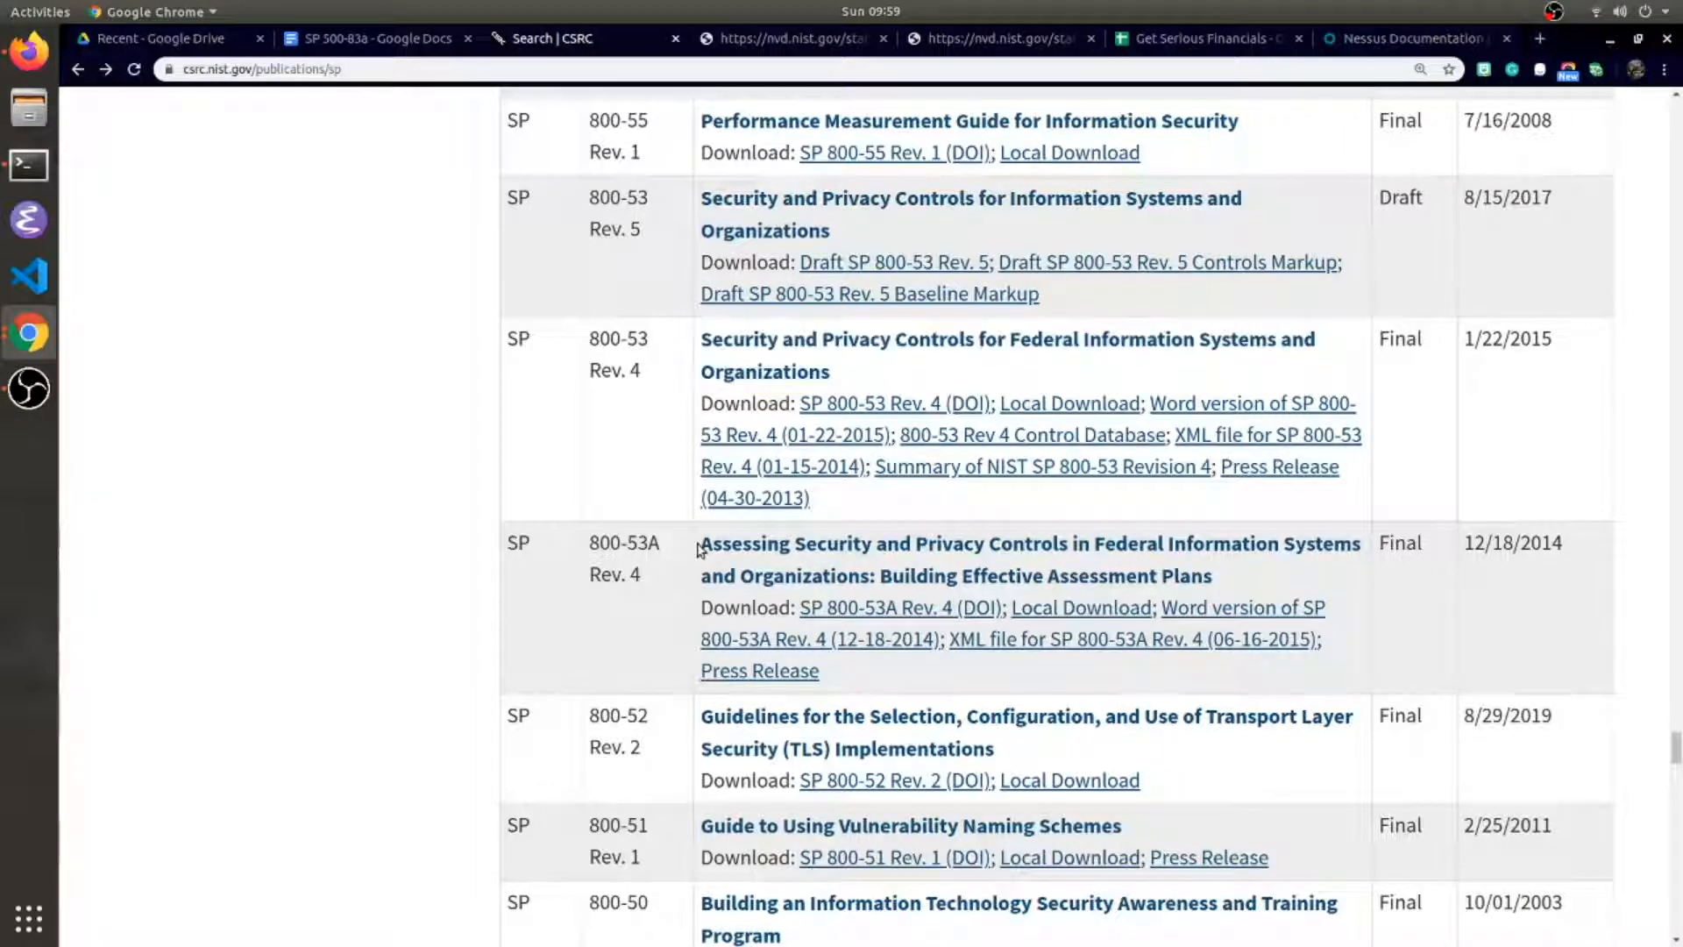
double_click(735, 546)
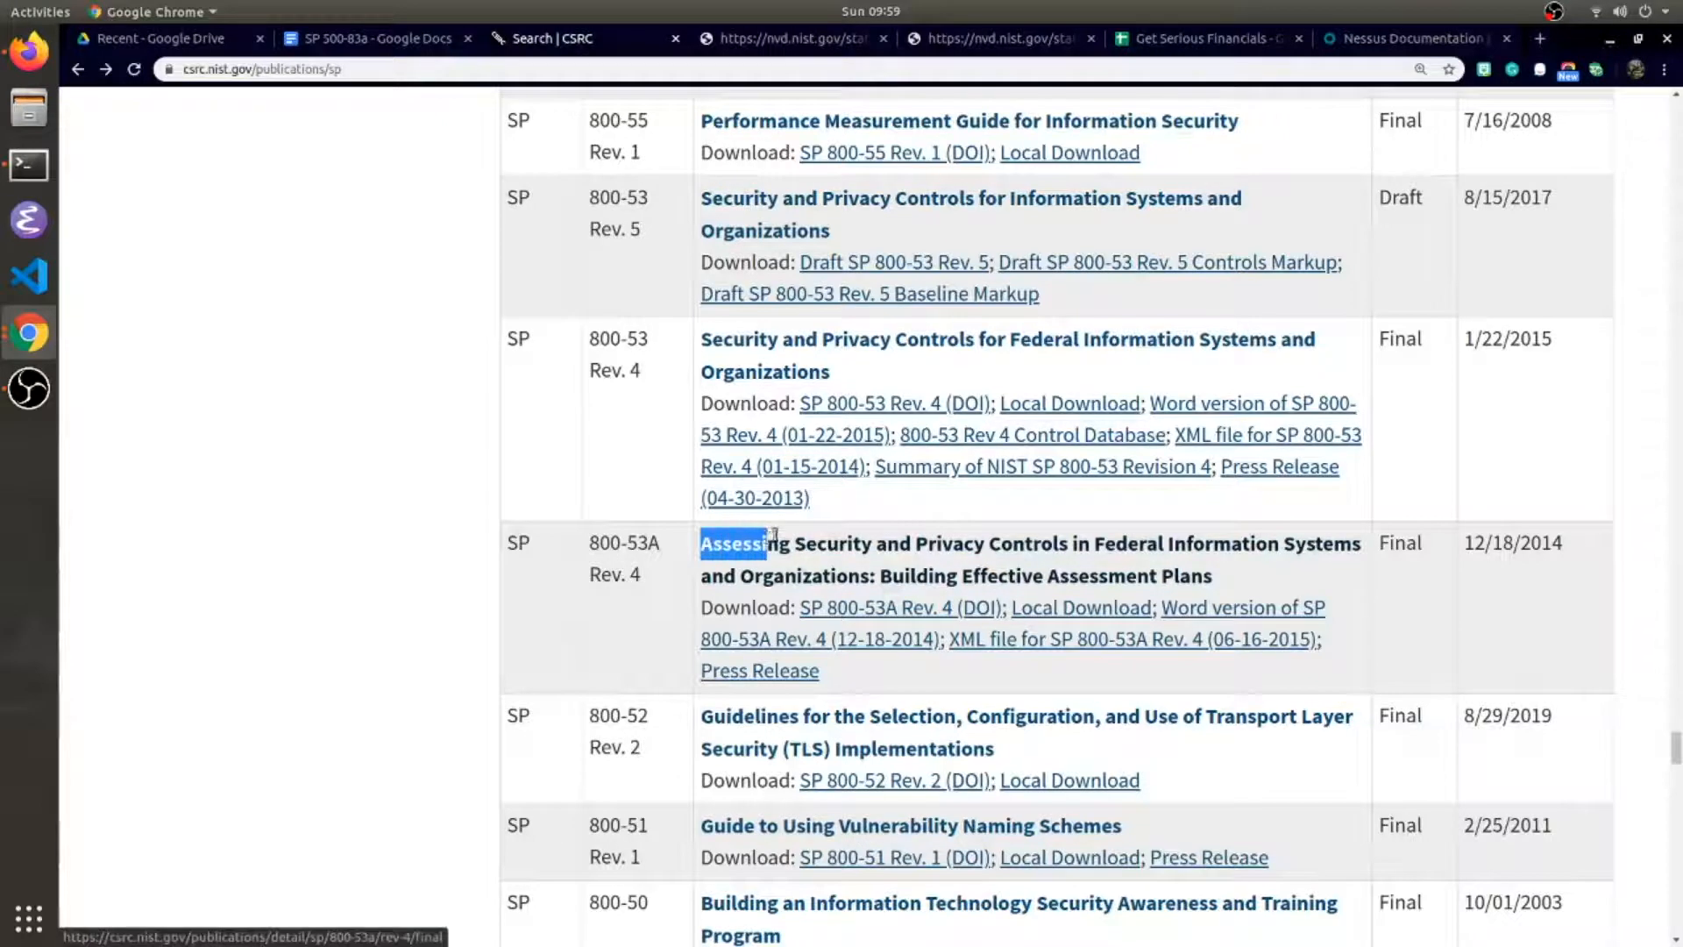
left_click_drag(701, 543, 1062, 544)
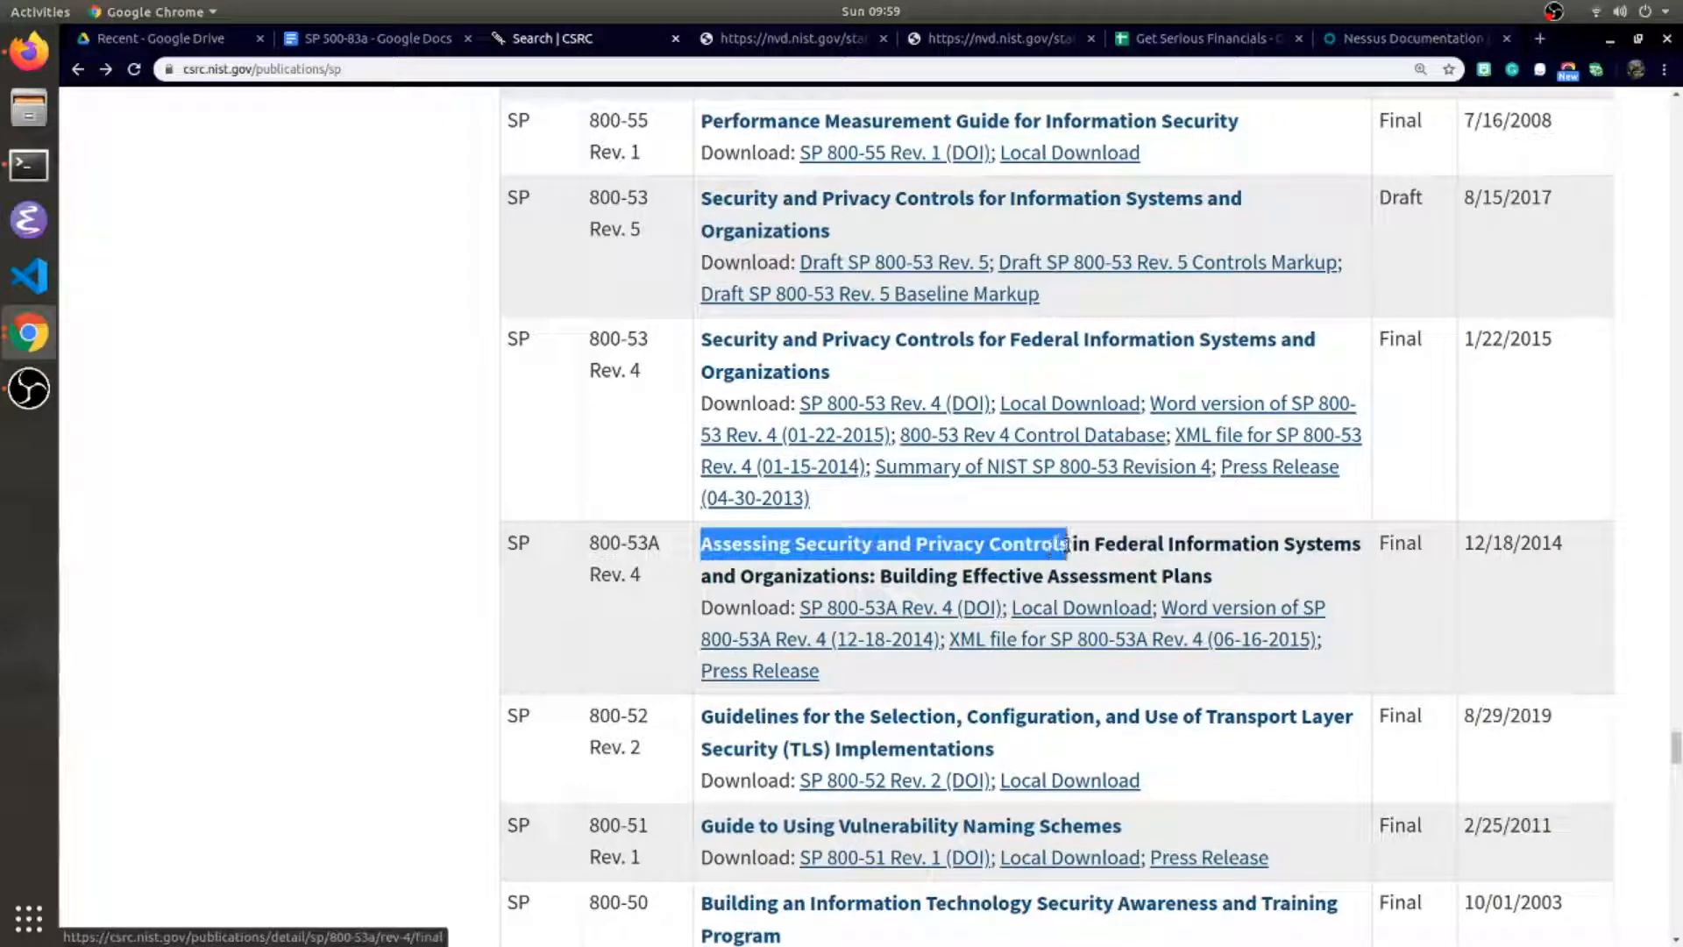
left_click_drag(1062, 544, 1208, 576)
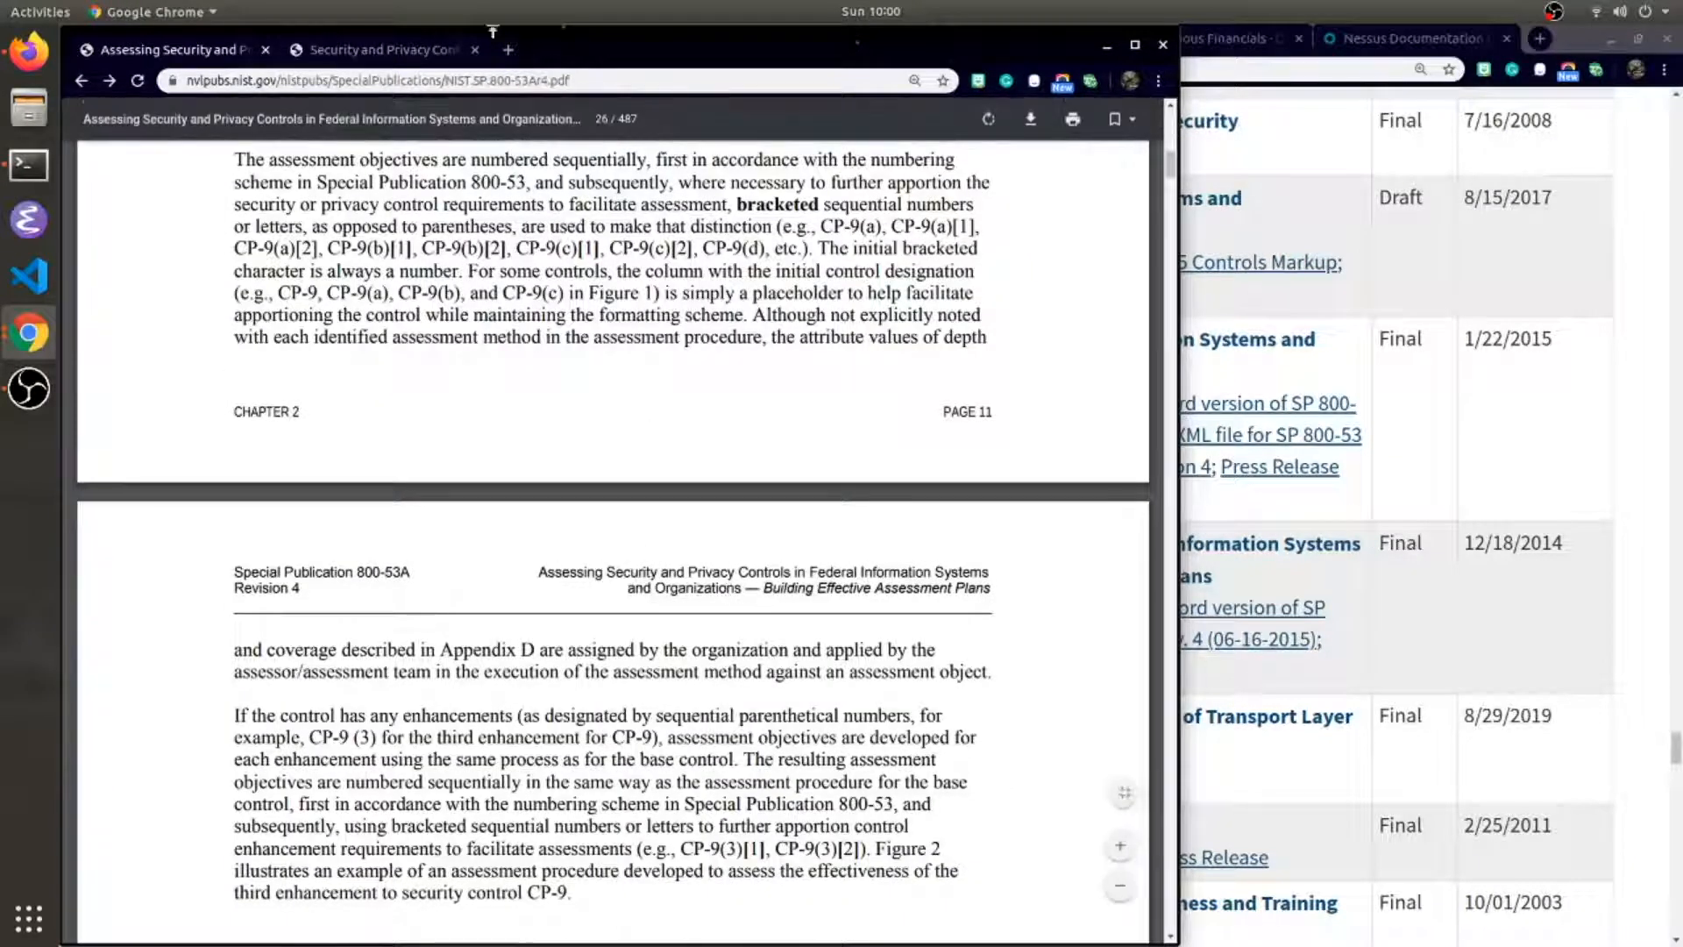
- Switch to the SP 800-53 Rev. 4 PDF and scroll through its pages
left_click(383, 50)
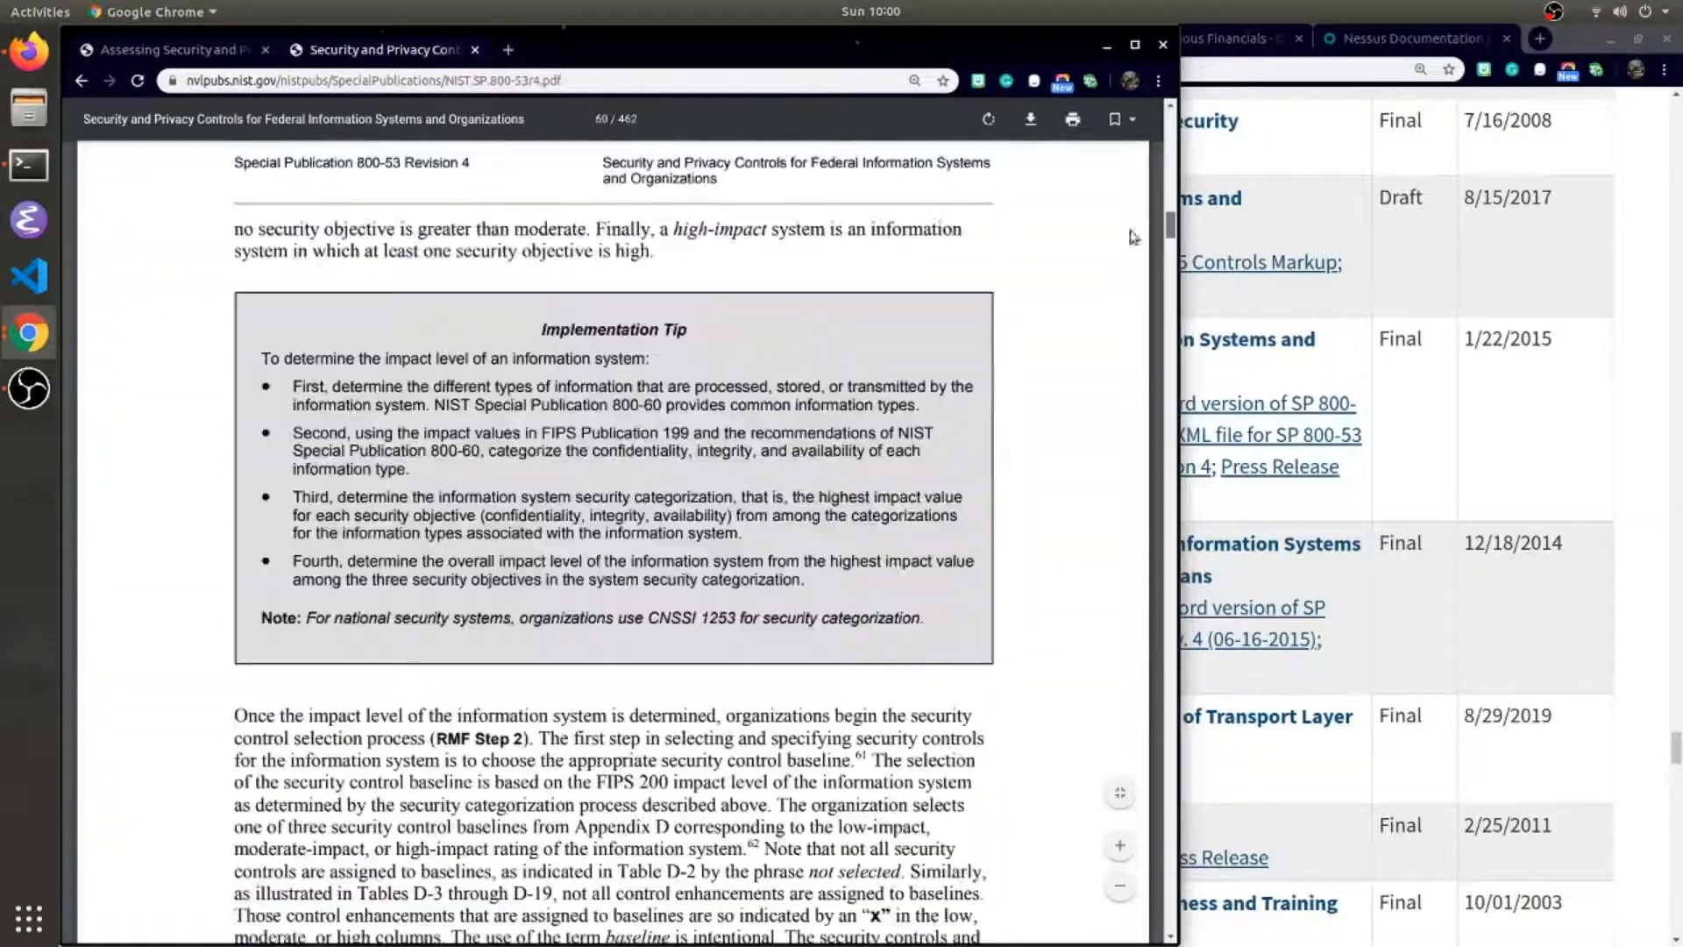
scroll("down", 3)
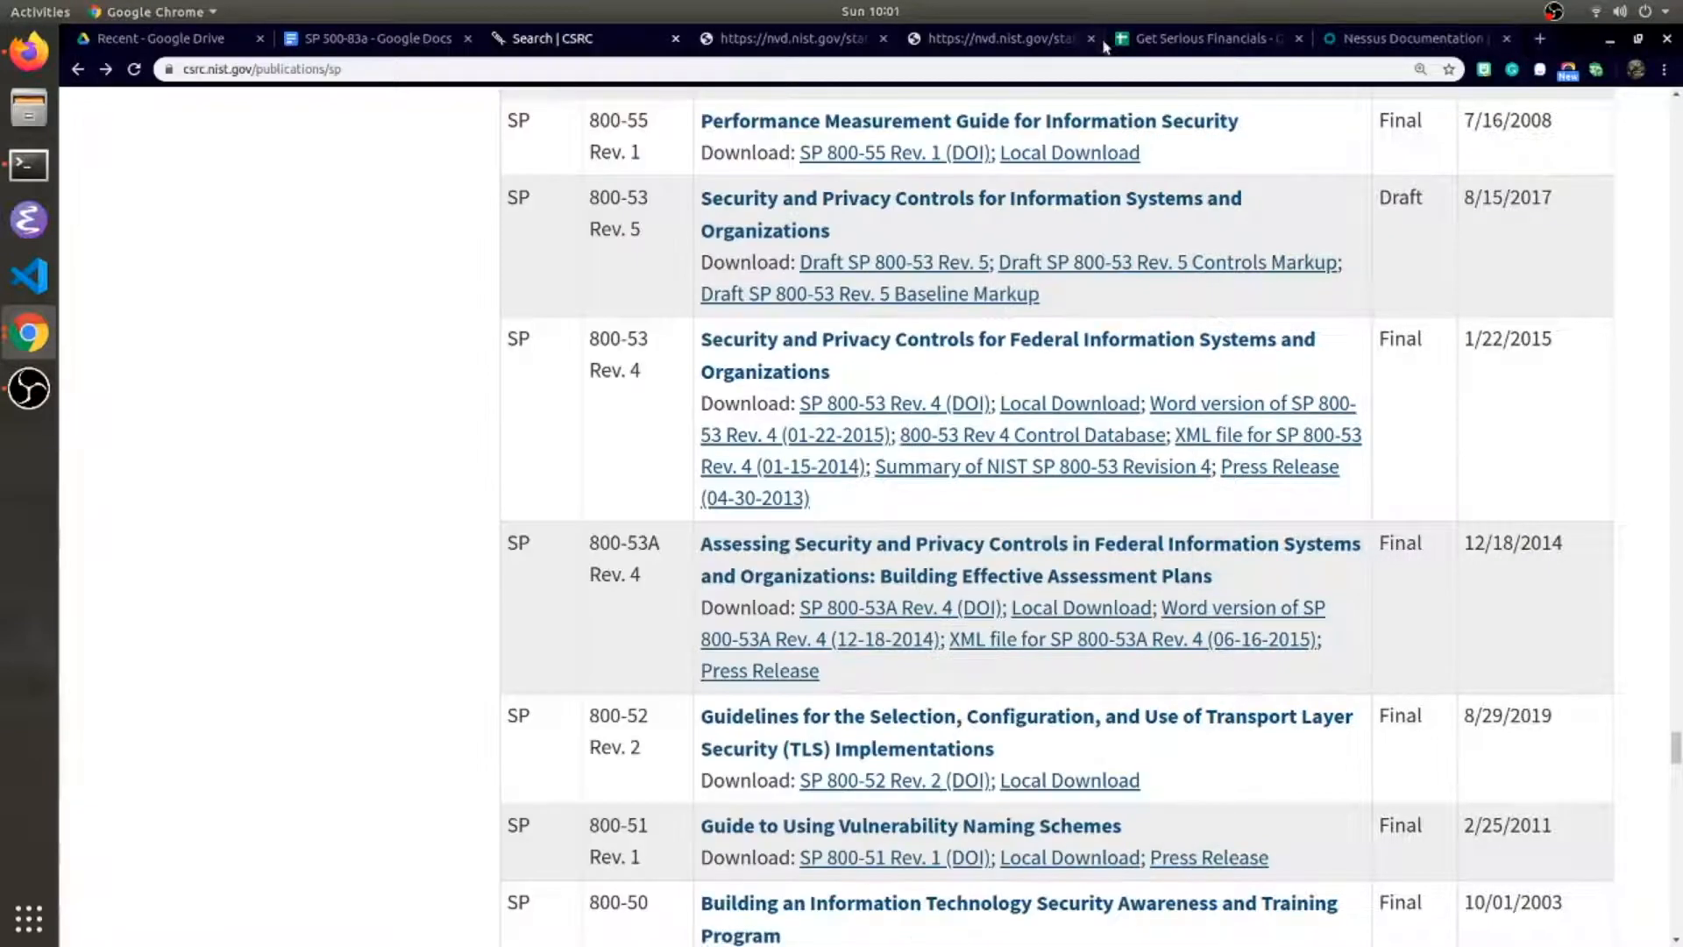
- Switch to the SP 500-83a notes and scroll through the quoted Foreword passages
left_click(373, 39)
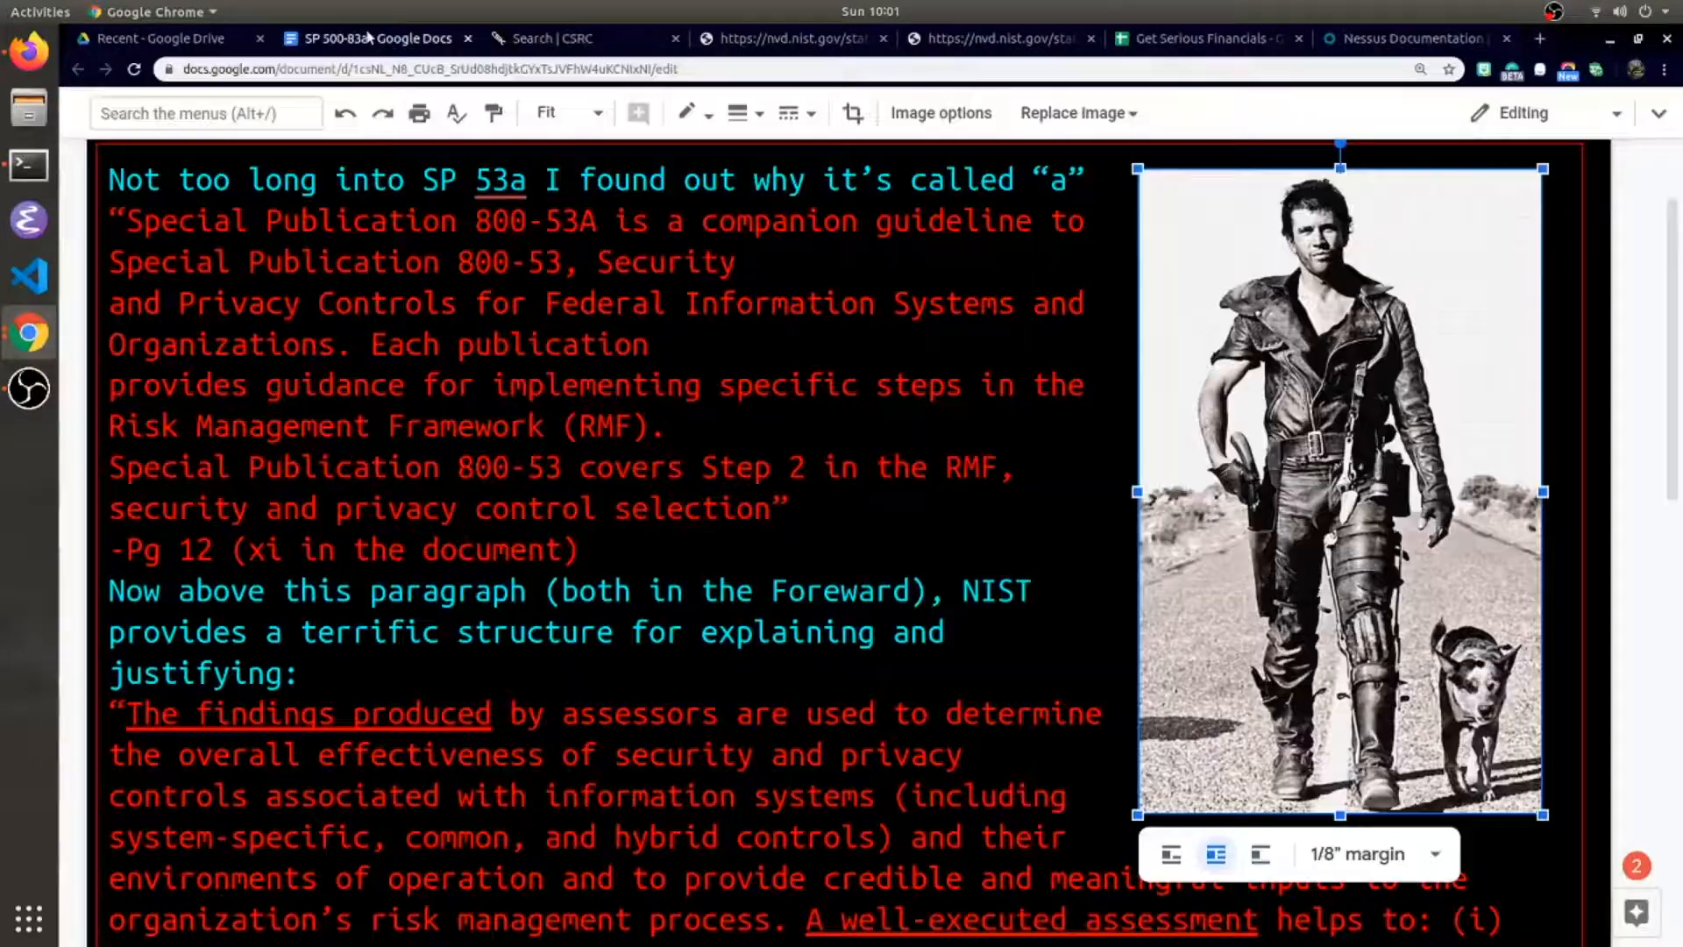
scroll("down", 3)
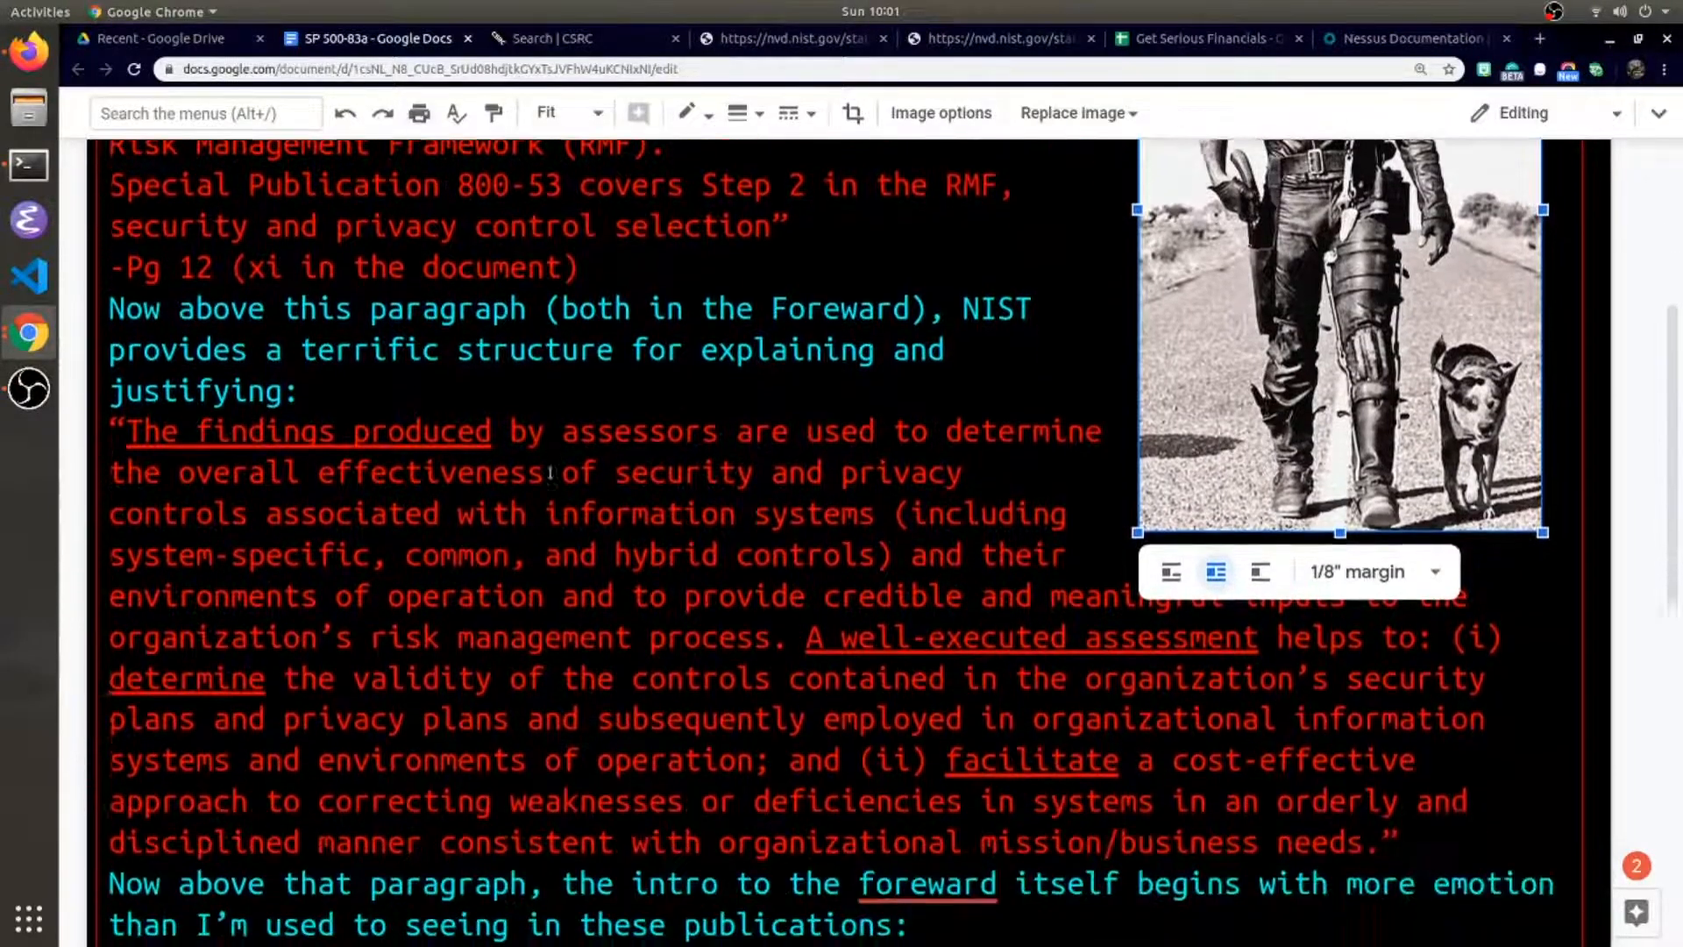
scroll("down", 3)
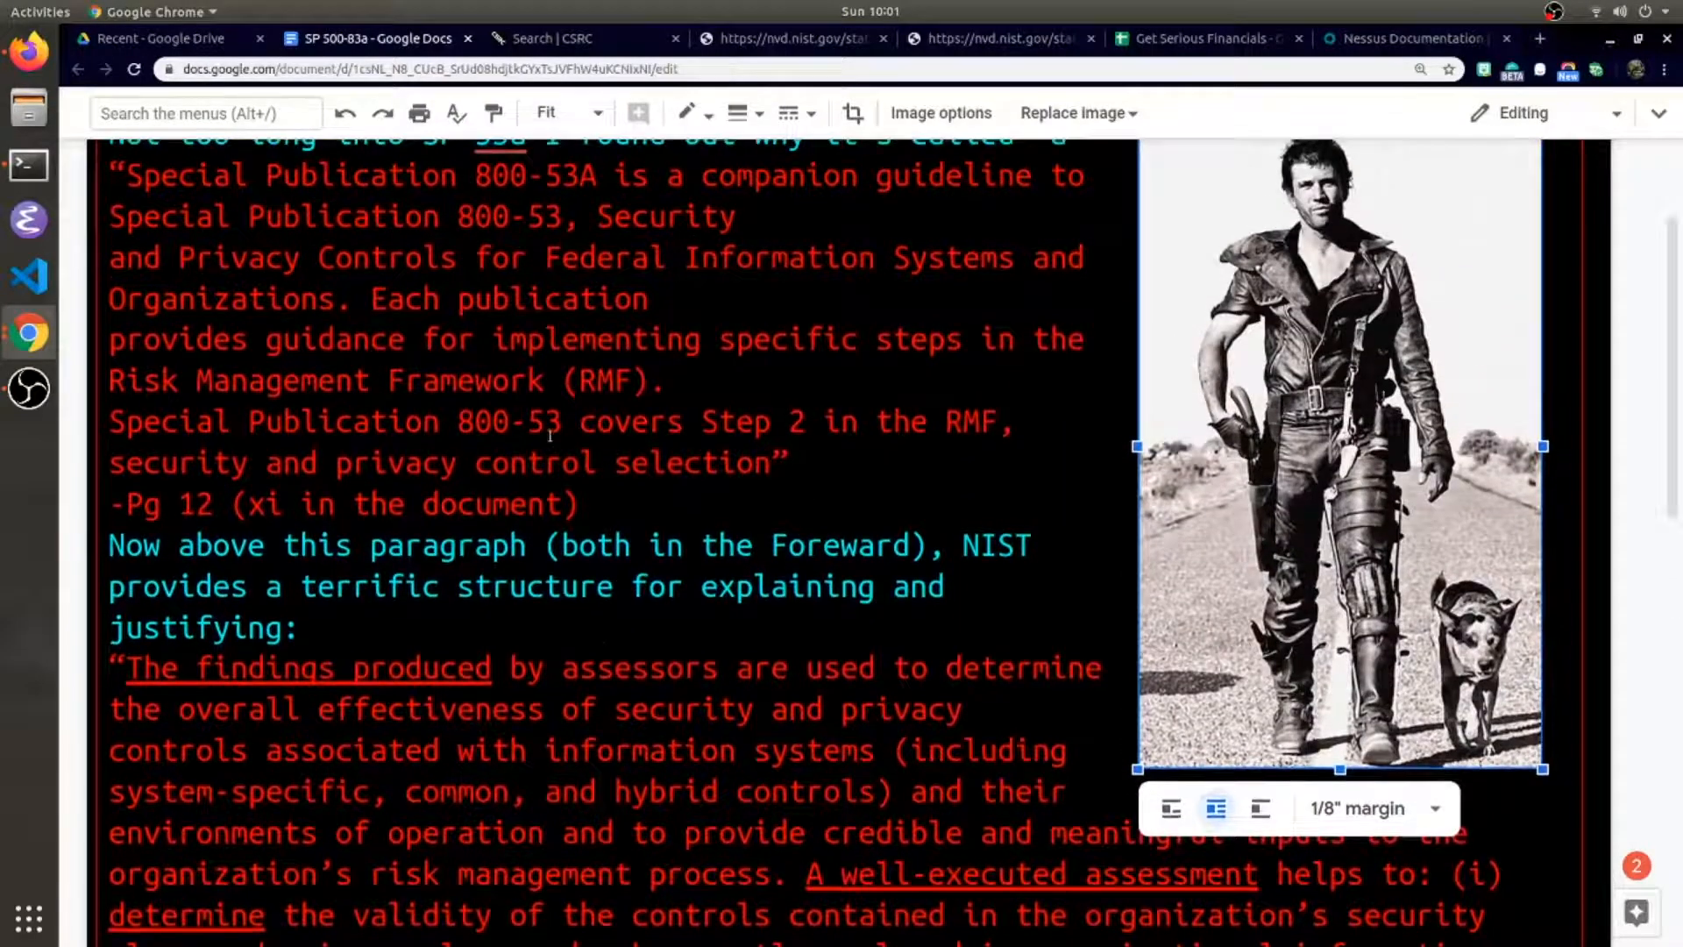
- Return to the Search | CSRC tab and scroll down the publications list
left_click(555, 38)
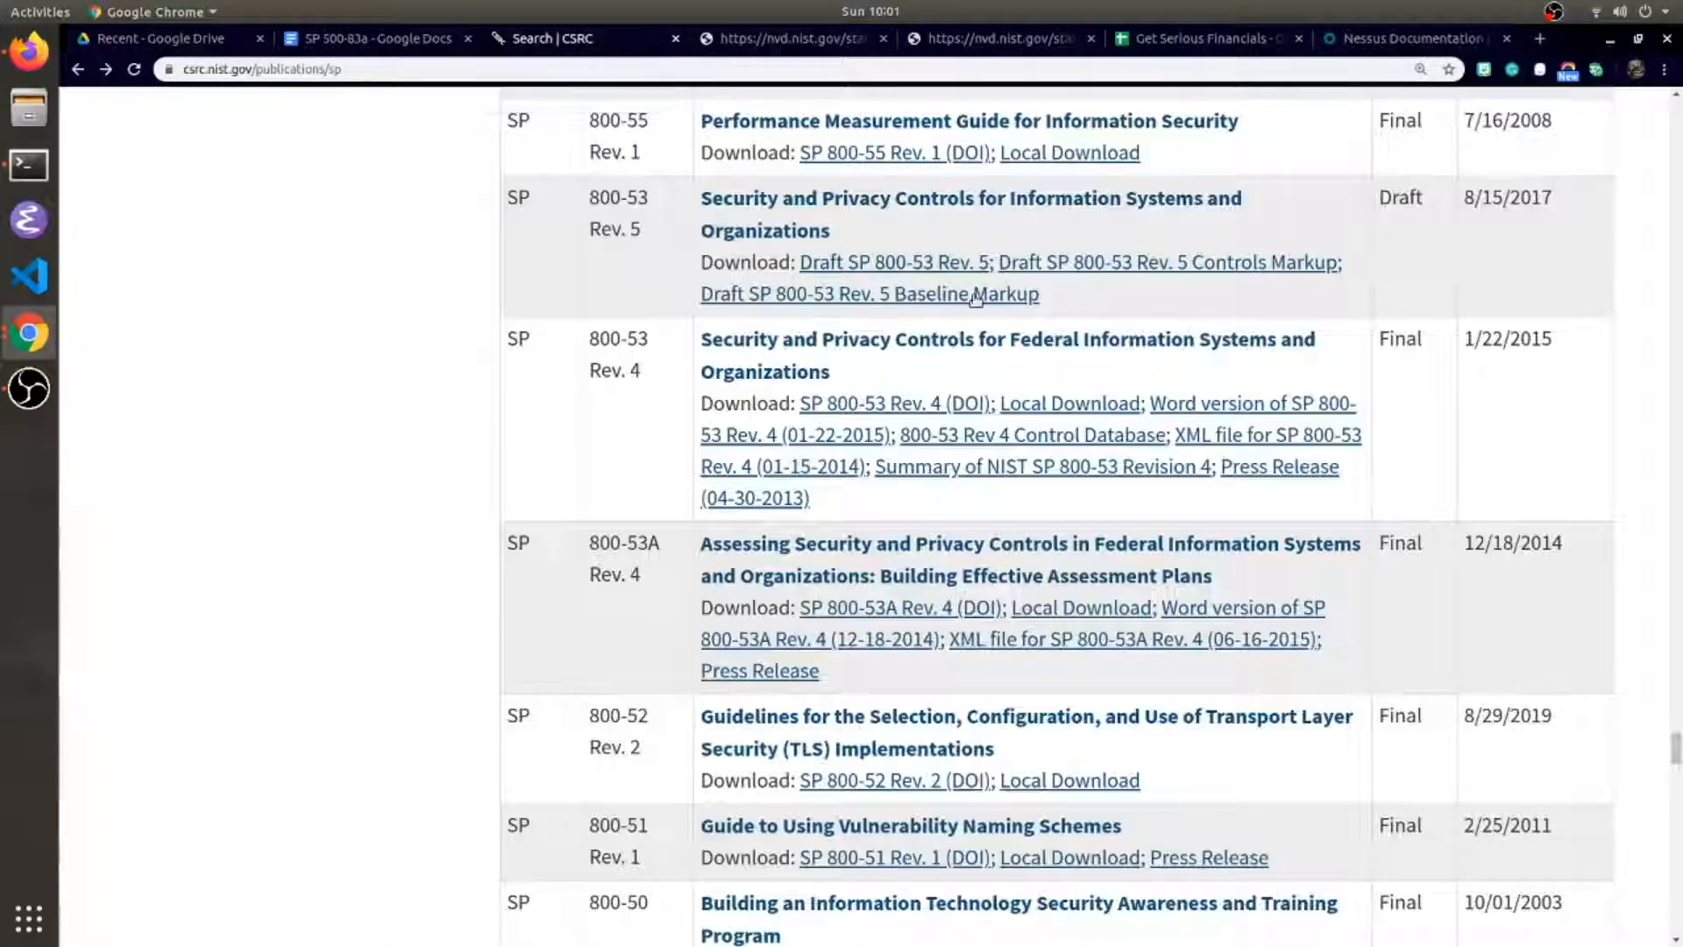
mouse_move(968, 454)
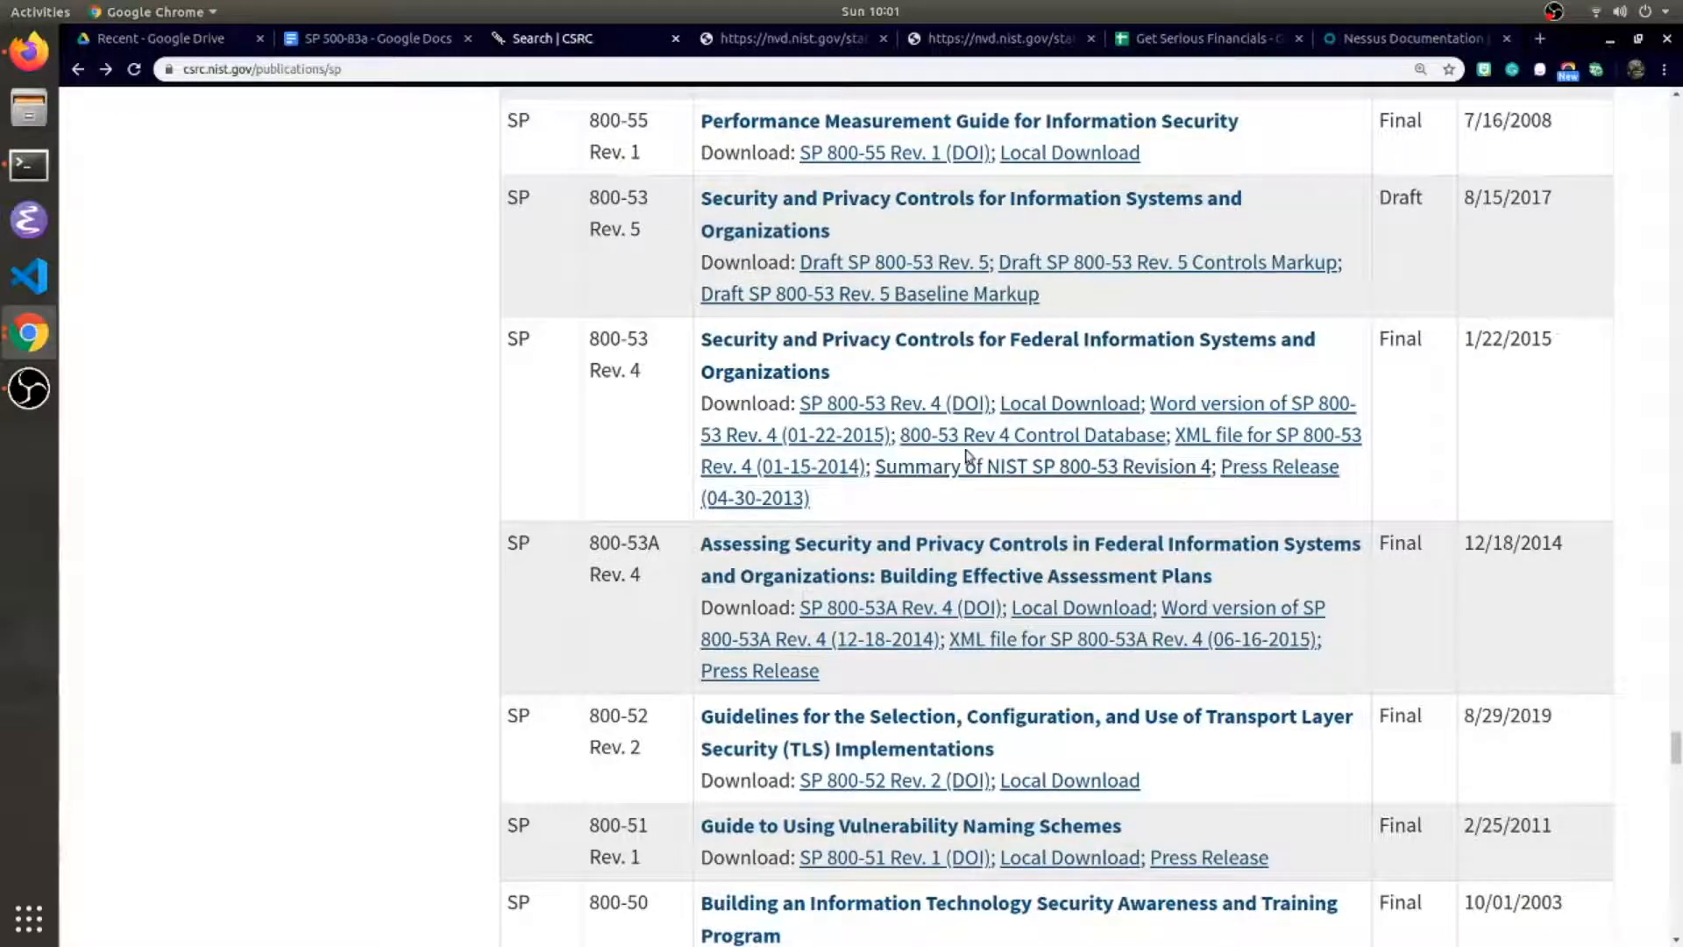
scroll("down", 3)
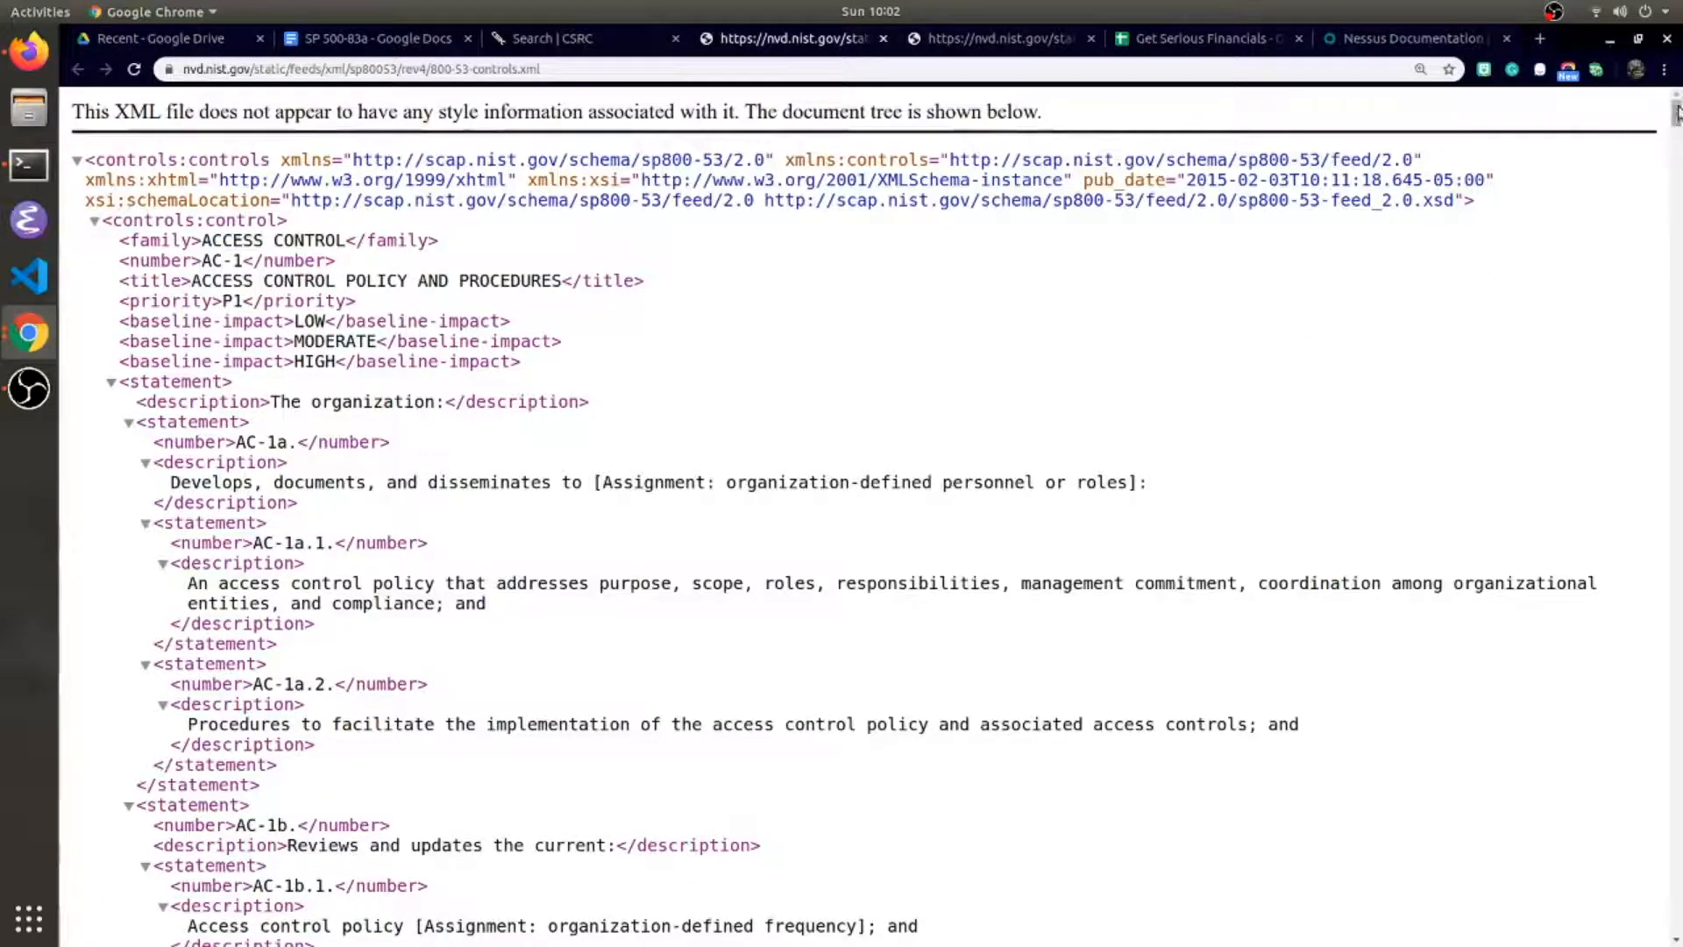
- Scroll through the AC-1 and AC-2 entries in 800-53a-objectives.xml
scroll("down", 3)
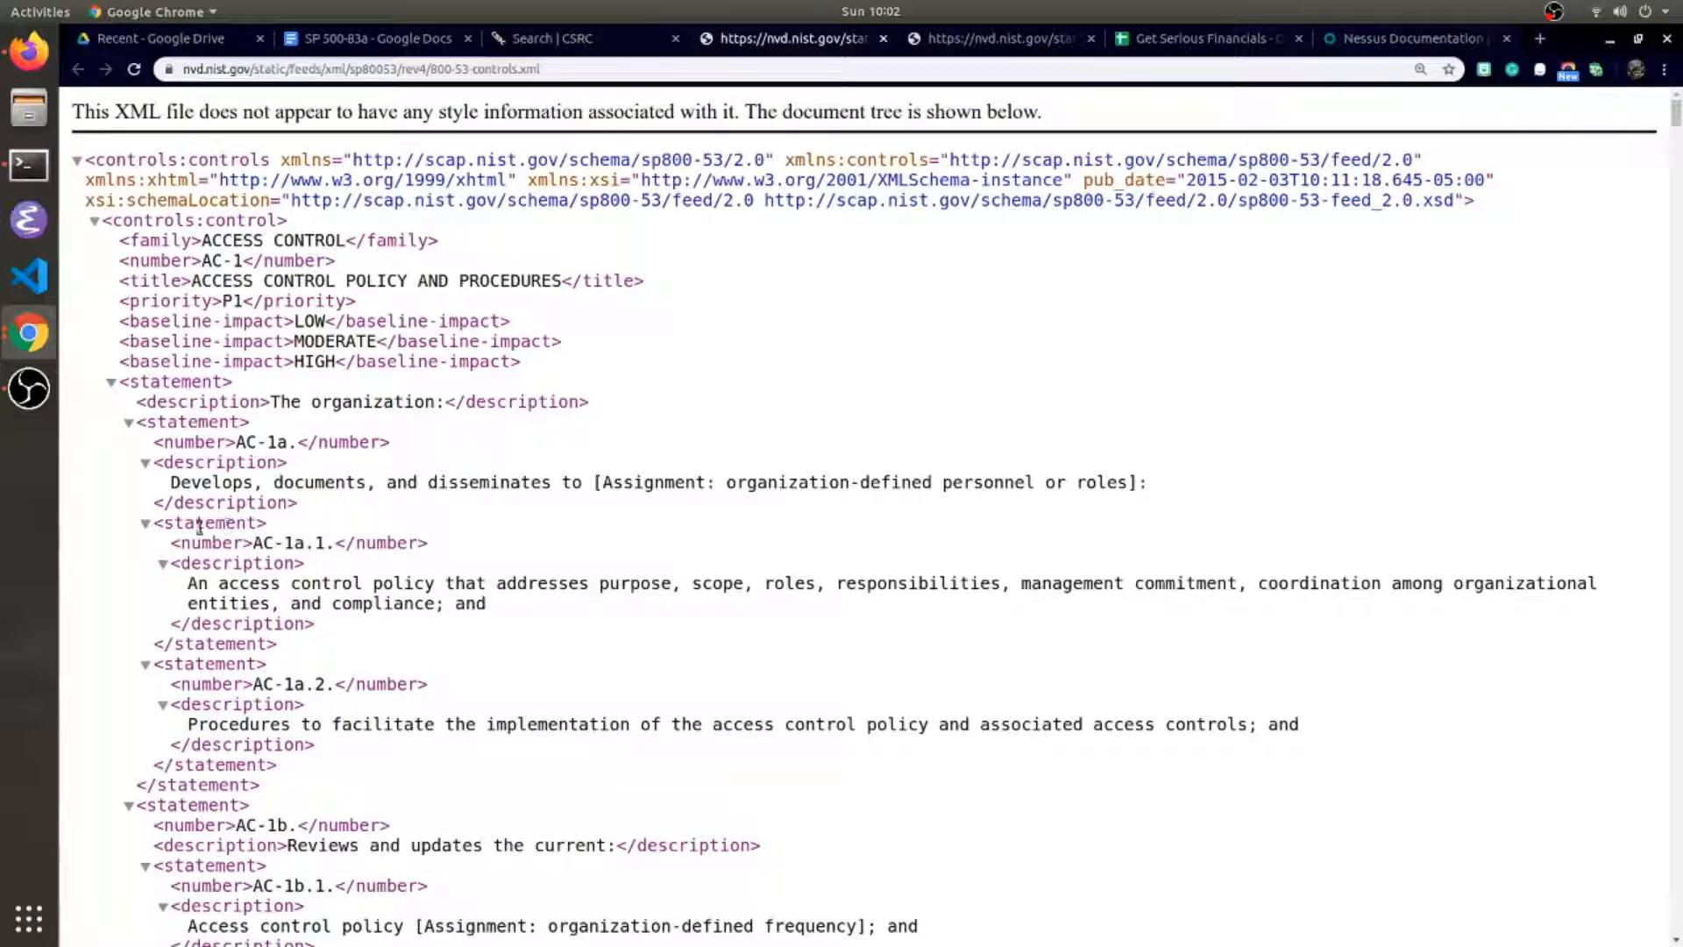
scroll("down", 3)
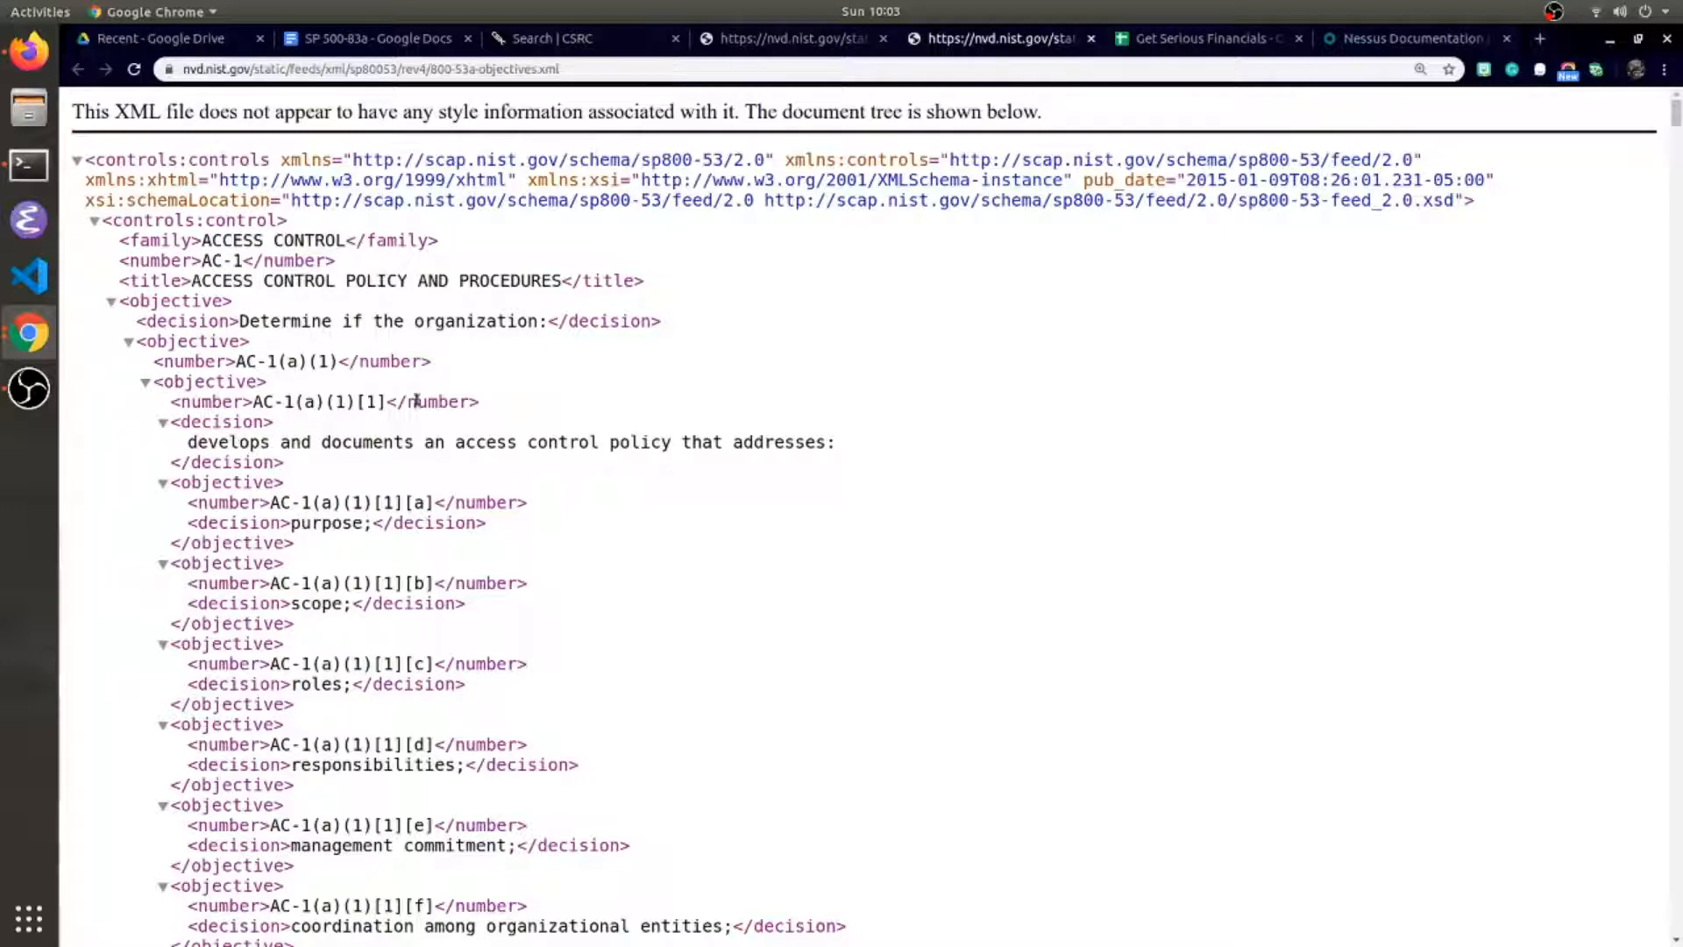
scroll("down", 3)
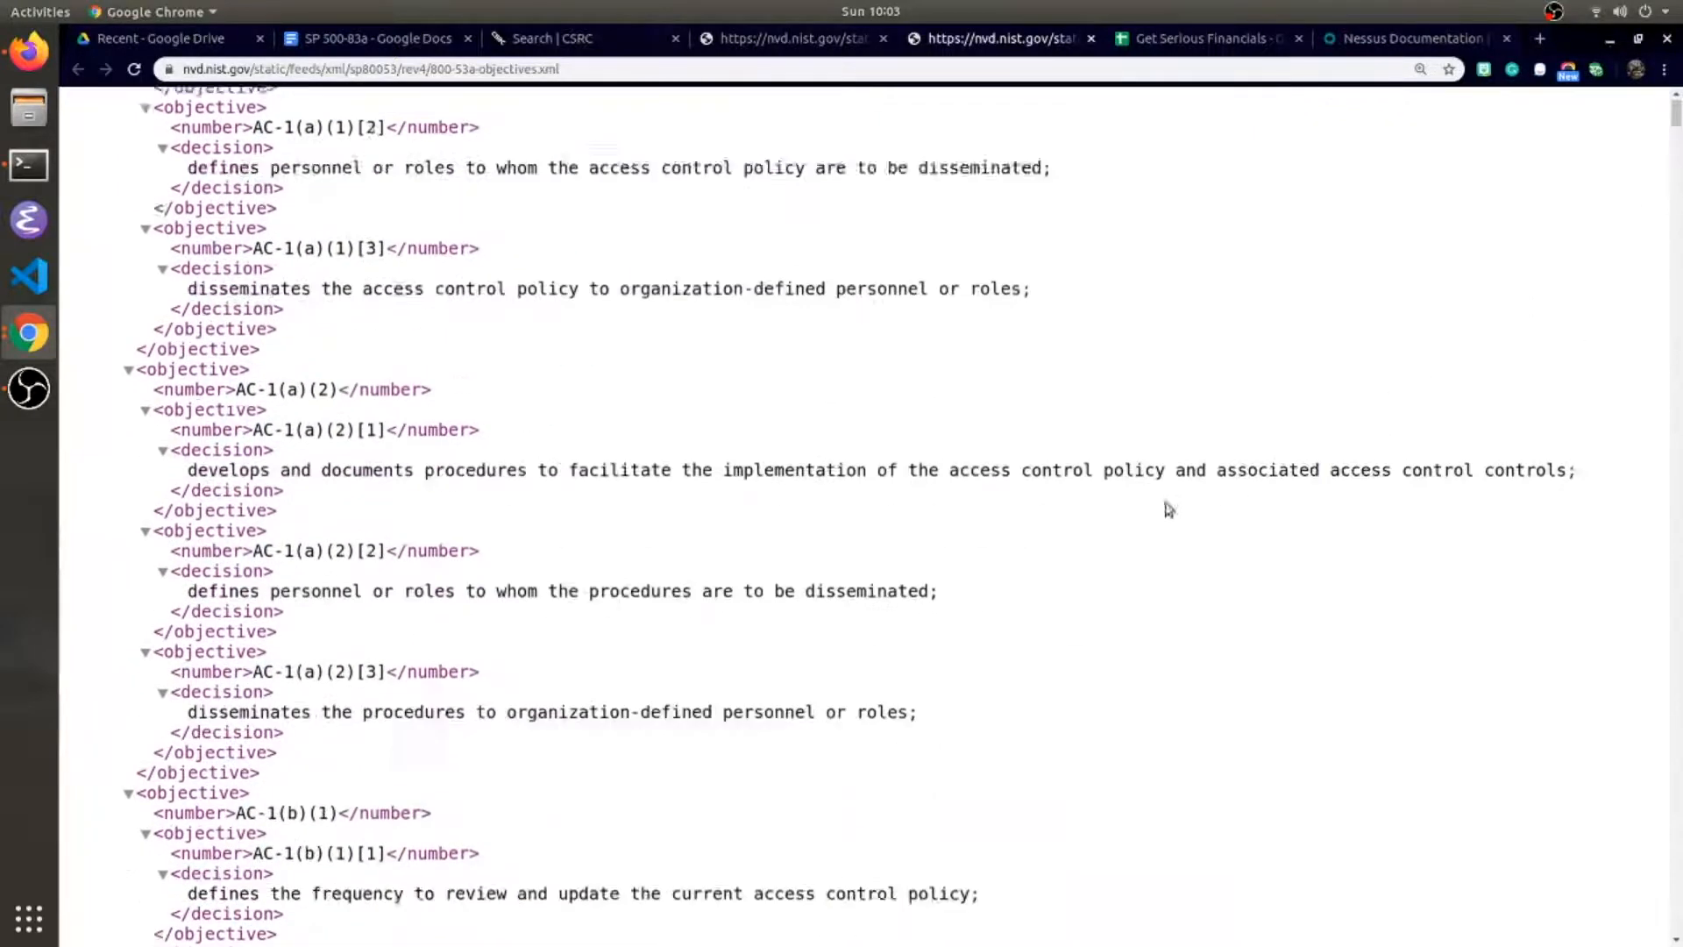
scroll("down", 3)
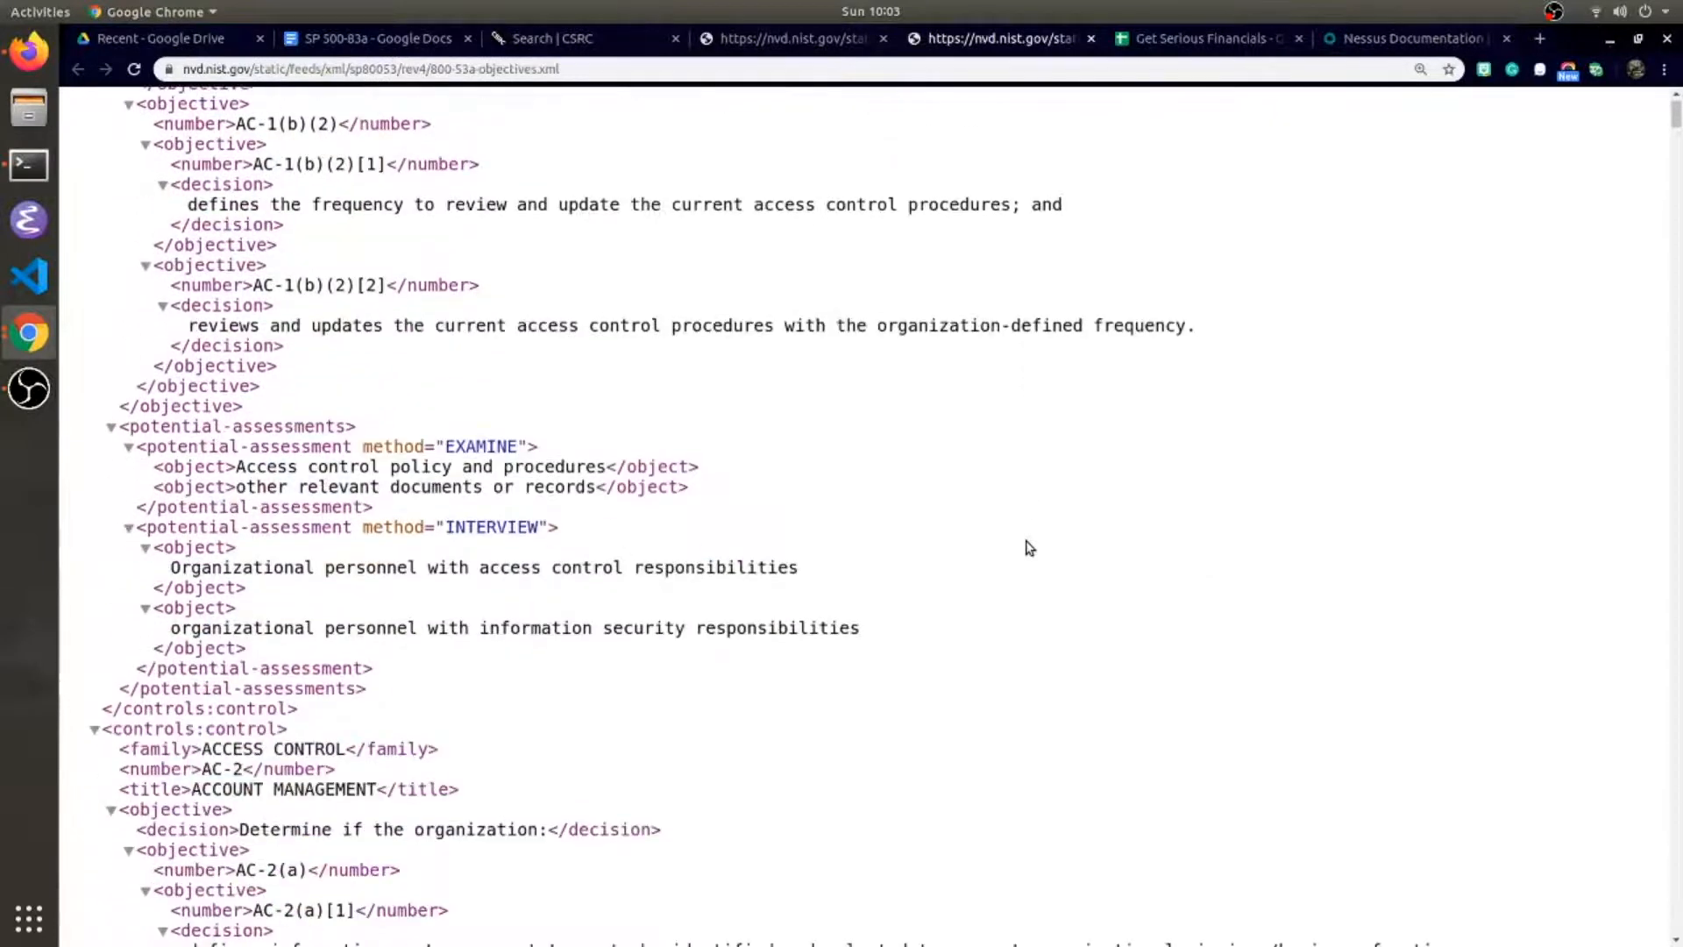
mouse_move(263, 447)
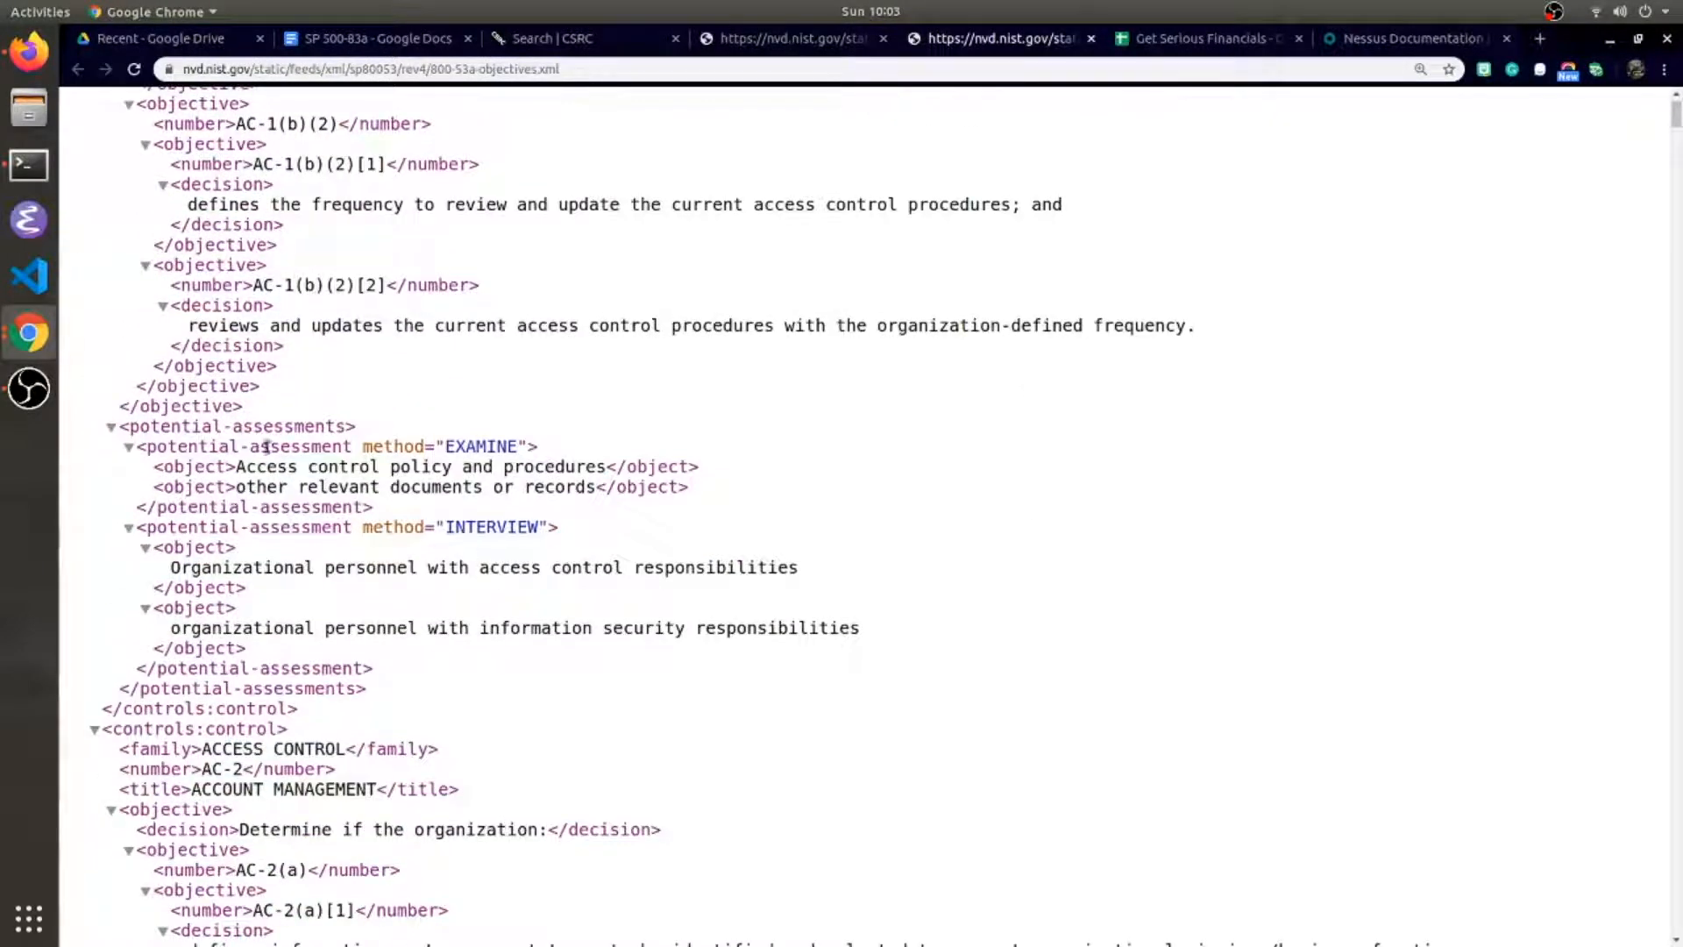
scroll("down", 3)
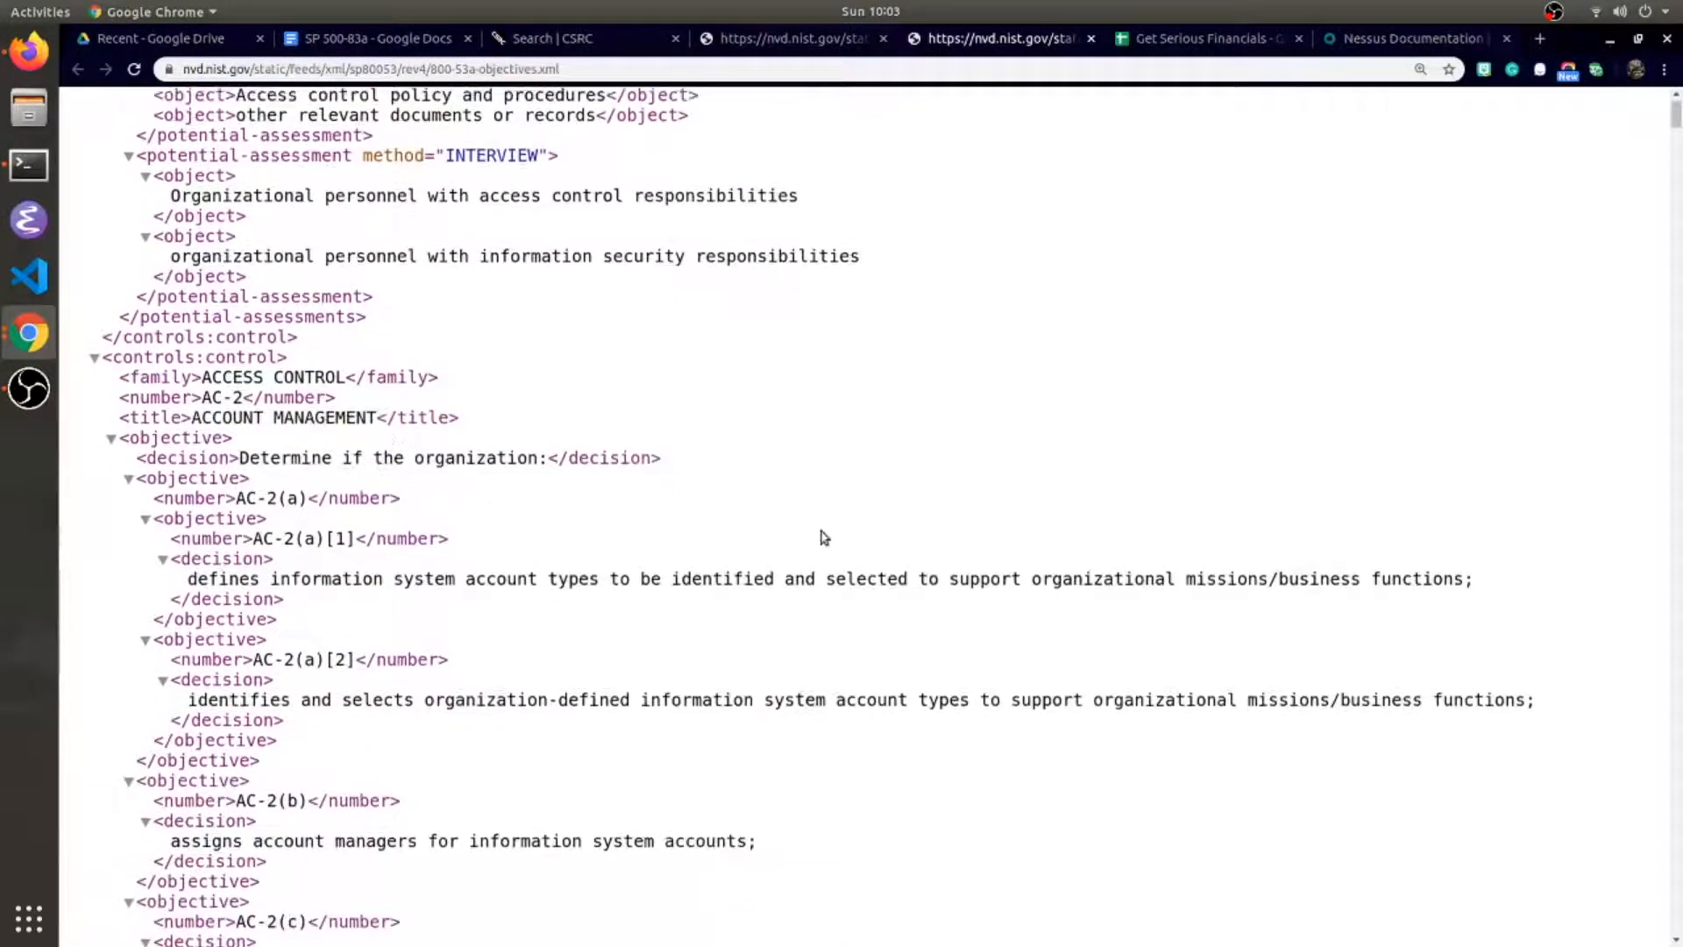
scroll("down", 3)
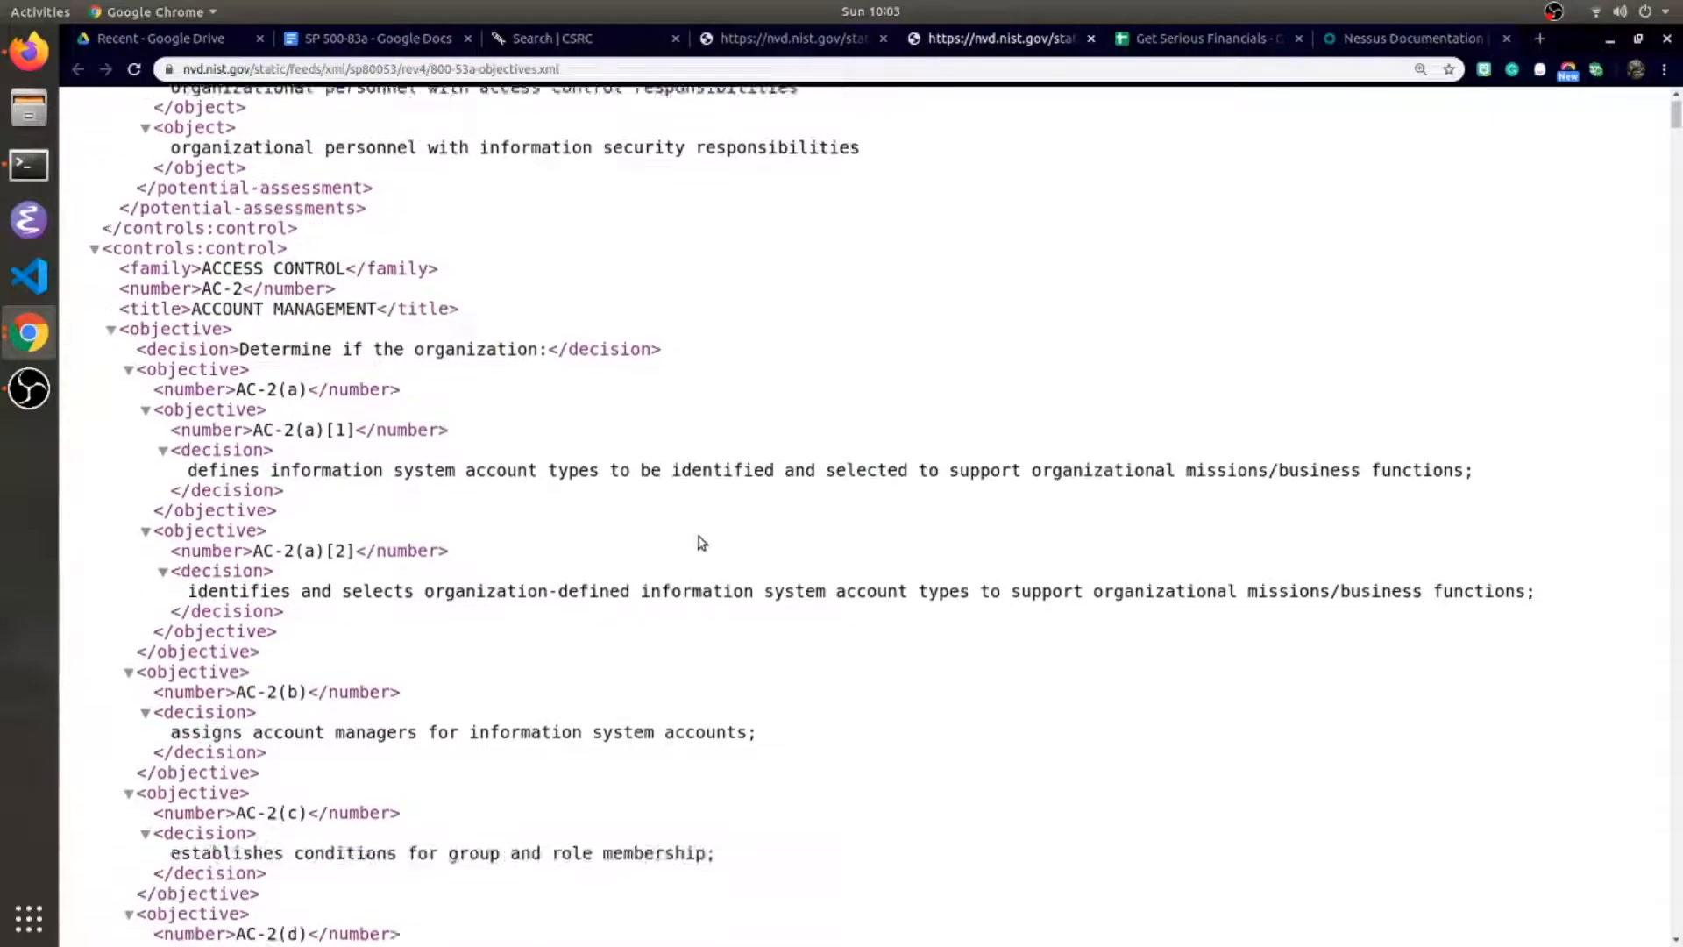
scroll("down", 3)
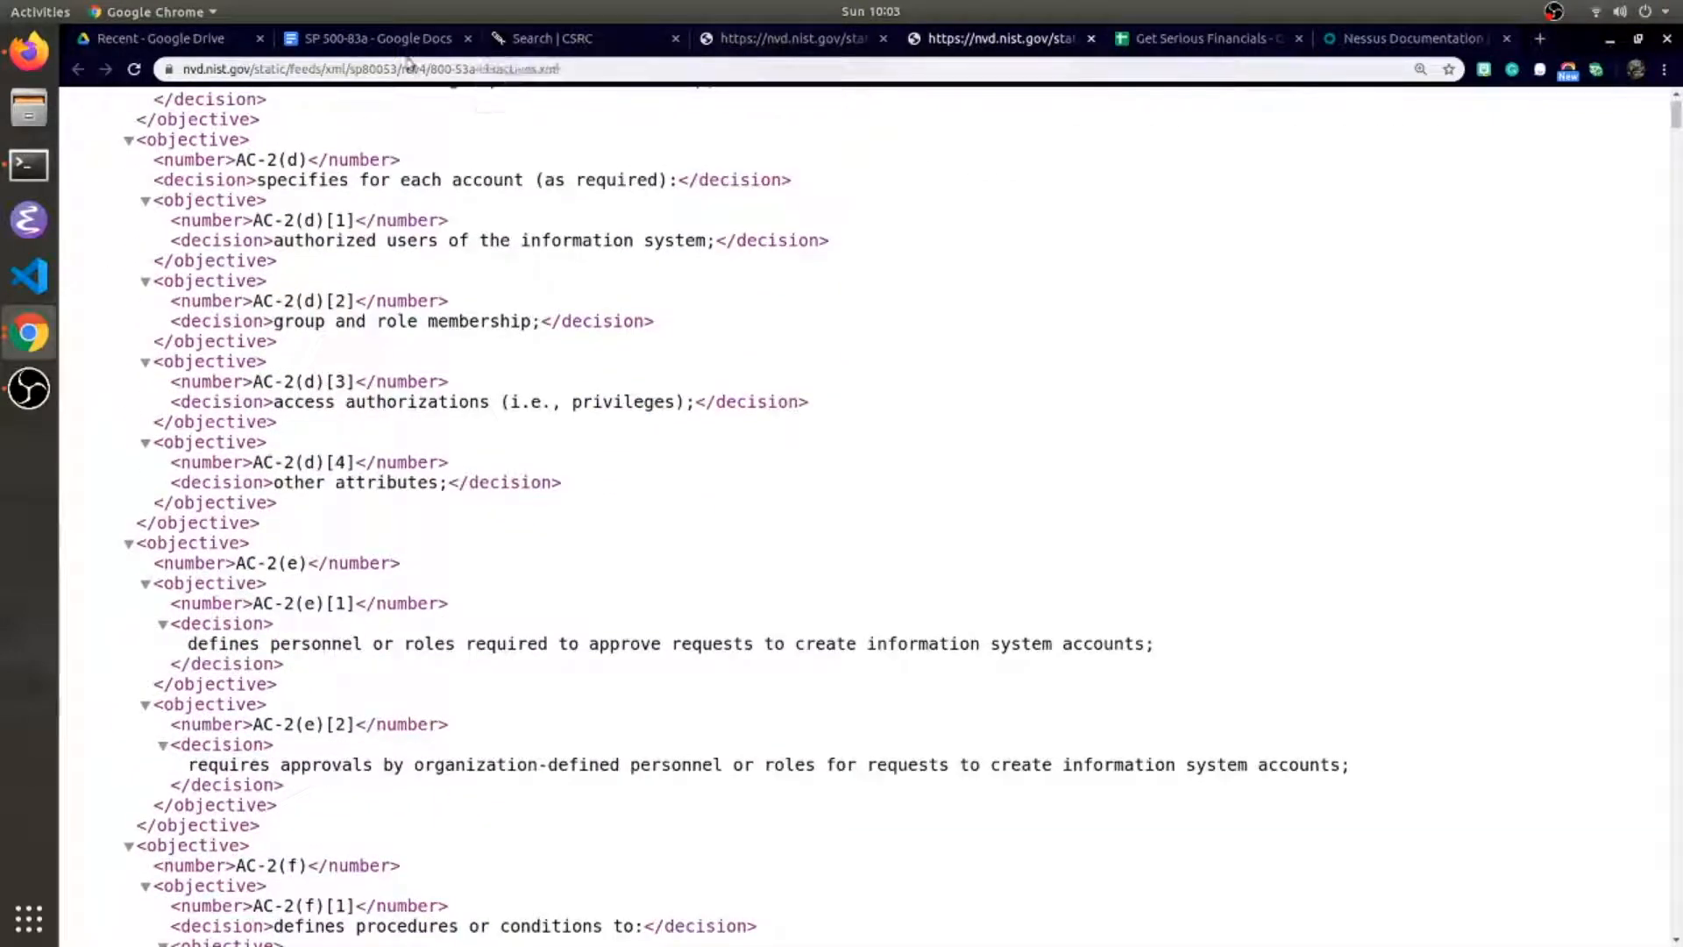
- Return to the SP 500-83a notes and select the sentence beginning 'Each publication'
left_click(375, 39)
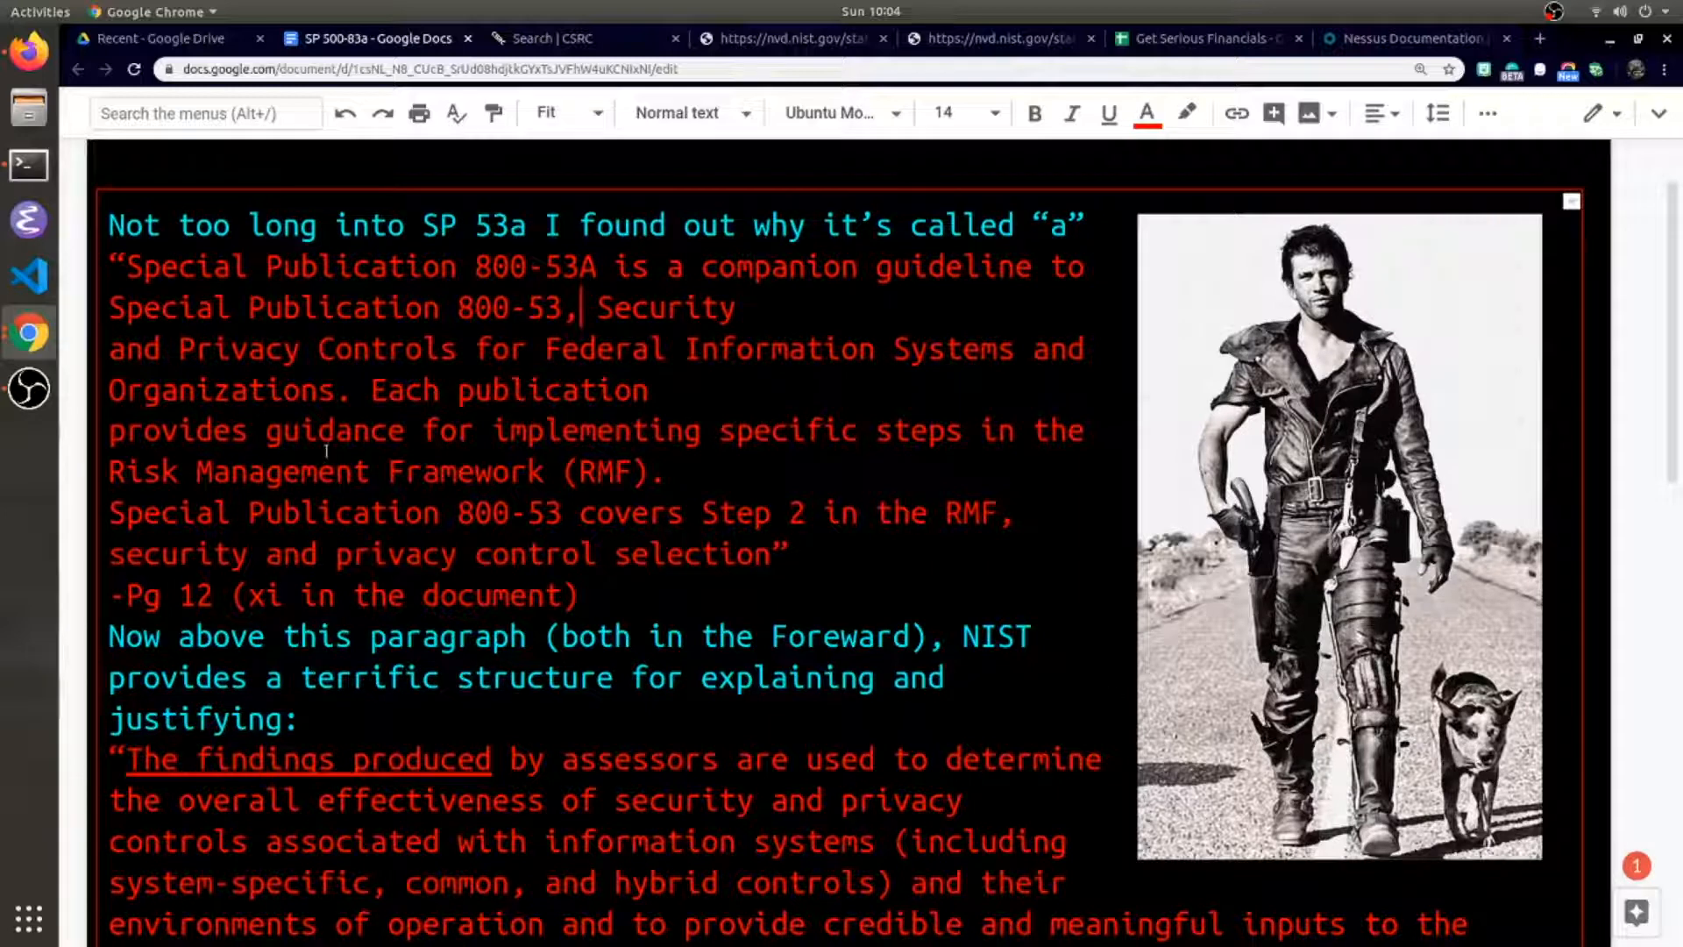
scroll("down", 3)
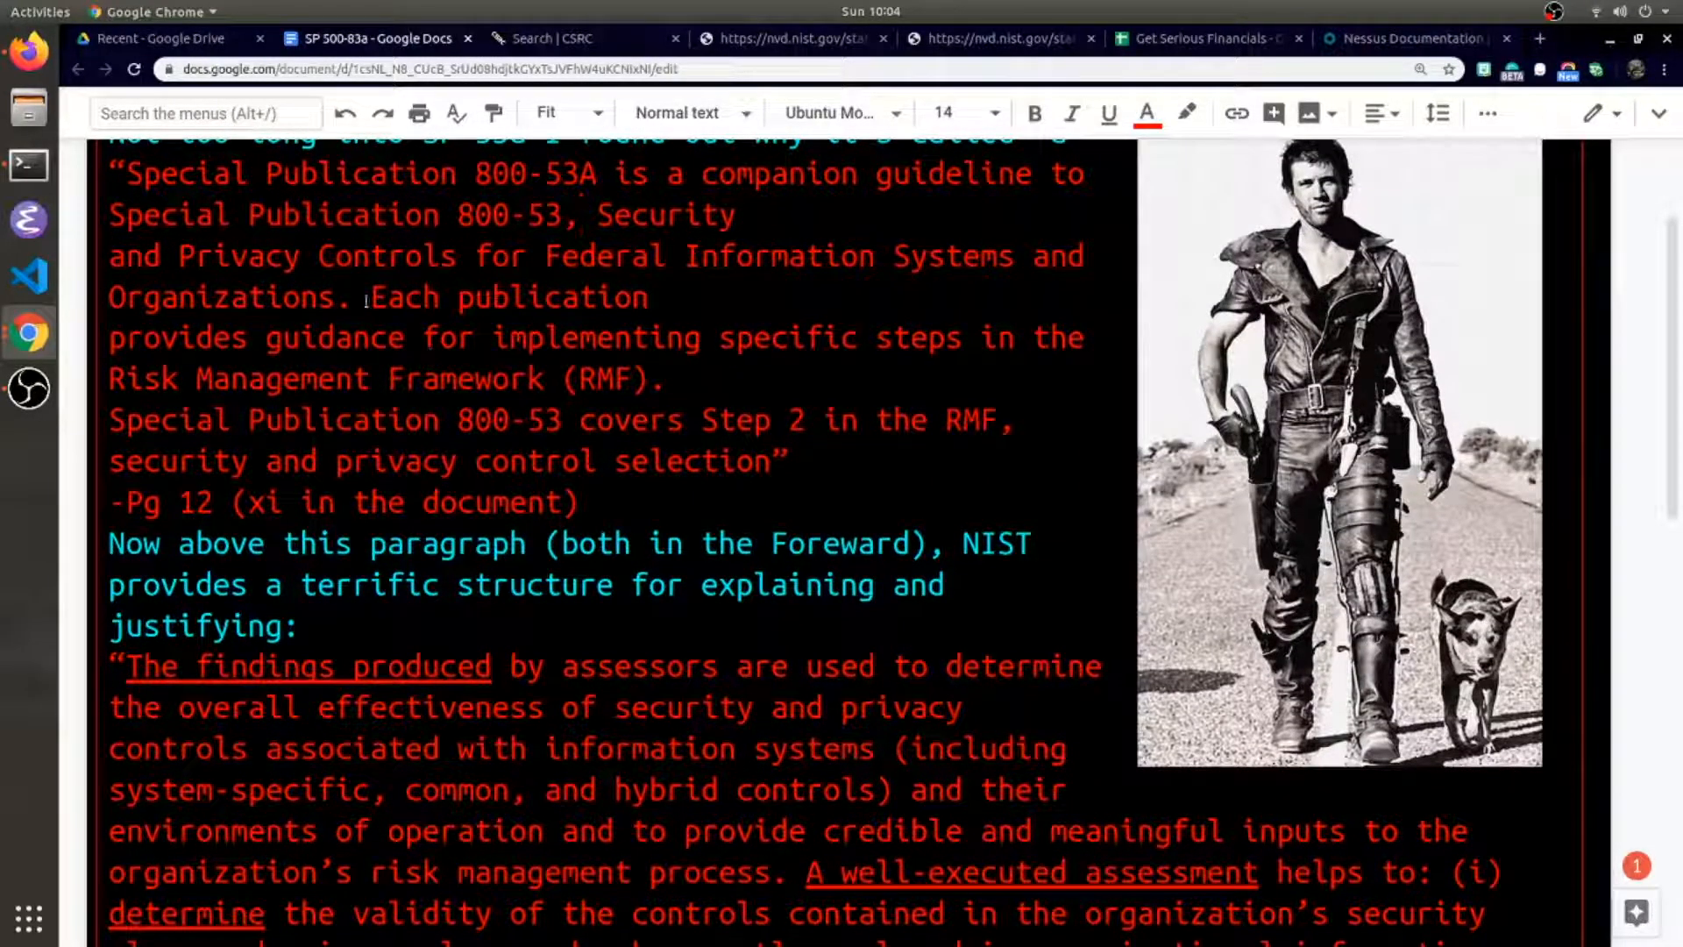
left_click_drag(369, 297, 703, 337)
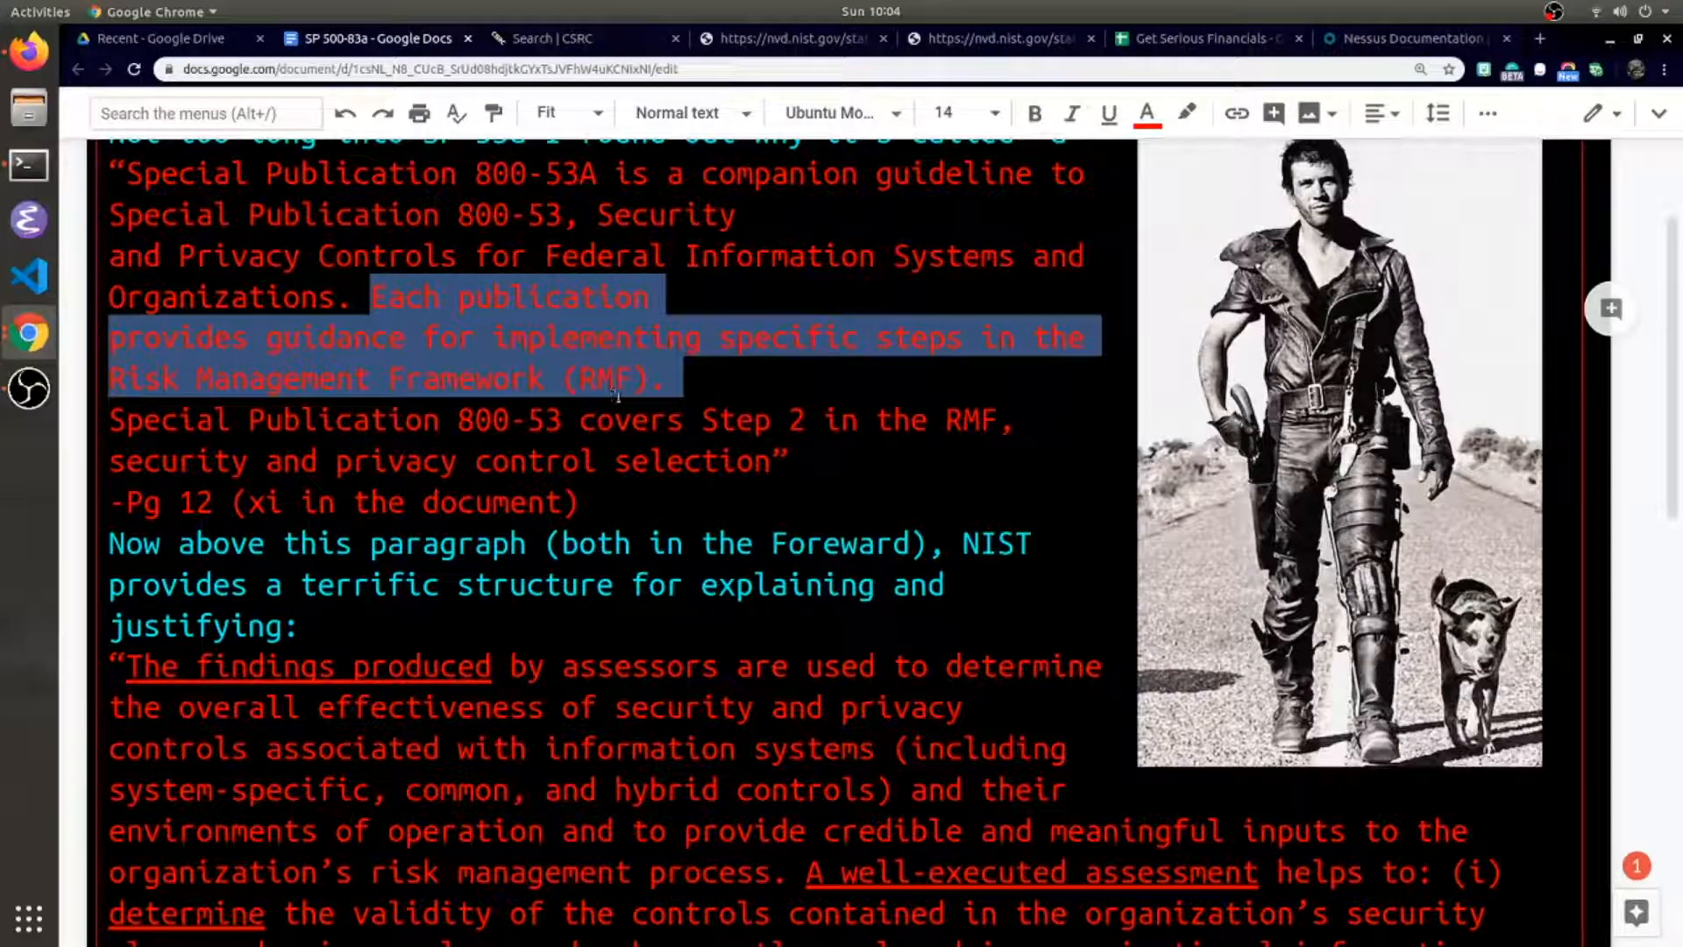
- Select the quote from 'Special Publication 800-53' through 'covers Step 2' of the RMF
left_click(108, 419)
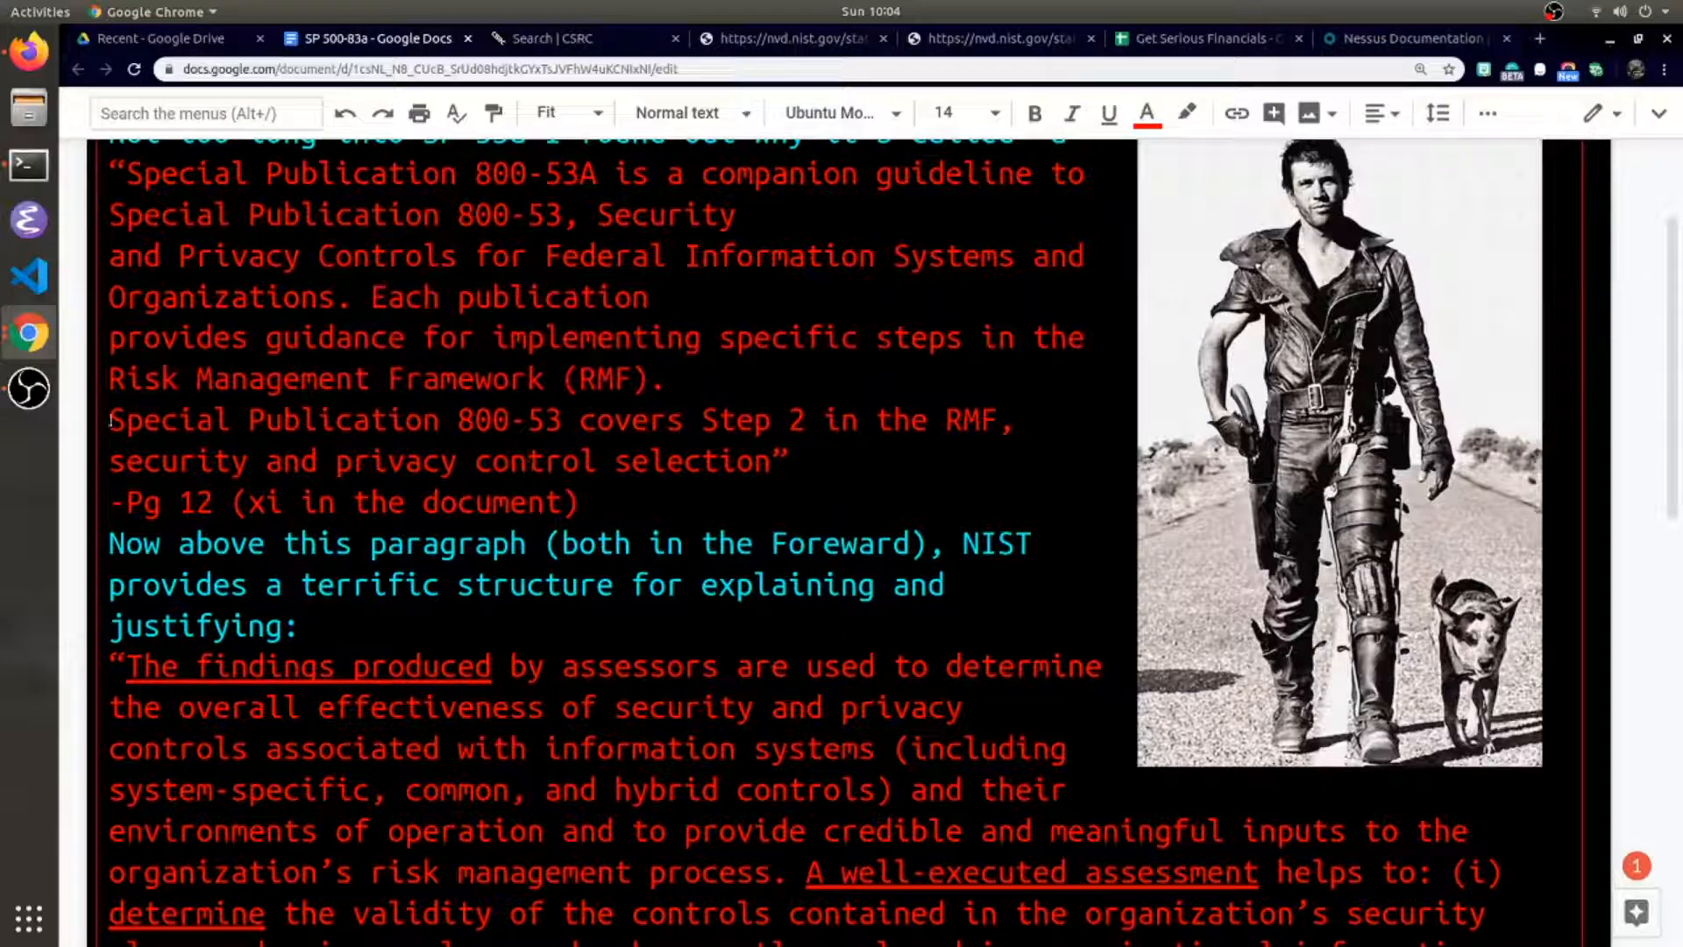
left_click_drag(108, 420, 611, 419)
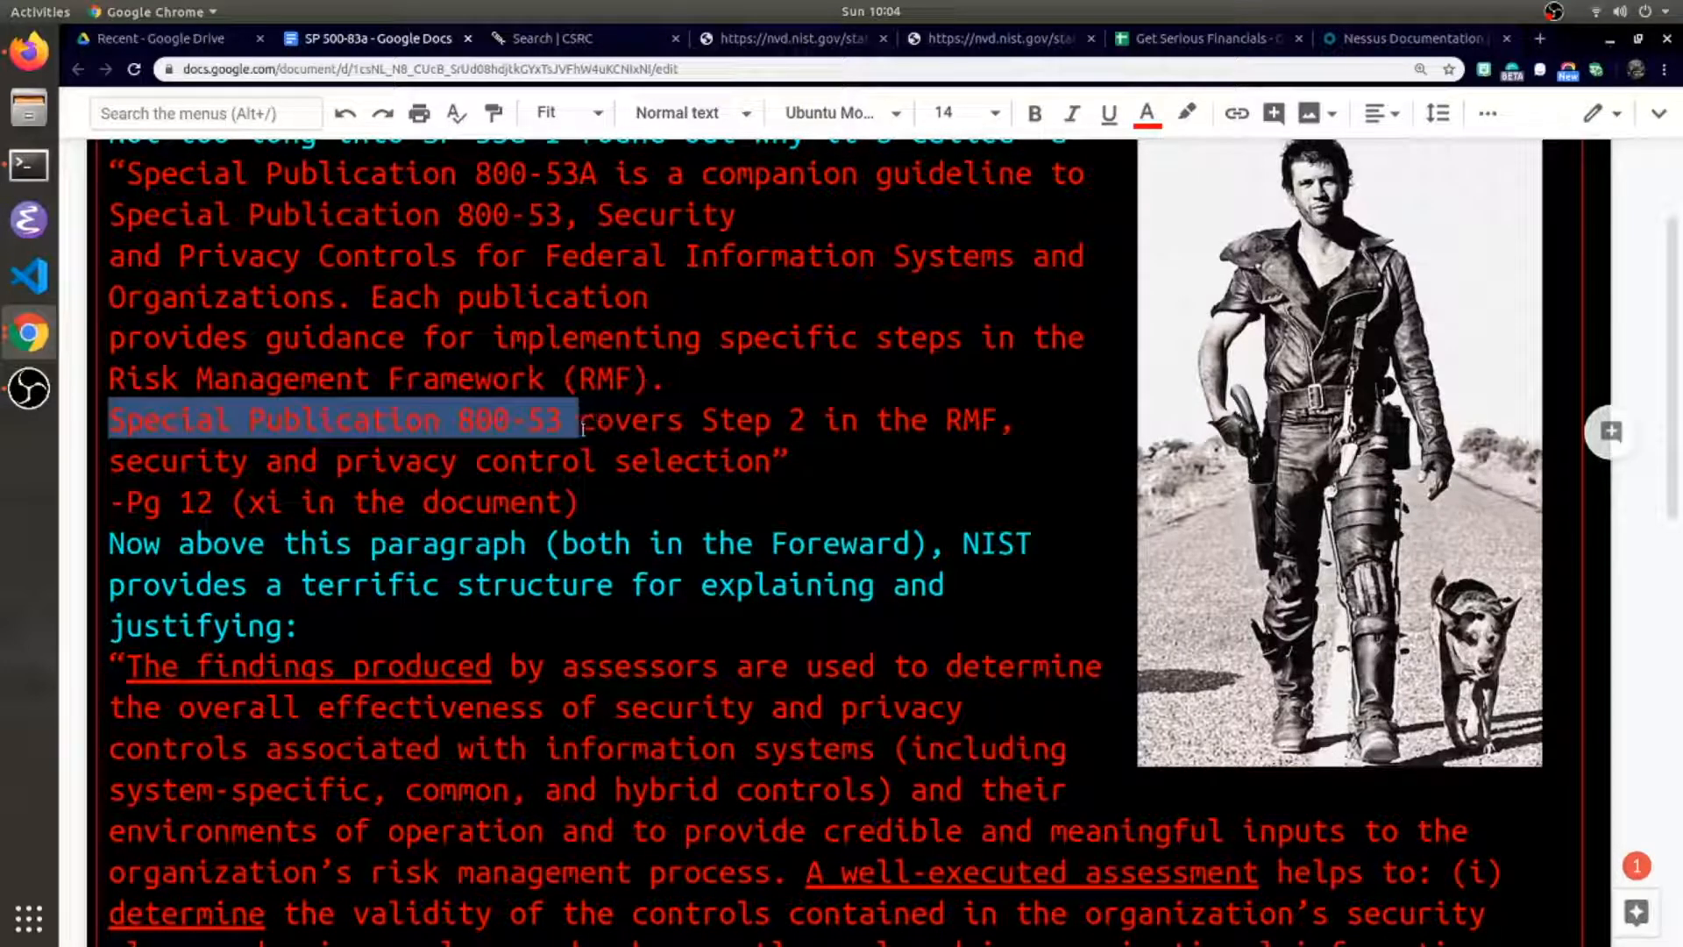
left_click_drag(569, 420, 816, 420)
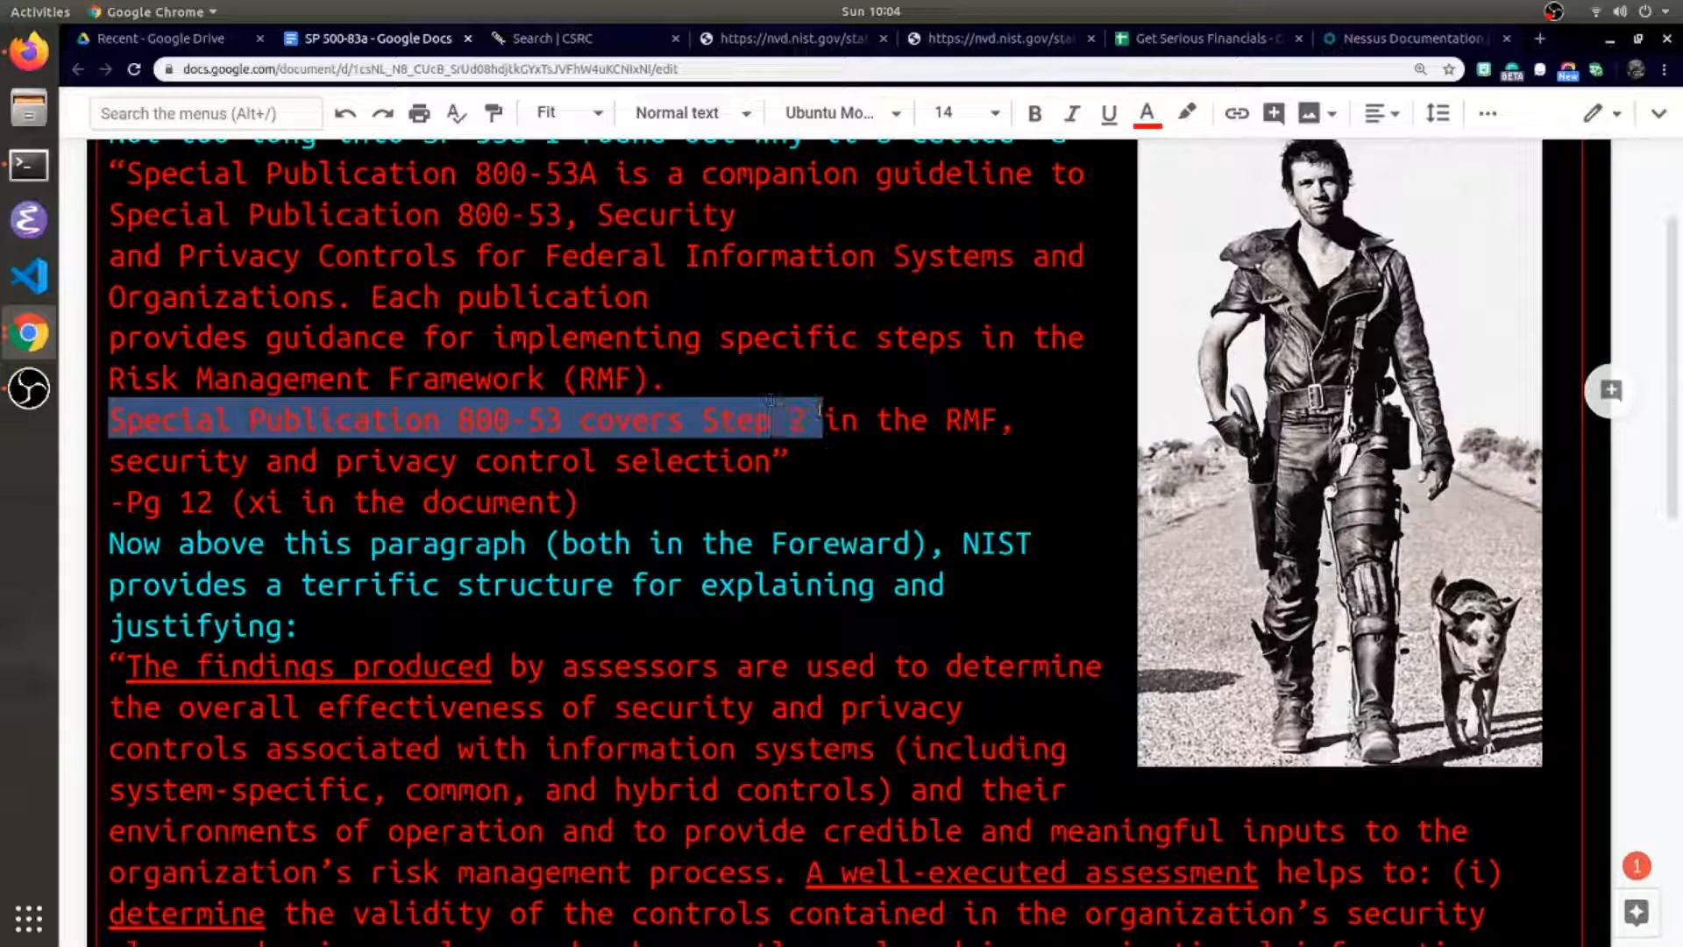
left_click(550, 461)
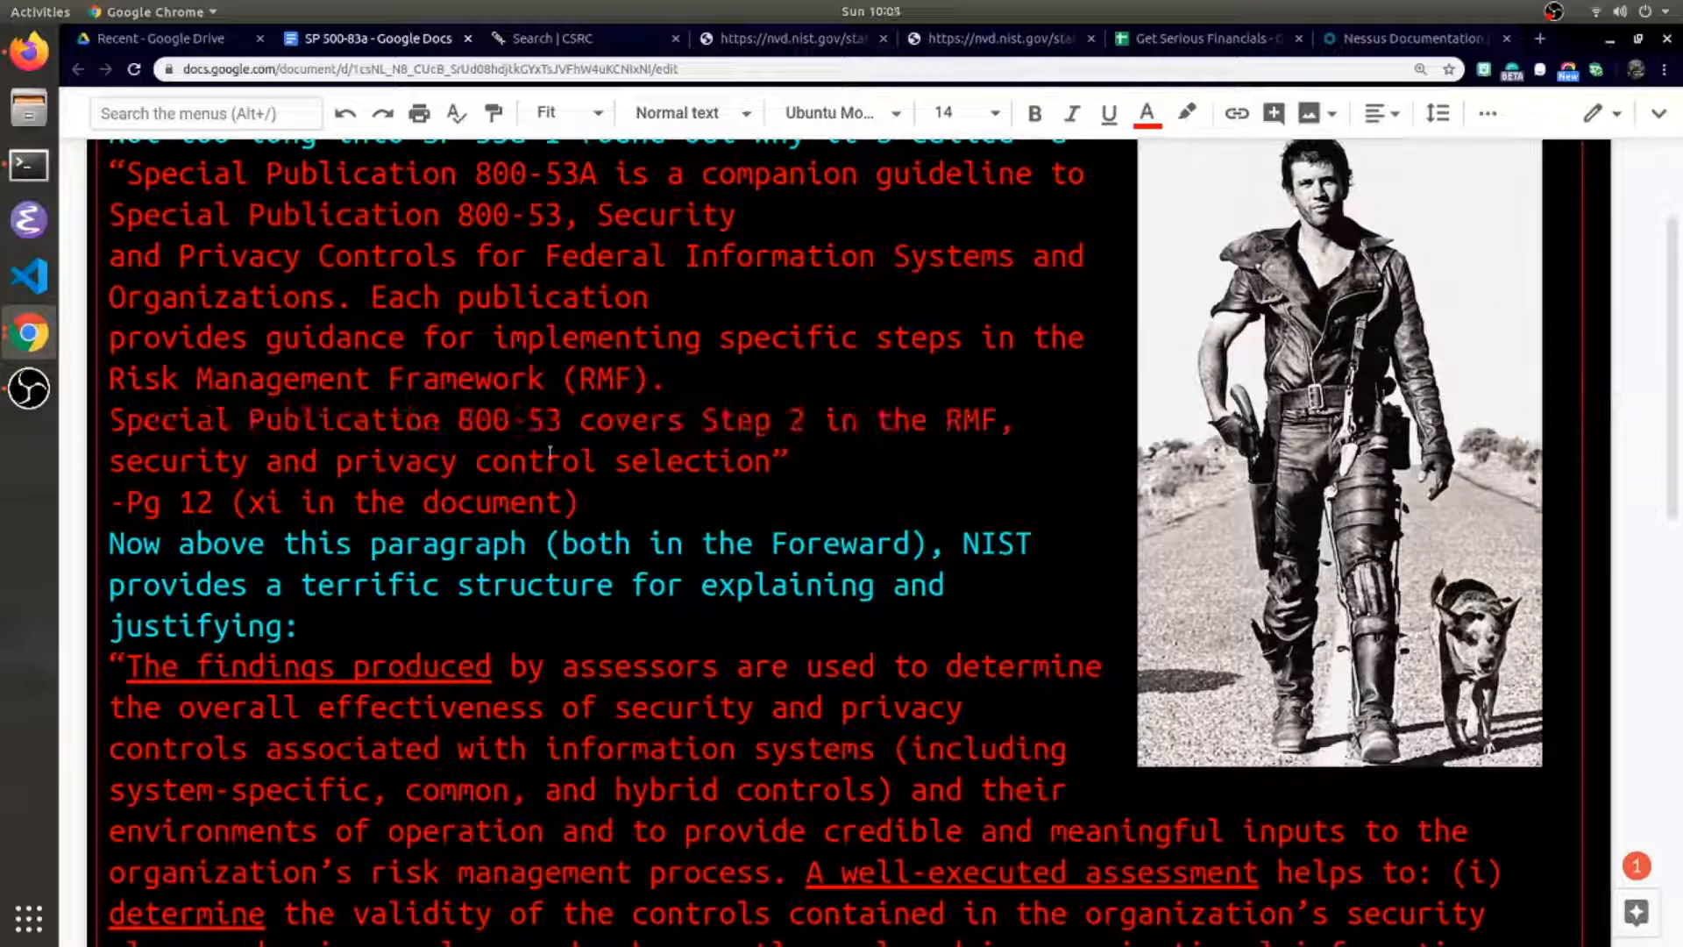
double_click(195, 502)
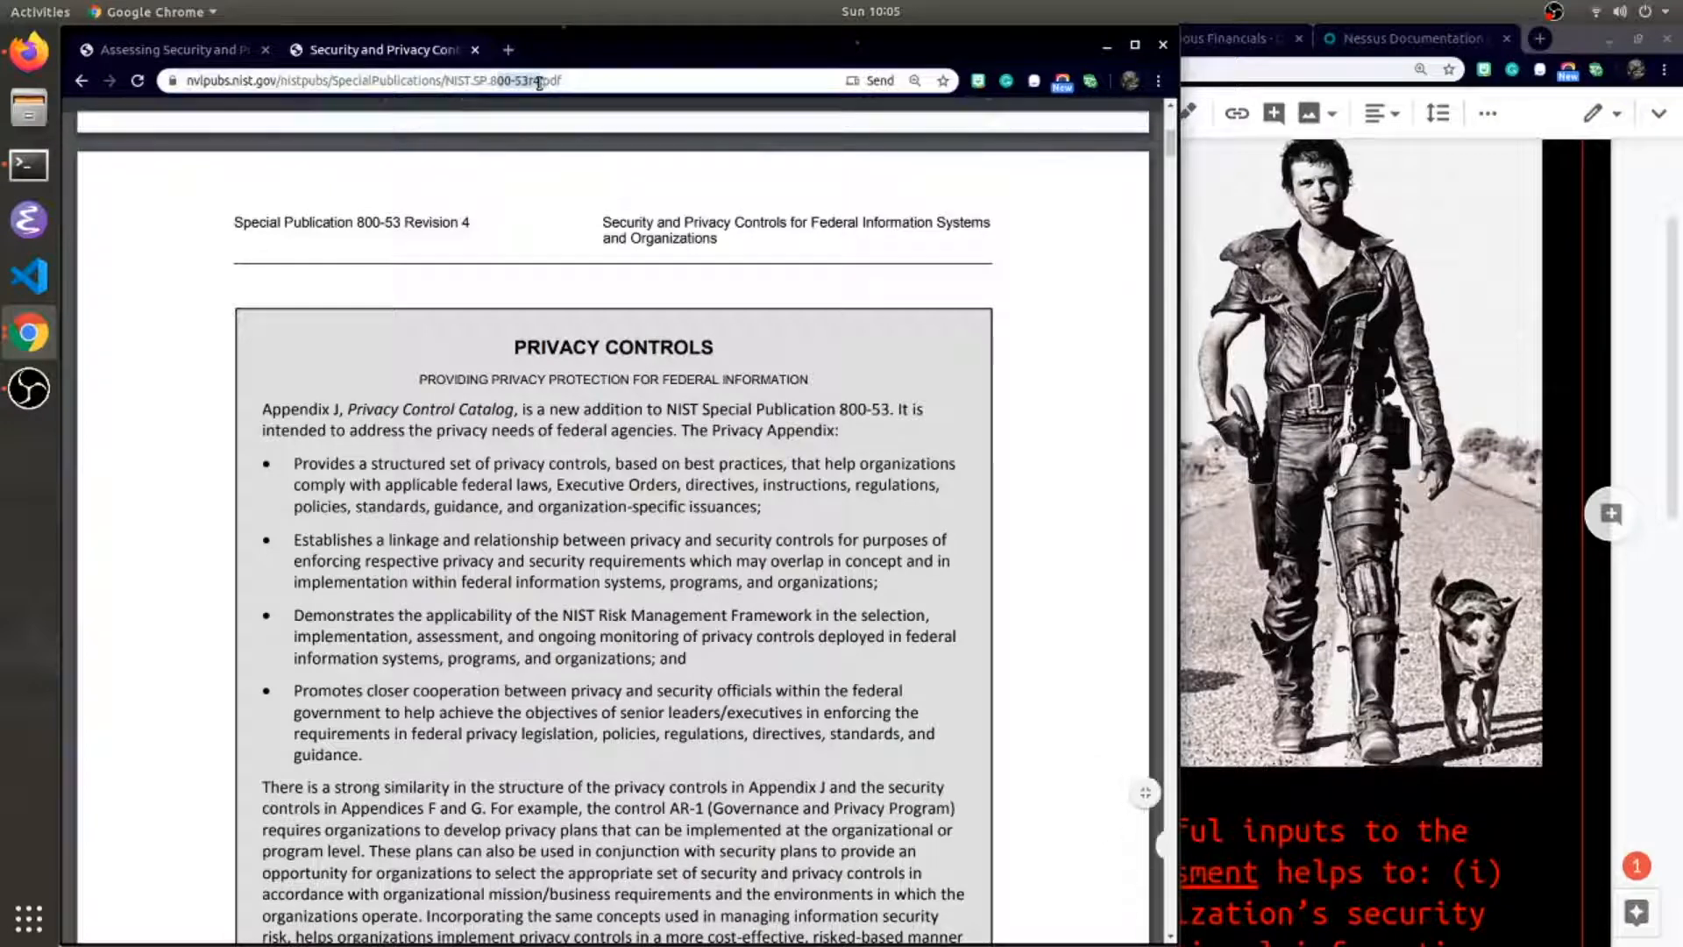
- Switch to the SP 800-53A PDF and scroll to the Foreword on page 12
left_click(175, 50)
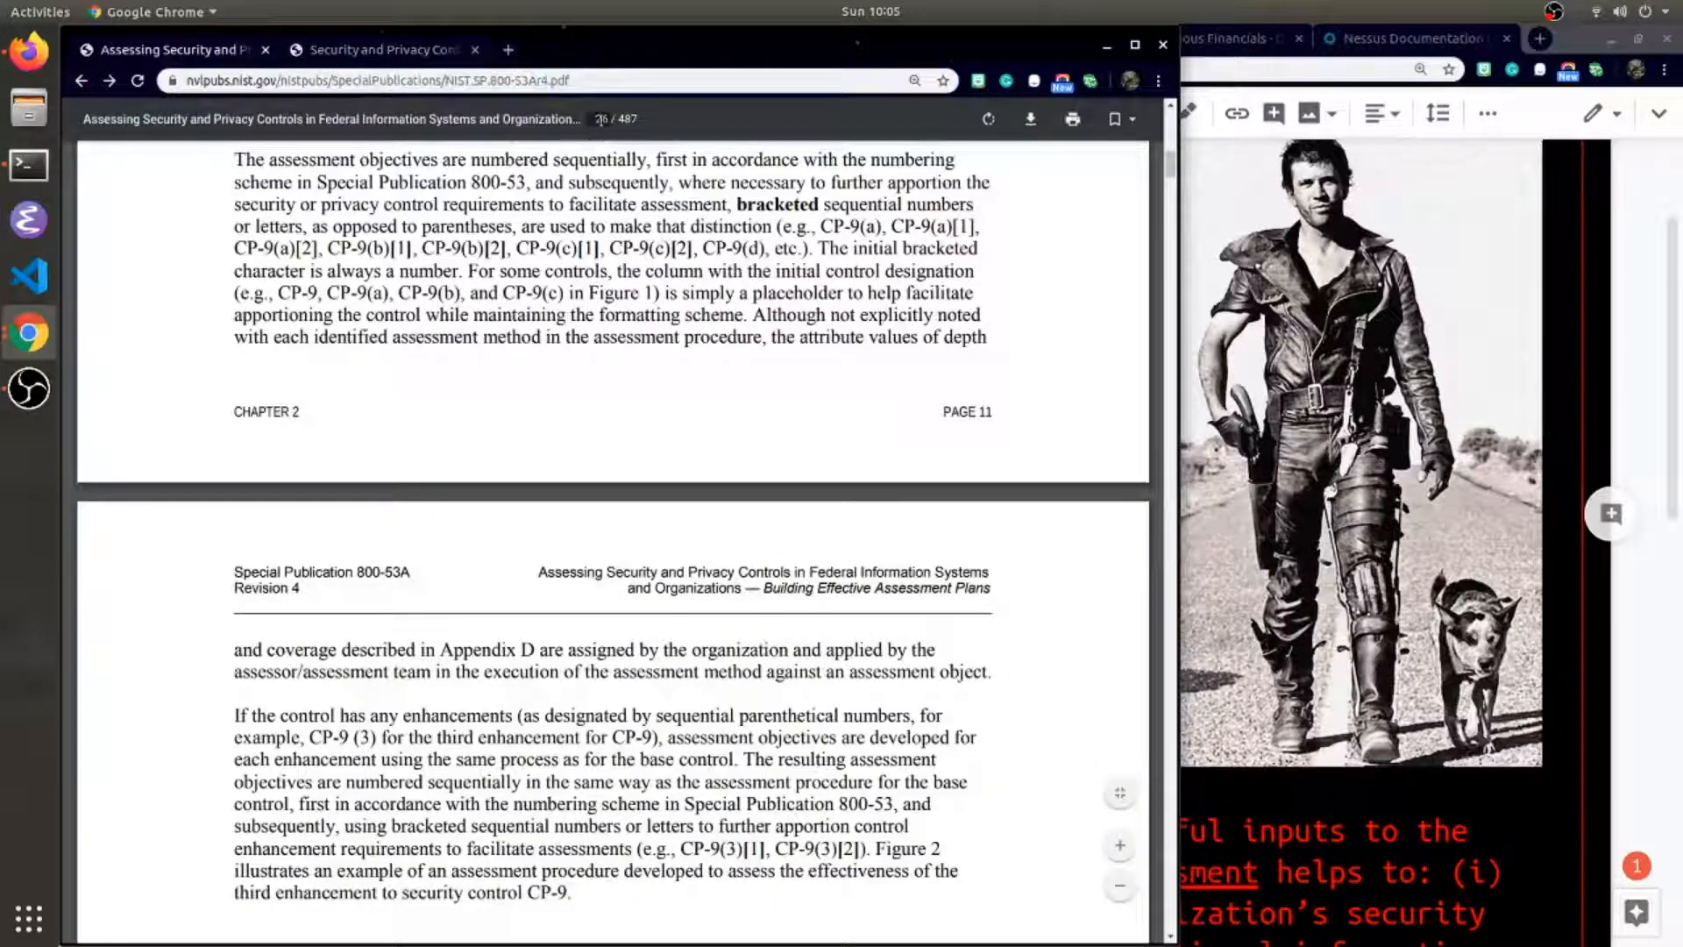
scroll("down", 3)
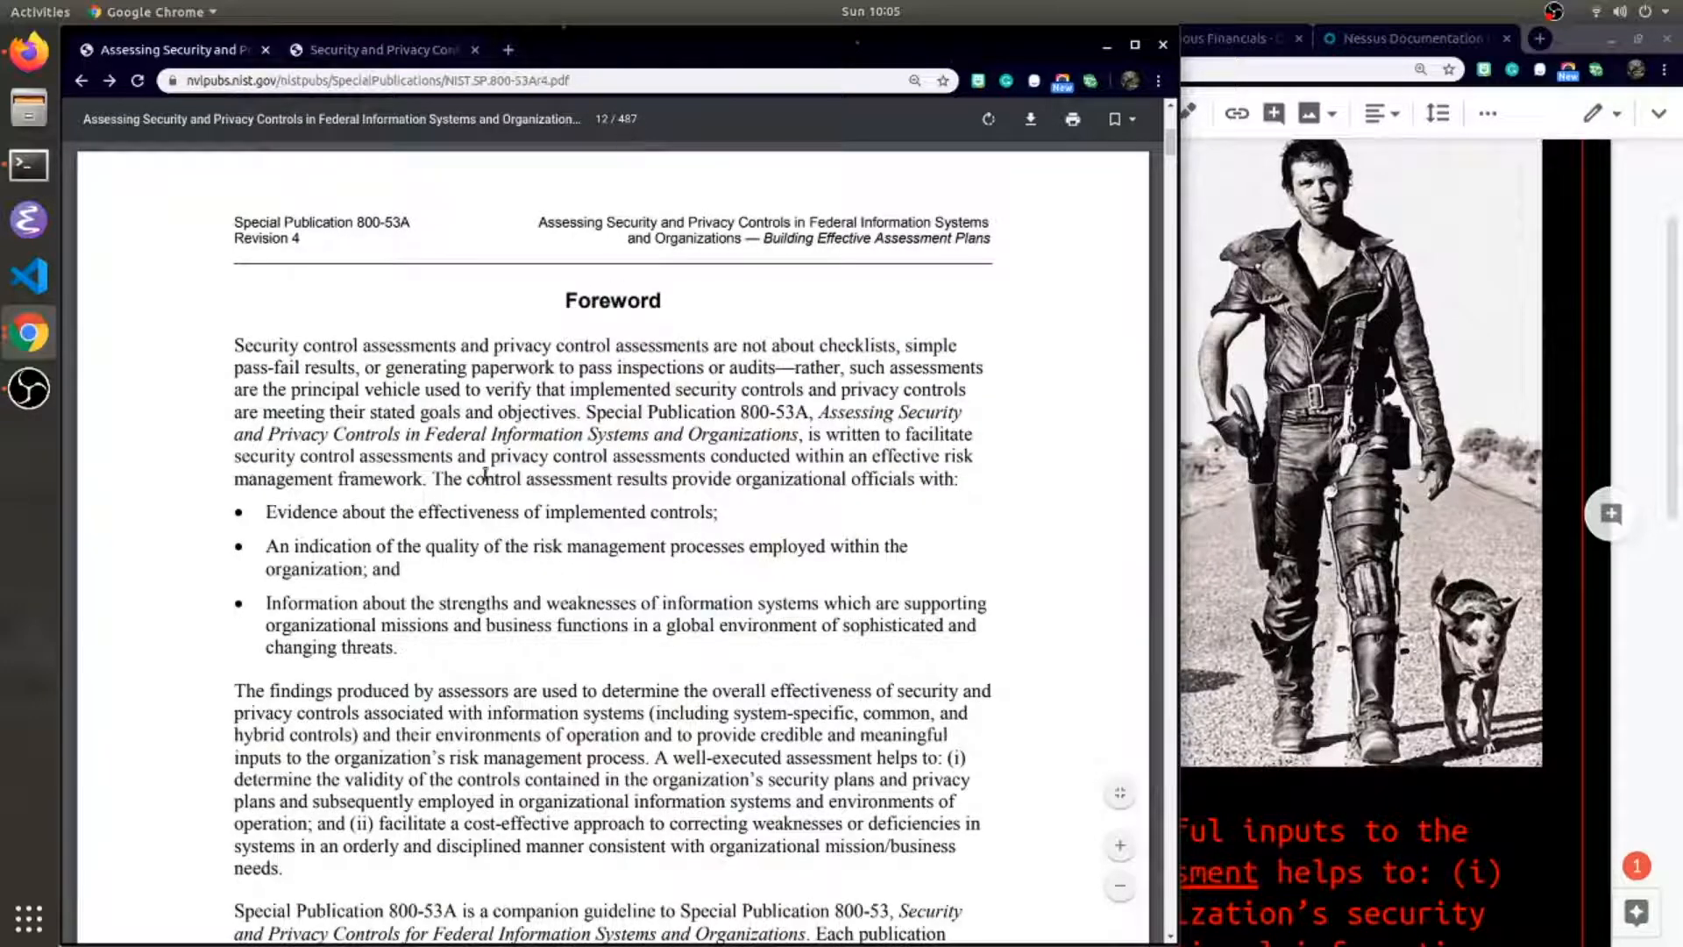
scroll("down", 3)
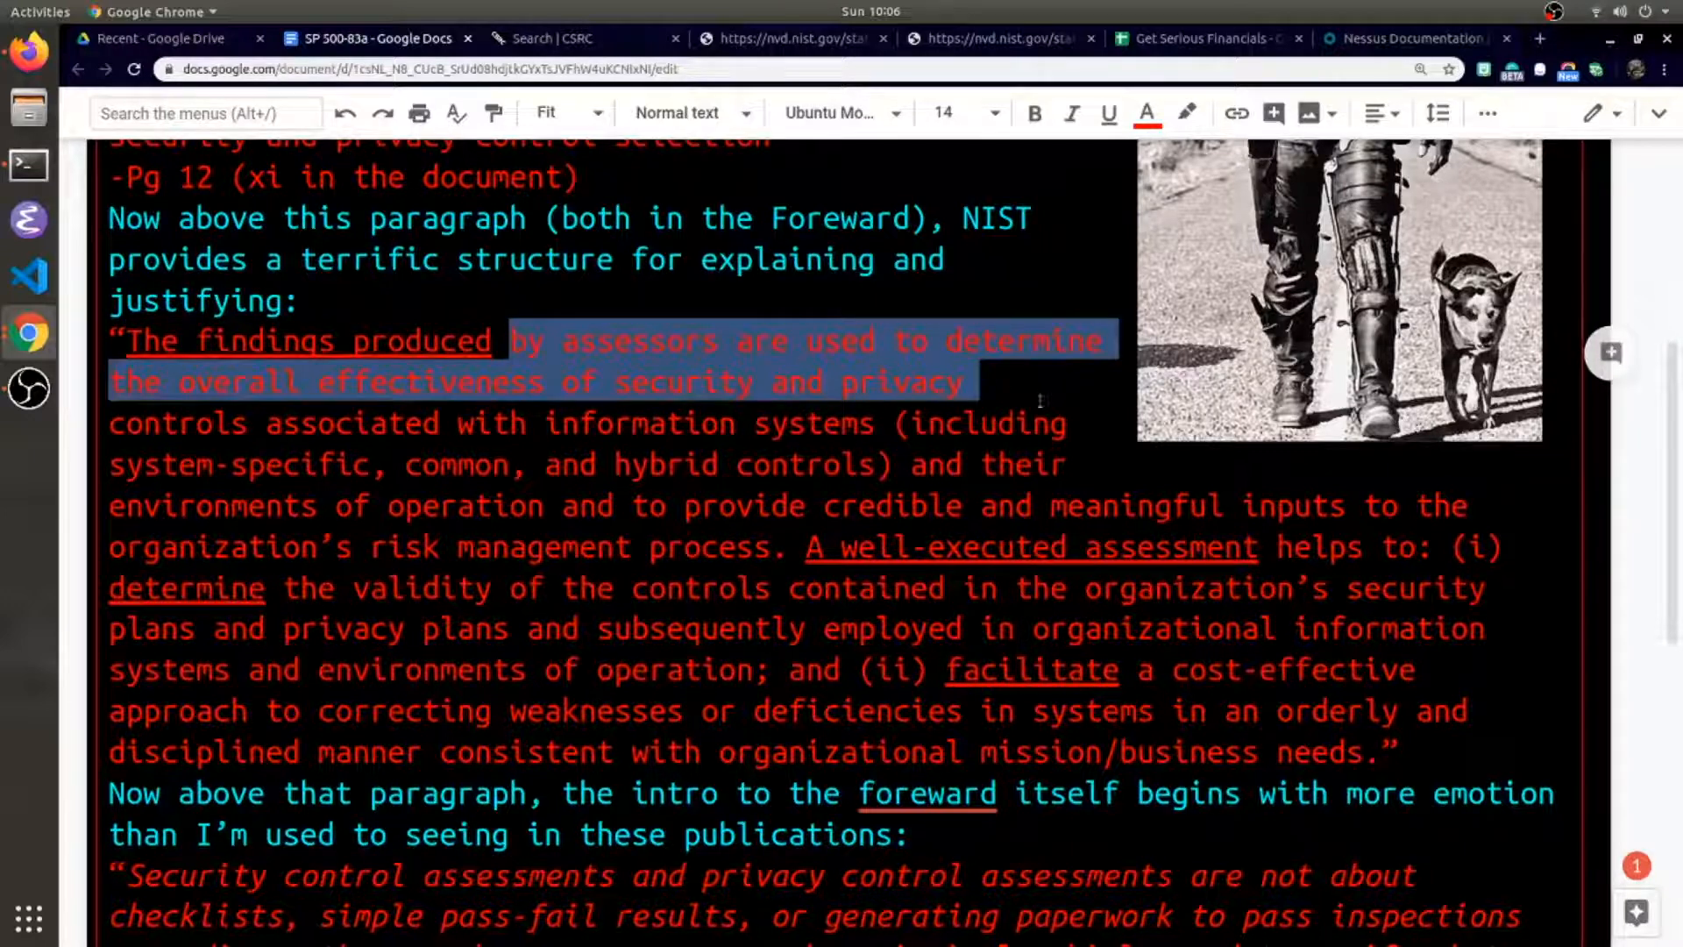
- Select the overall-effectiveness, credible-inputs and well-executed-assessment phrases in the Foreword quote
left_click_drag(977, 382, 885, 423)
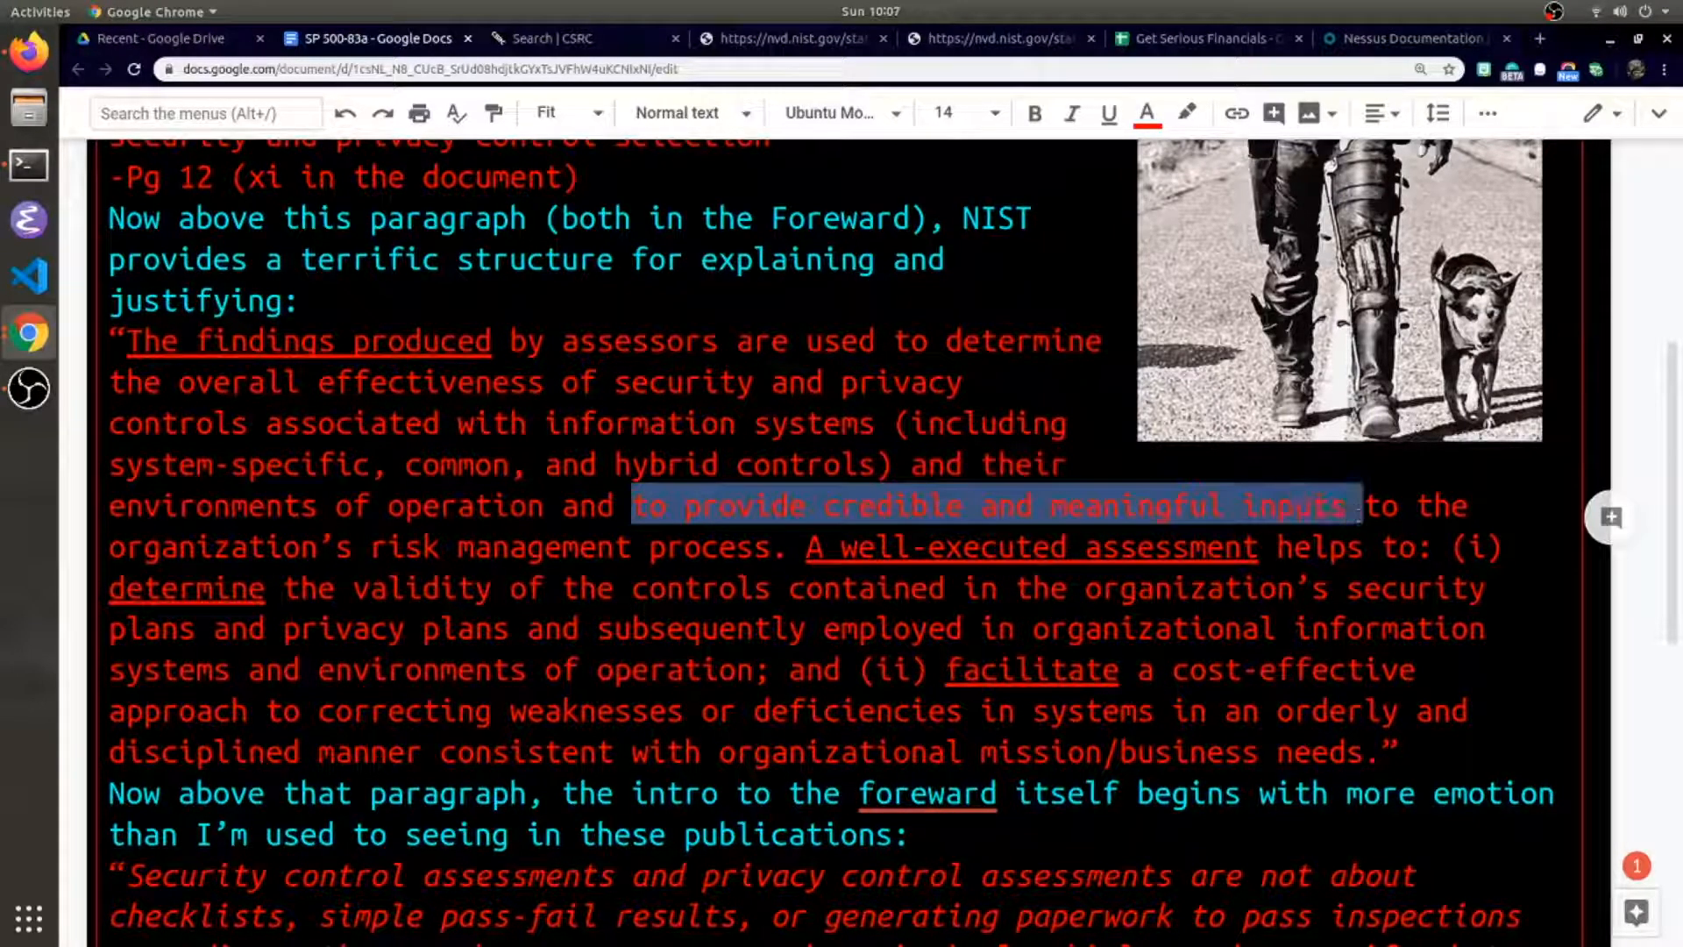
left_click_drag(1353, 505, 456, 546)
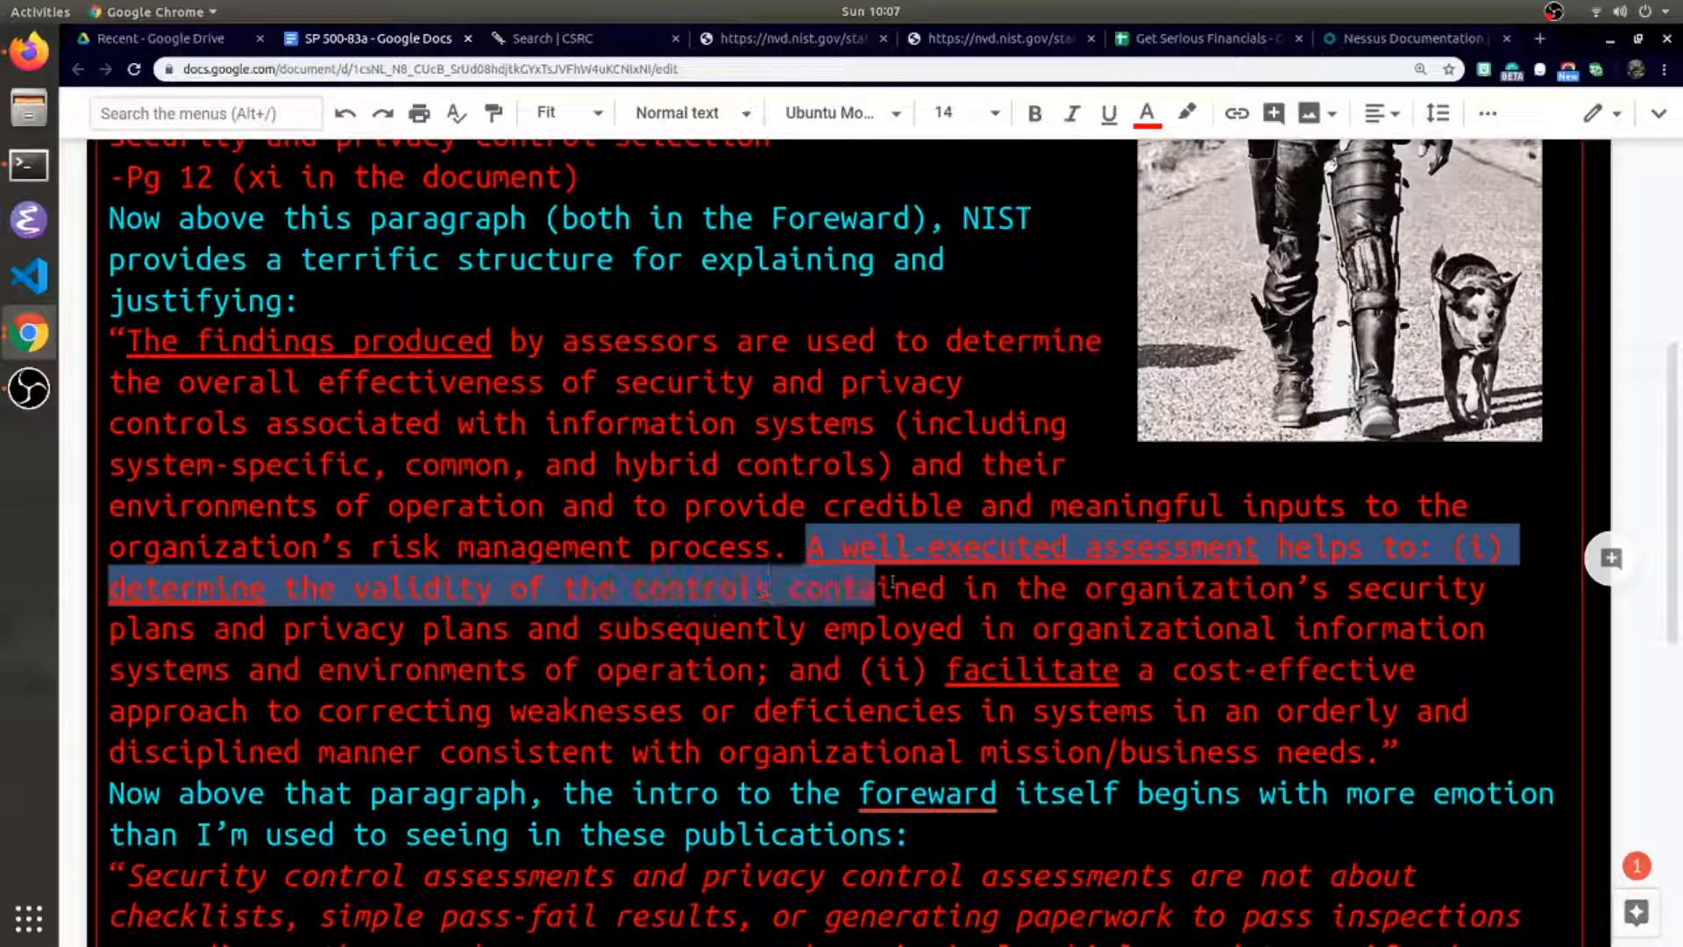
left_click_drag(891, 588, 1487, 587)
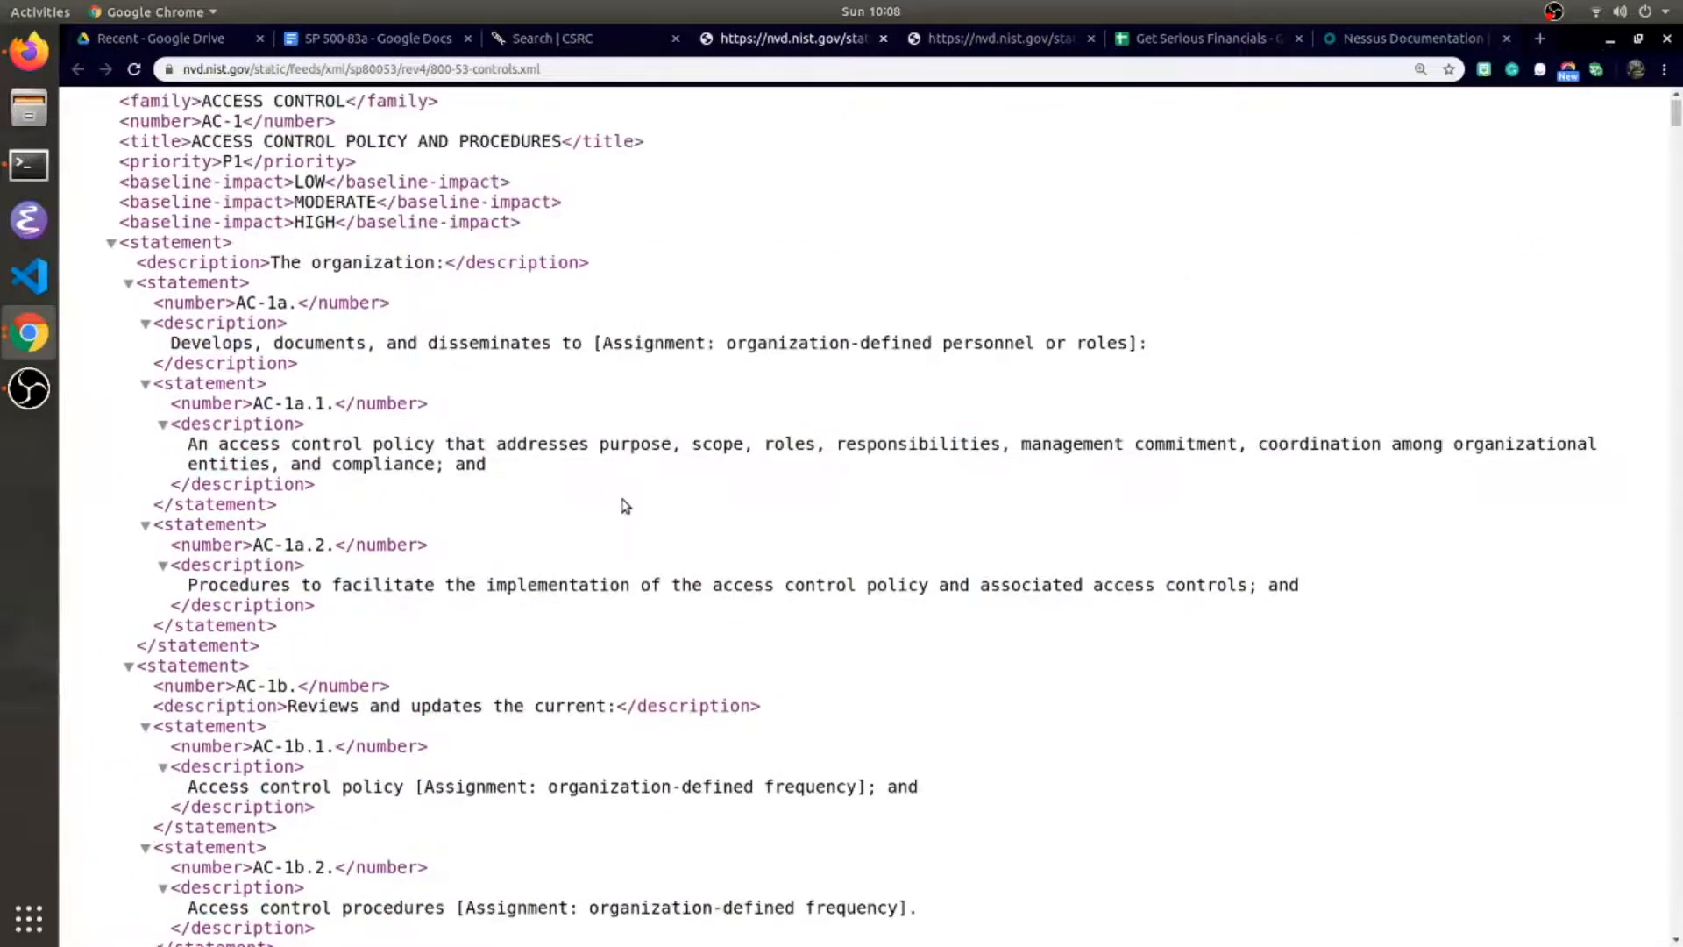
- Select the AC-2a account-types and AC-2c role-membership statements, then return to the notes
scroll("down", 3)
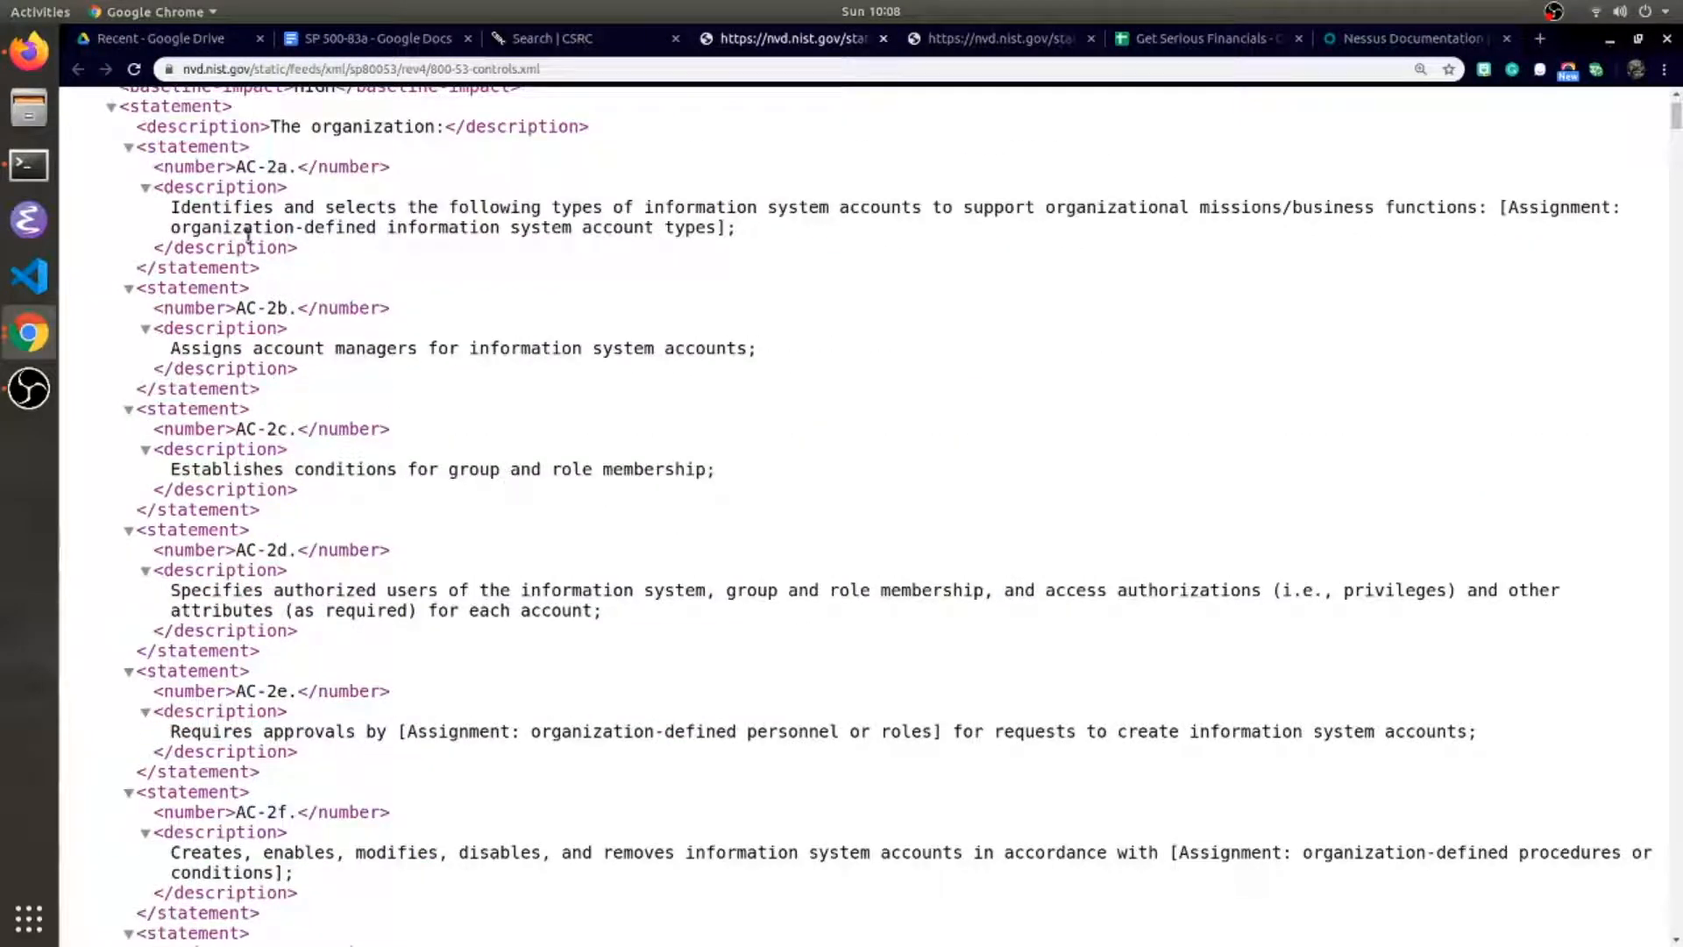
double_click(215, 206)
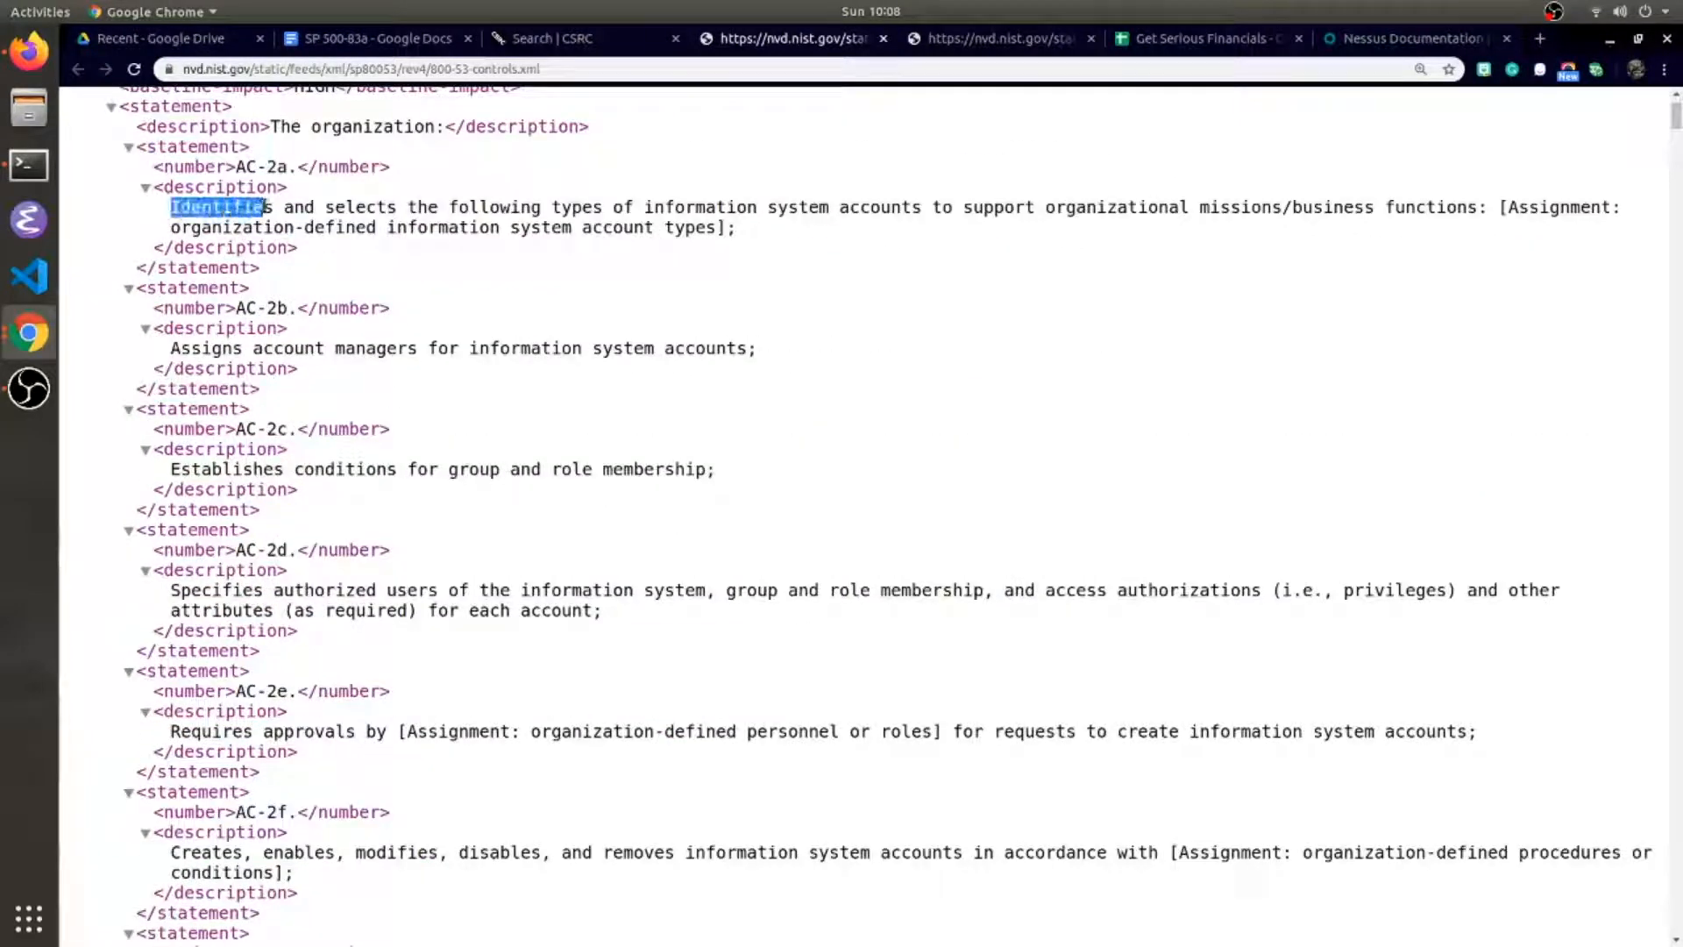
left_click_drag(169, 206, 828, 206)
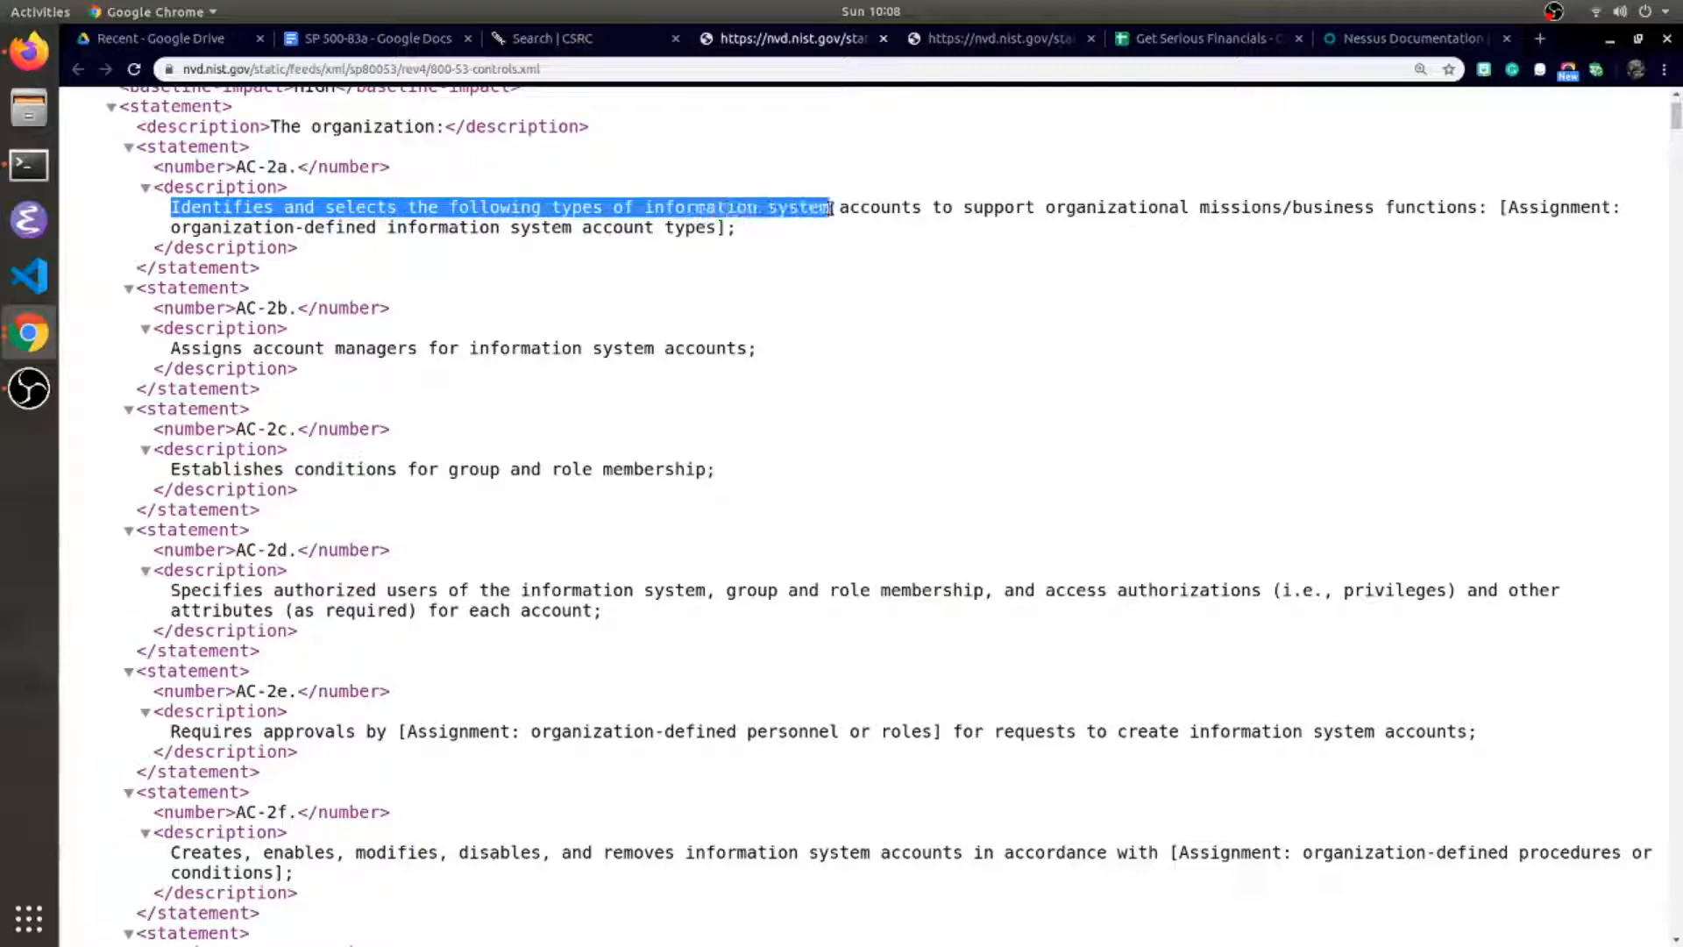
left_click_drag(832, 206, 945, 207)
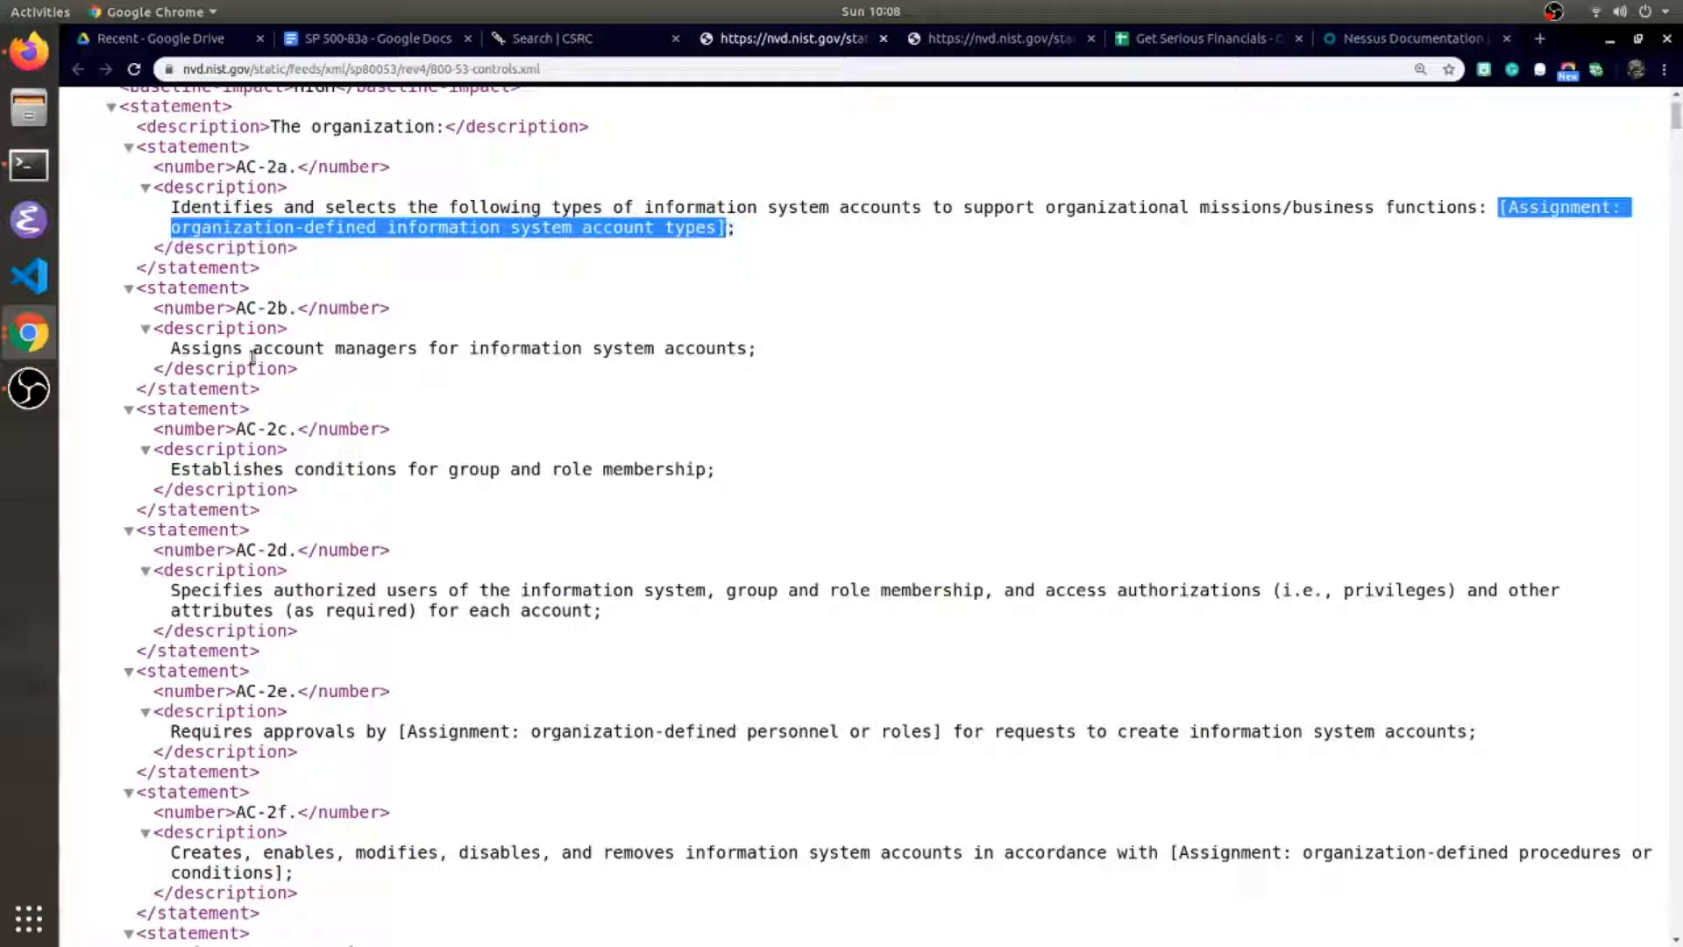
left_click(252, 348)
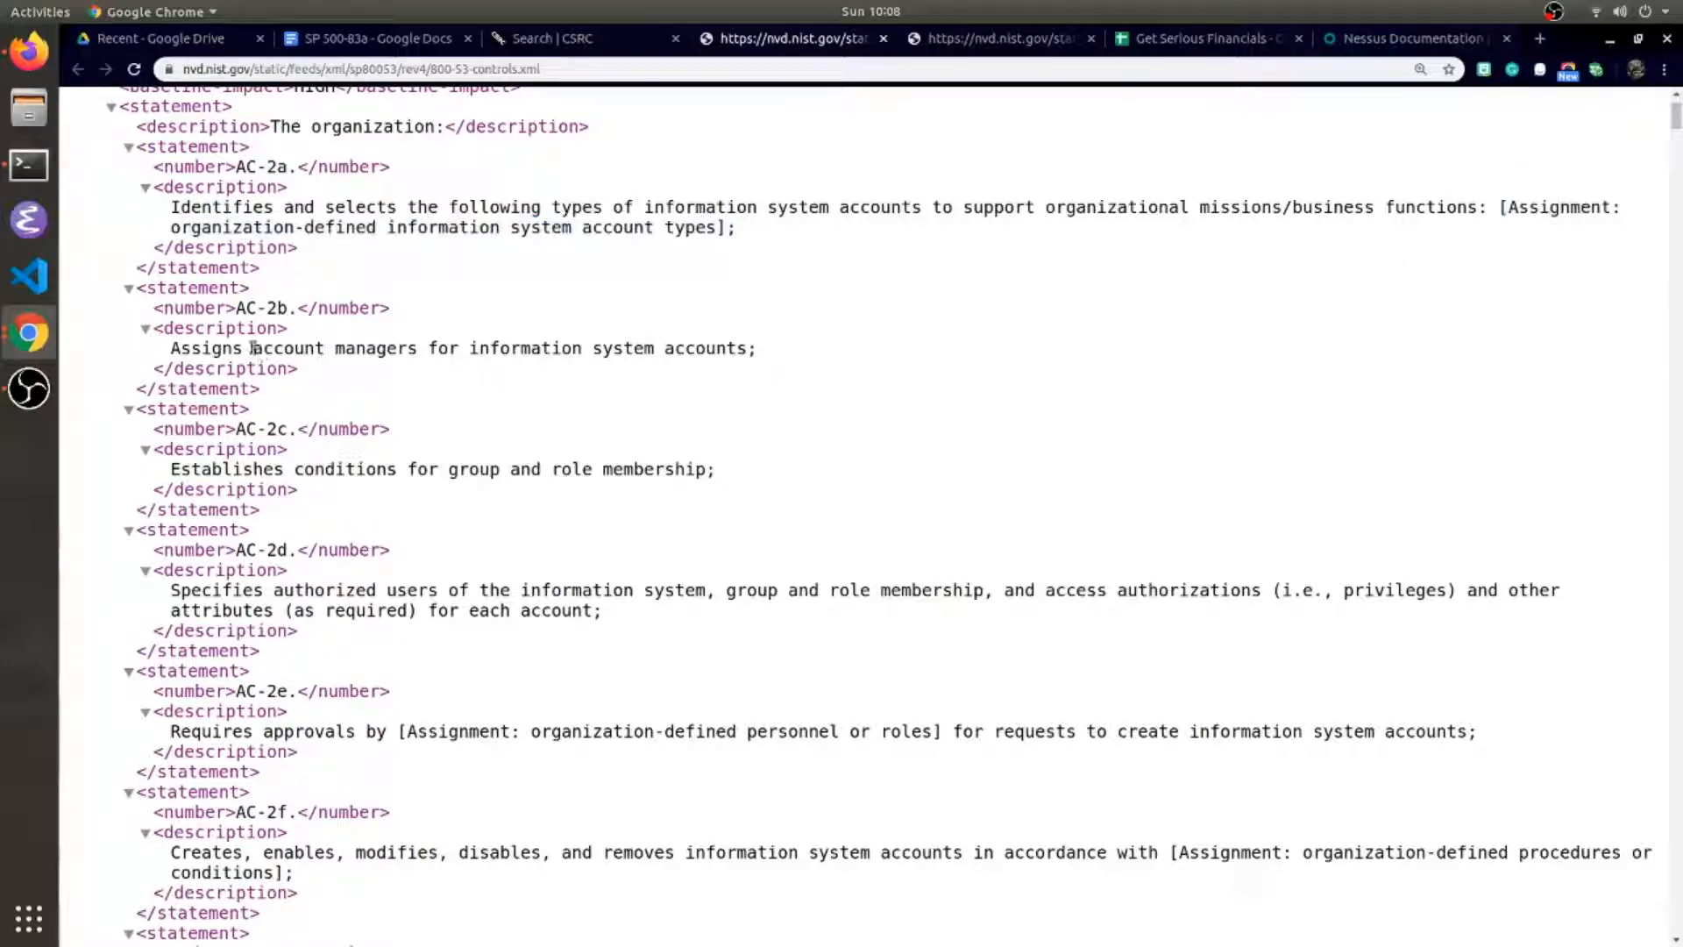
left_click_drag(252, 348, 429, 348)
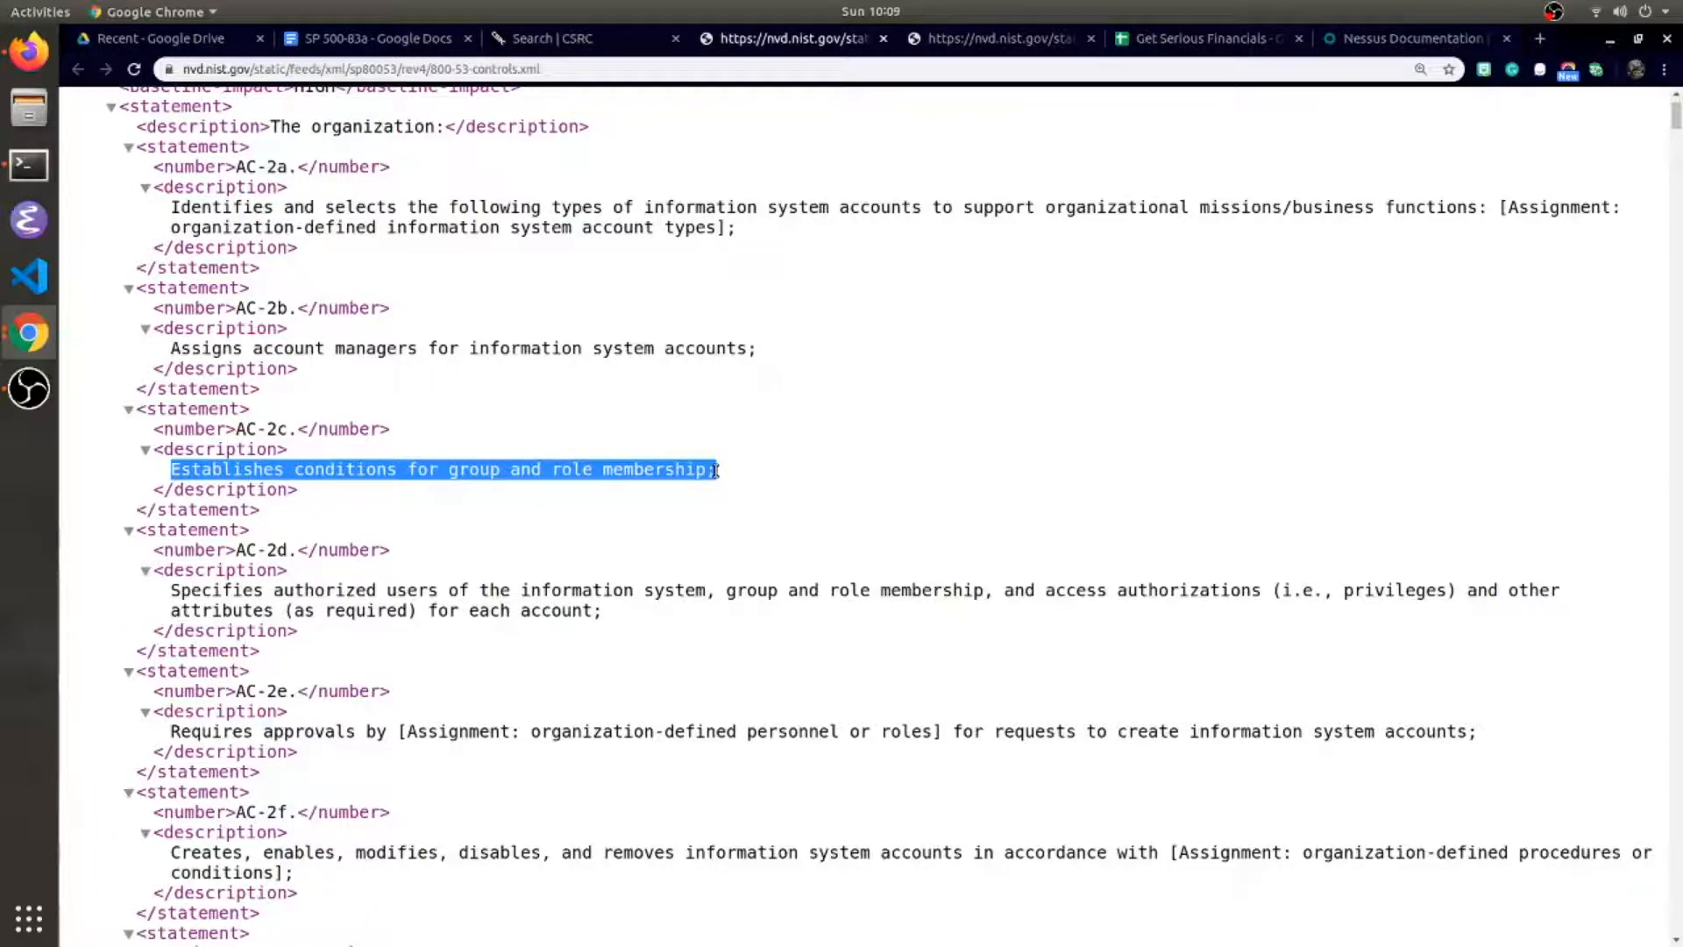
left_click(372, 39)
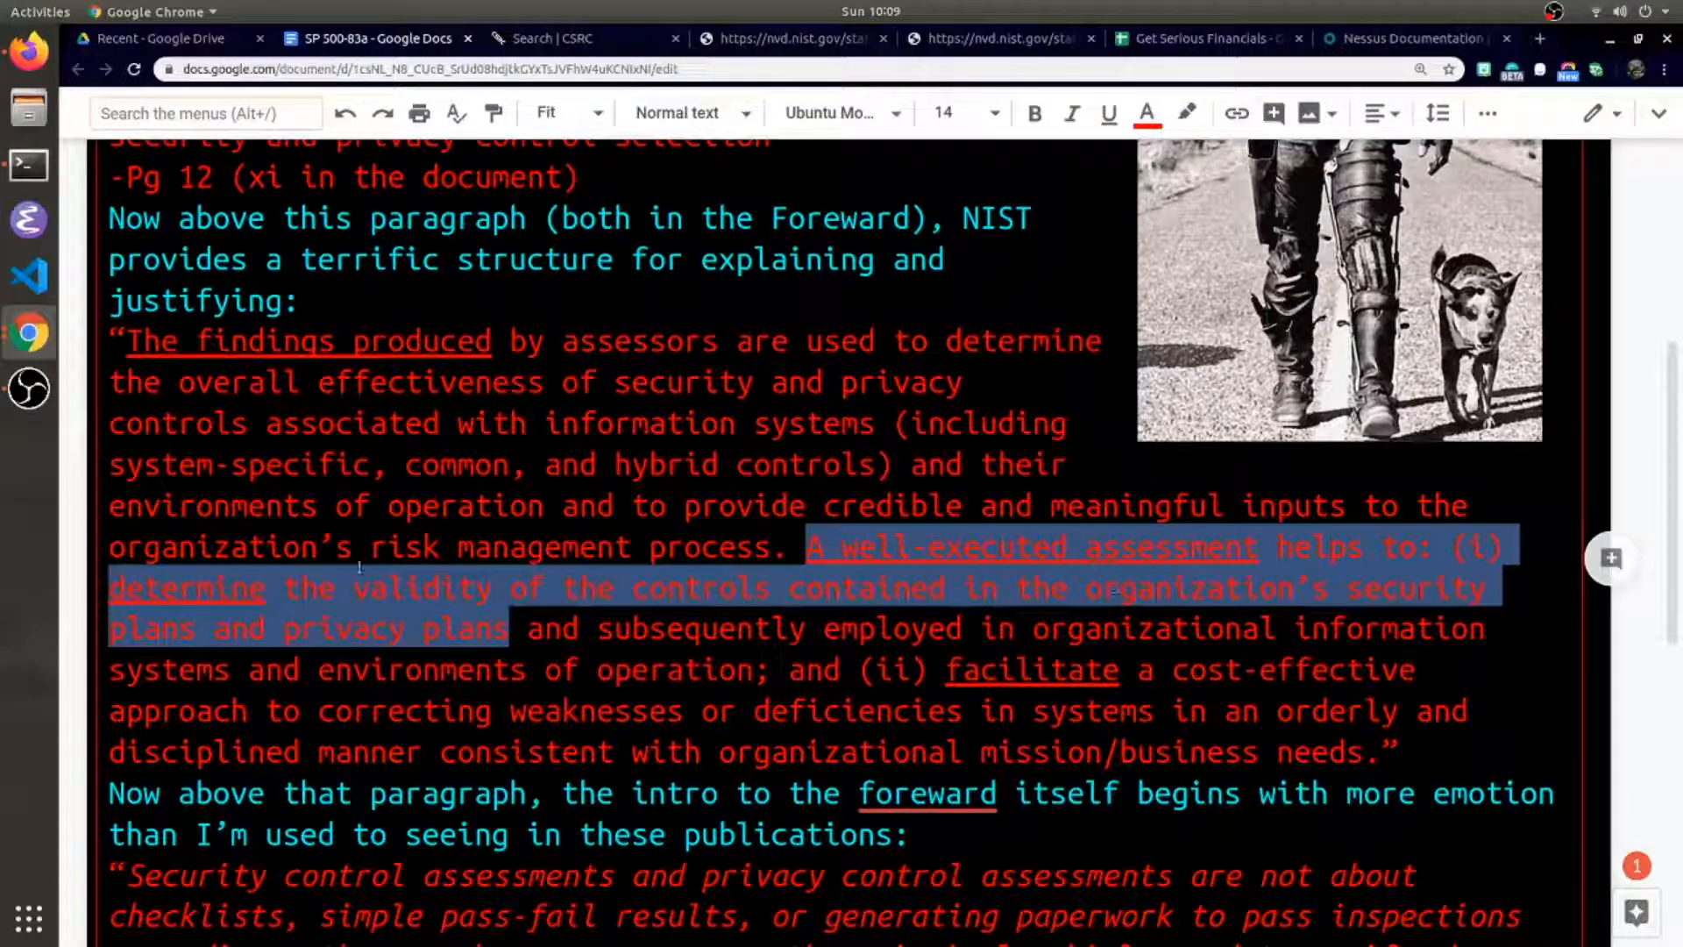
scroll("down", 3)
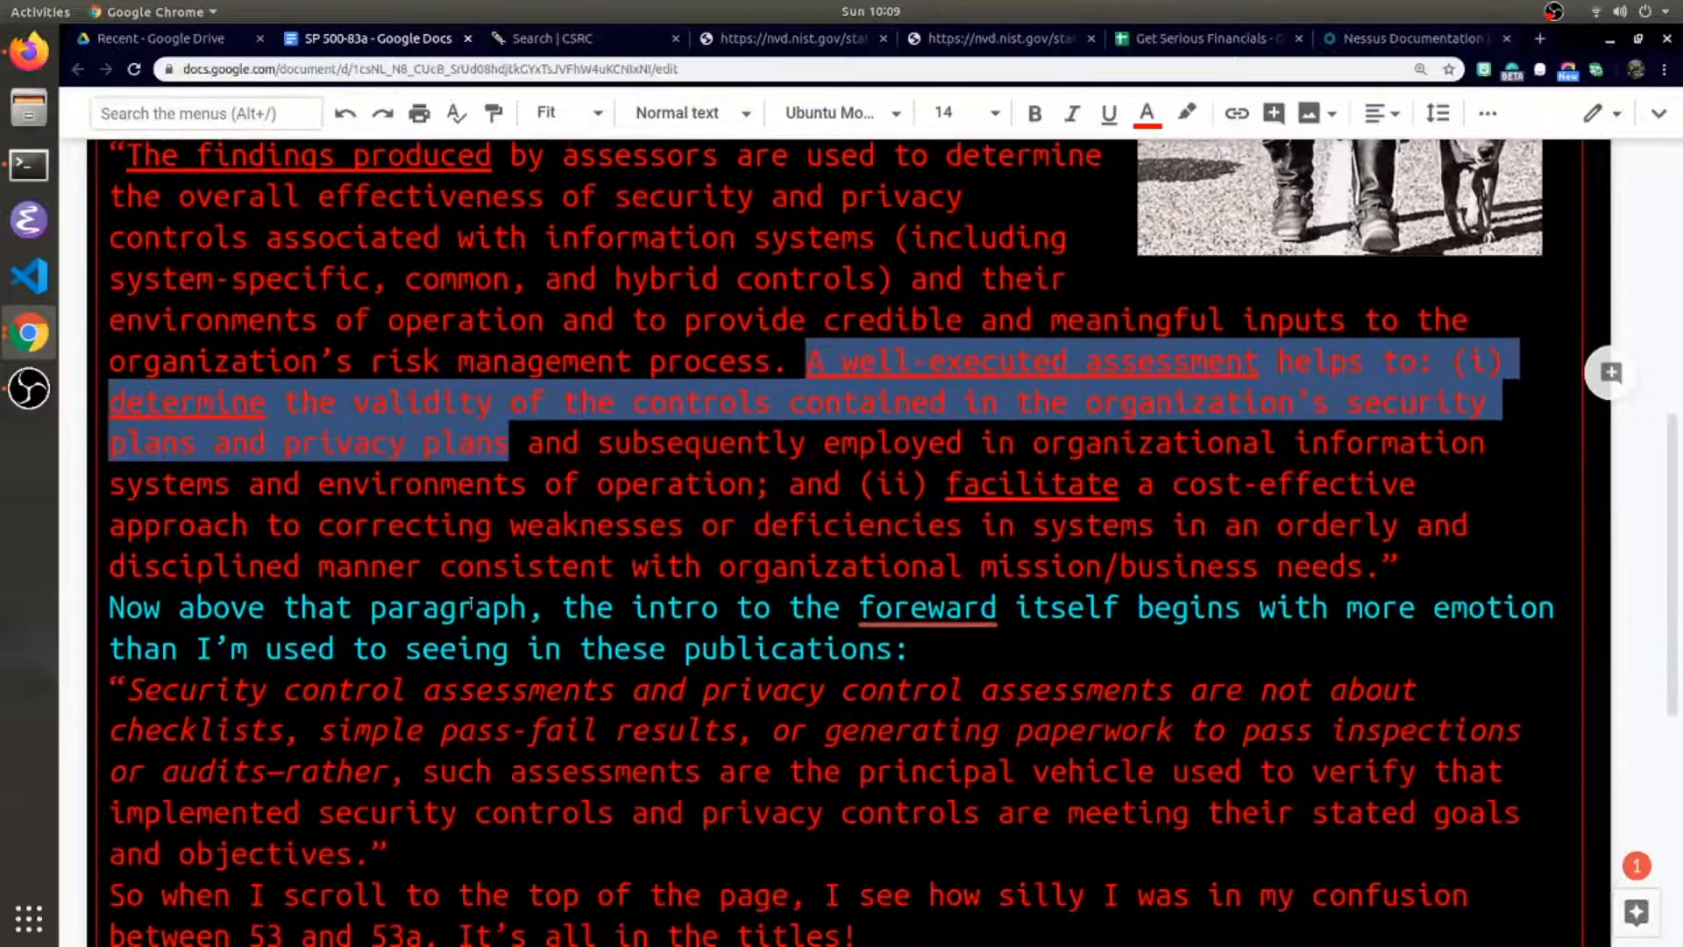
scroll("down", 3)
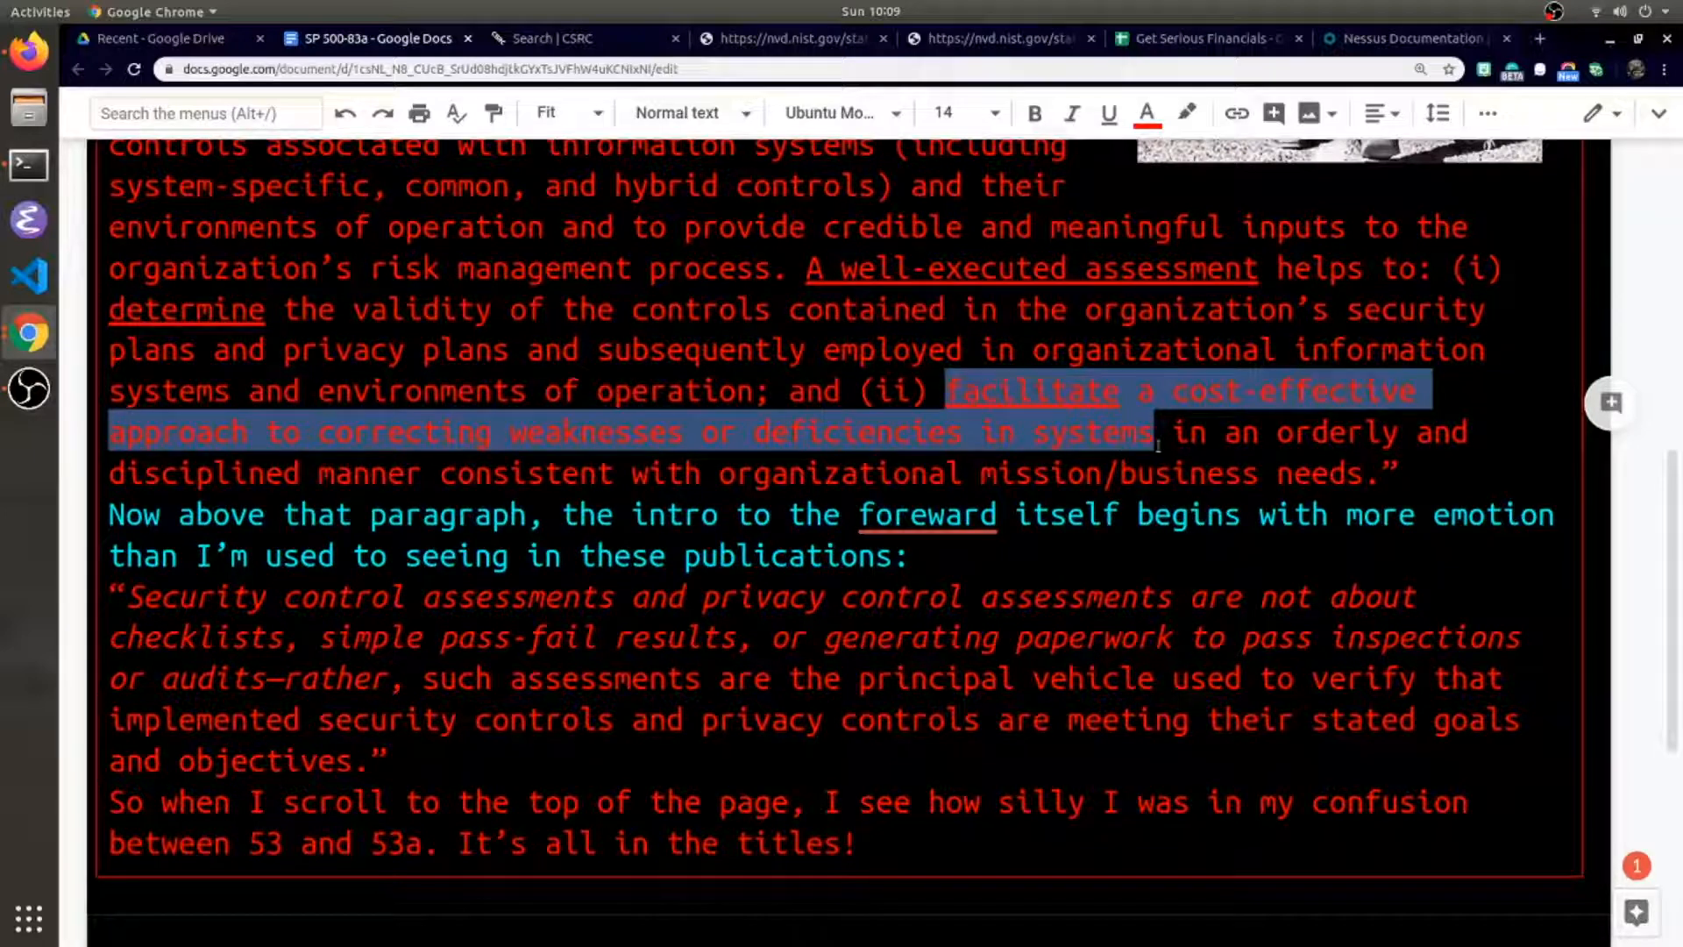
left_click_drag(1158, 432, 1396, 473)
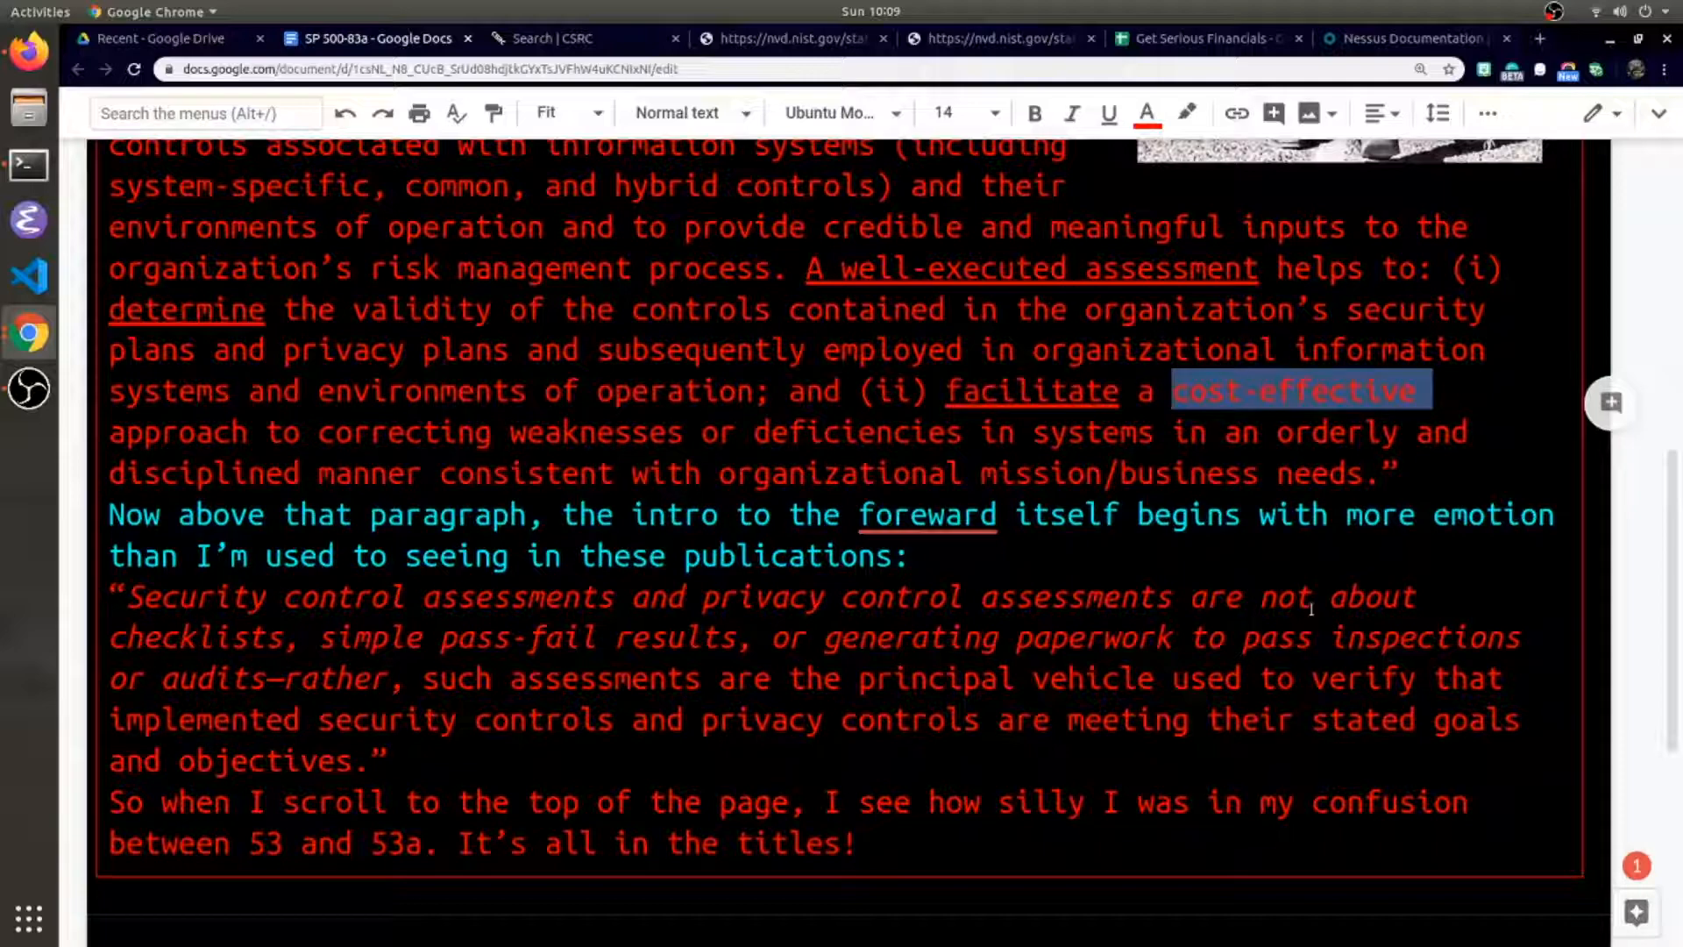
left_click(532, 569)
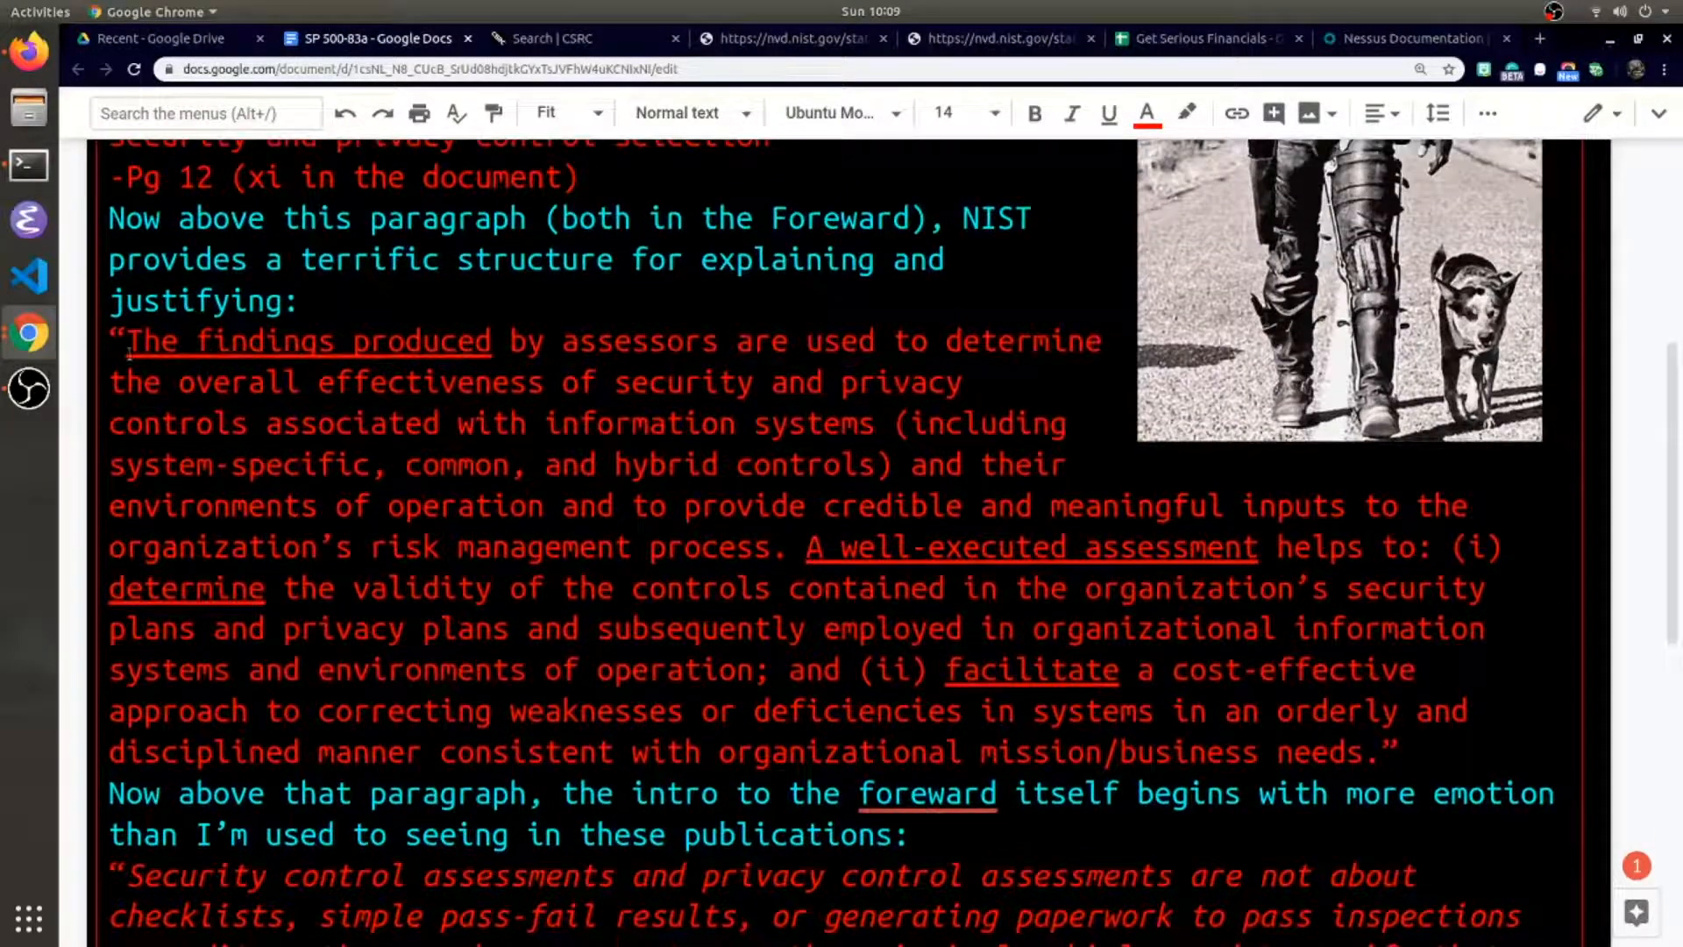
left_click_drag(107, 341, 1385, 752)
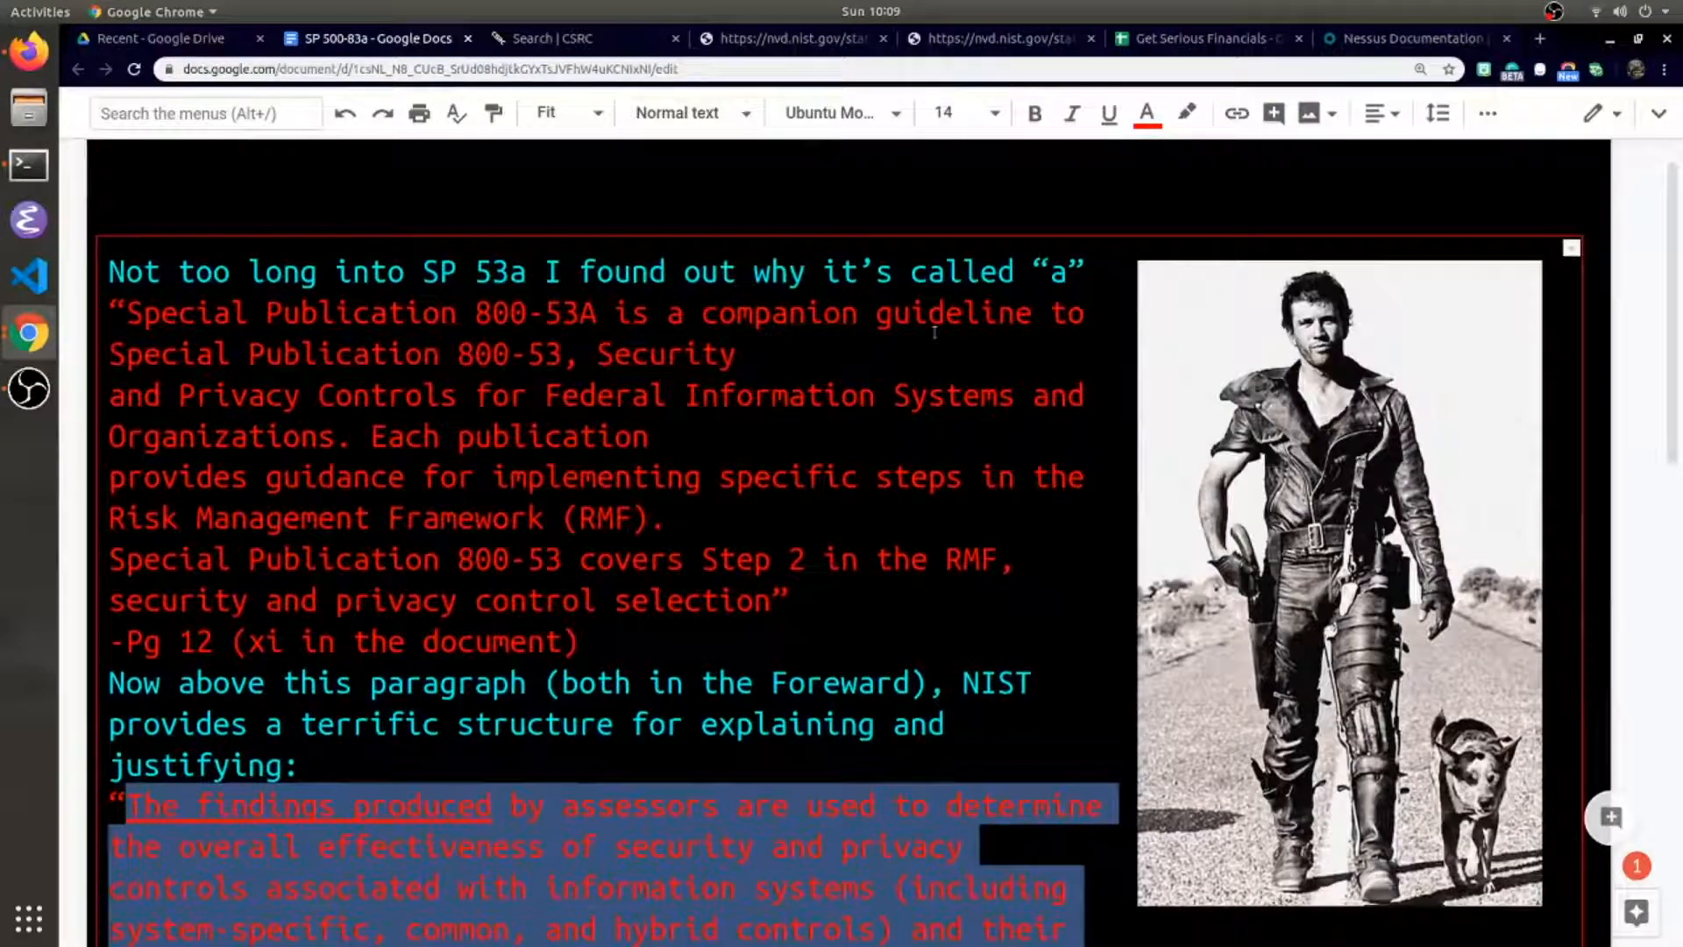
double_click(508, 354)
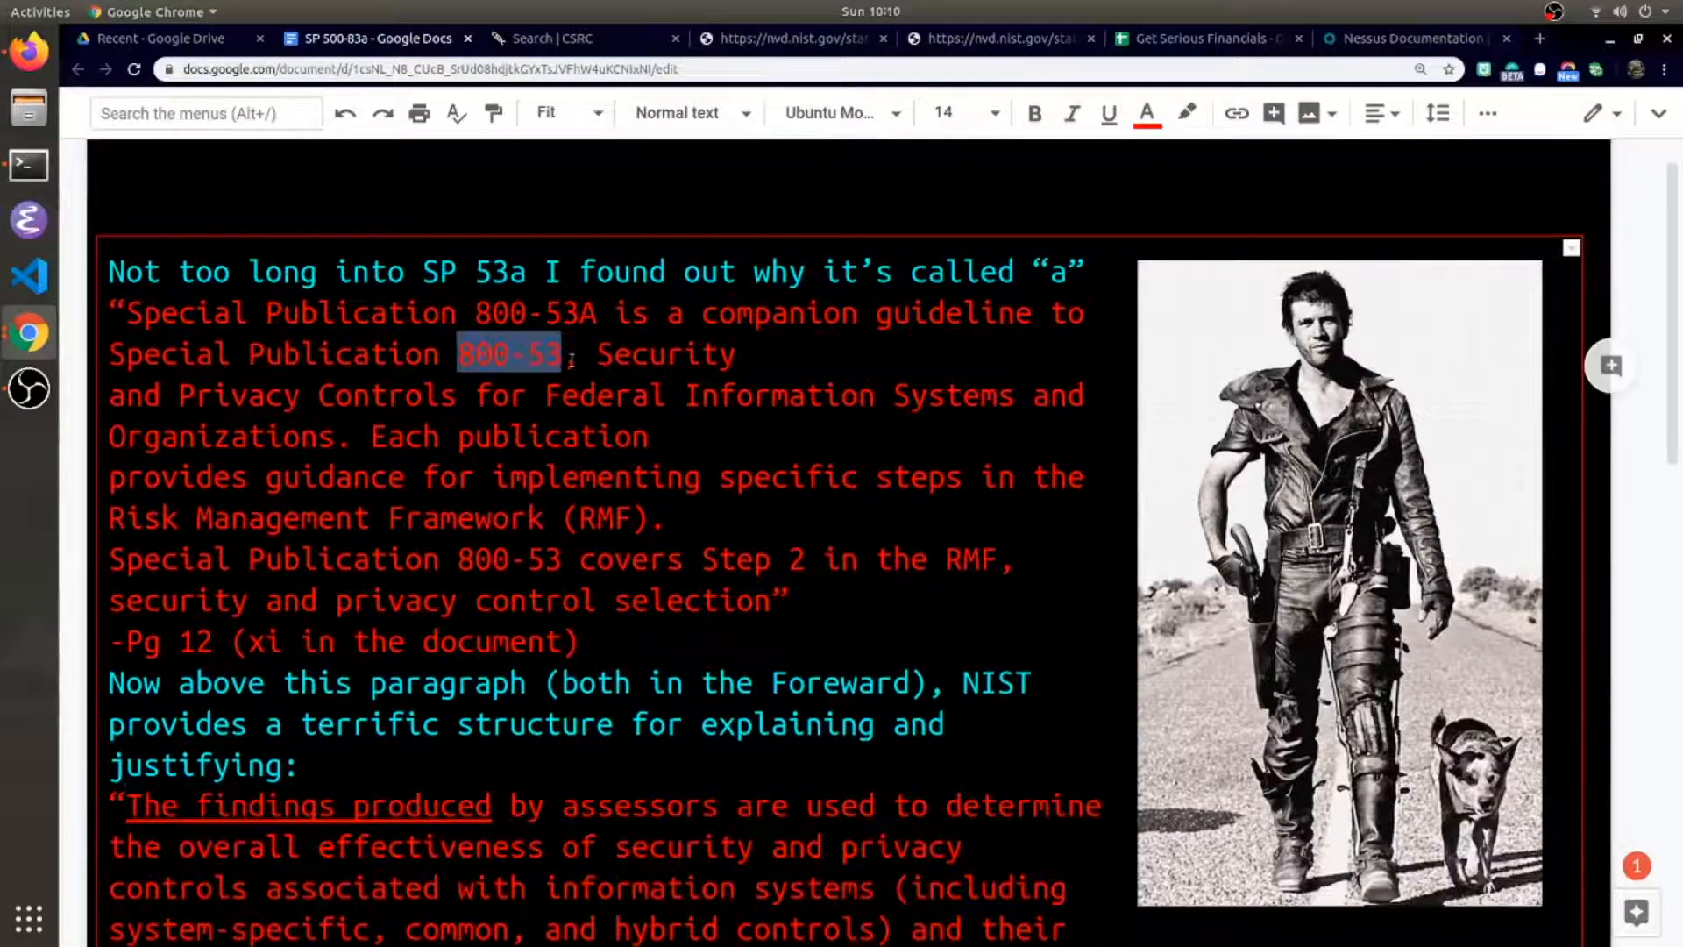
scroll("down", 3)
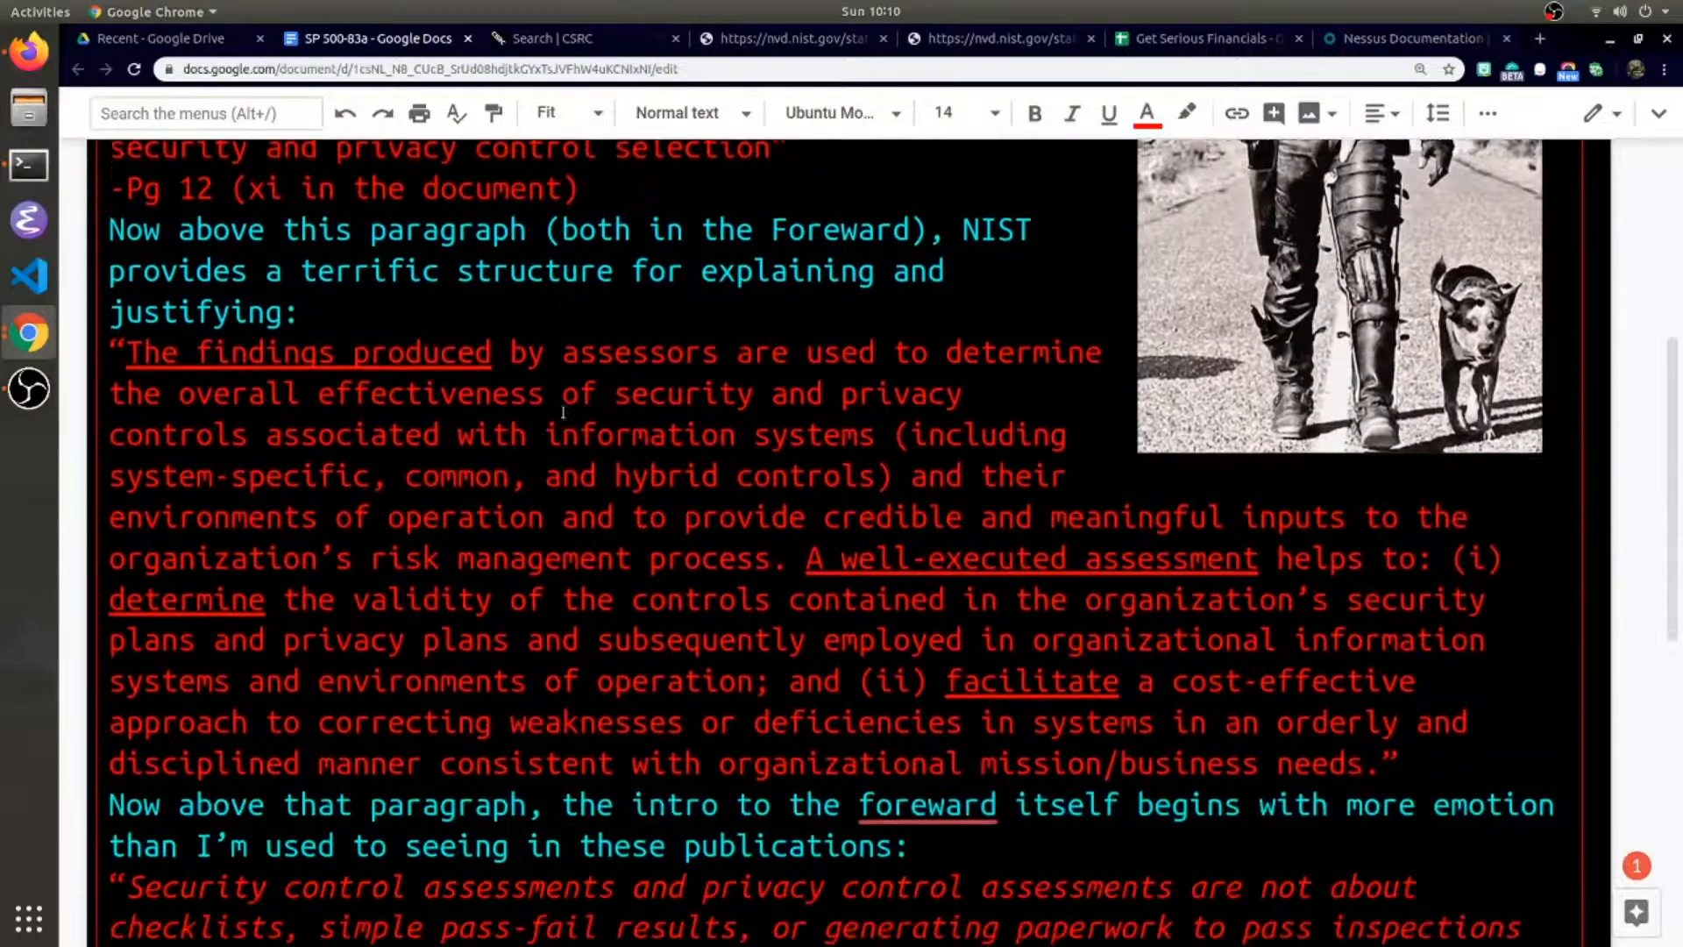
scroll("down", 3)
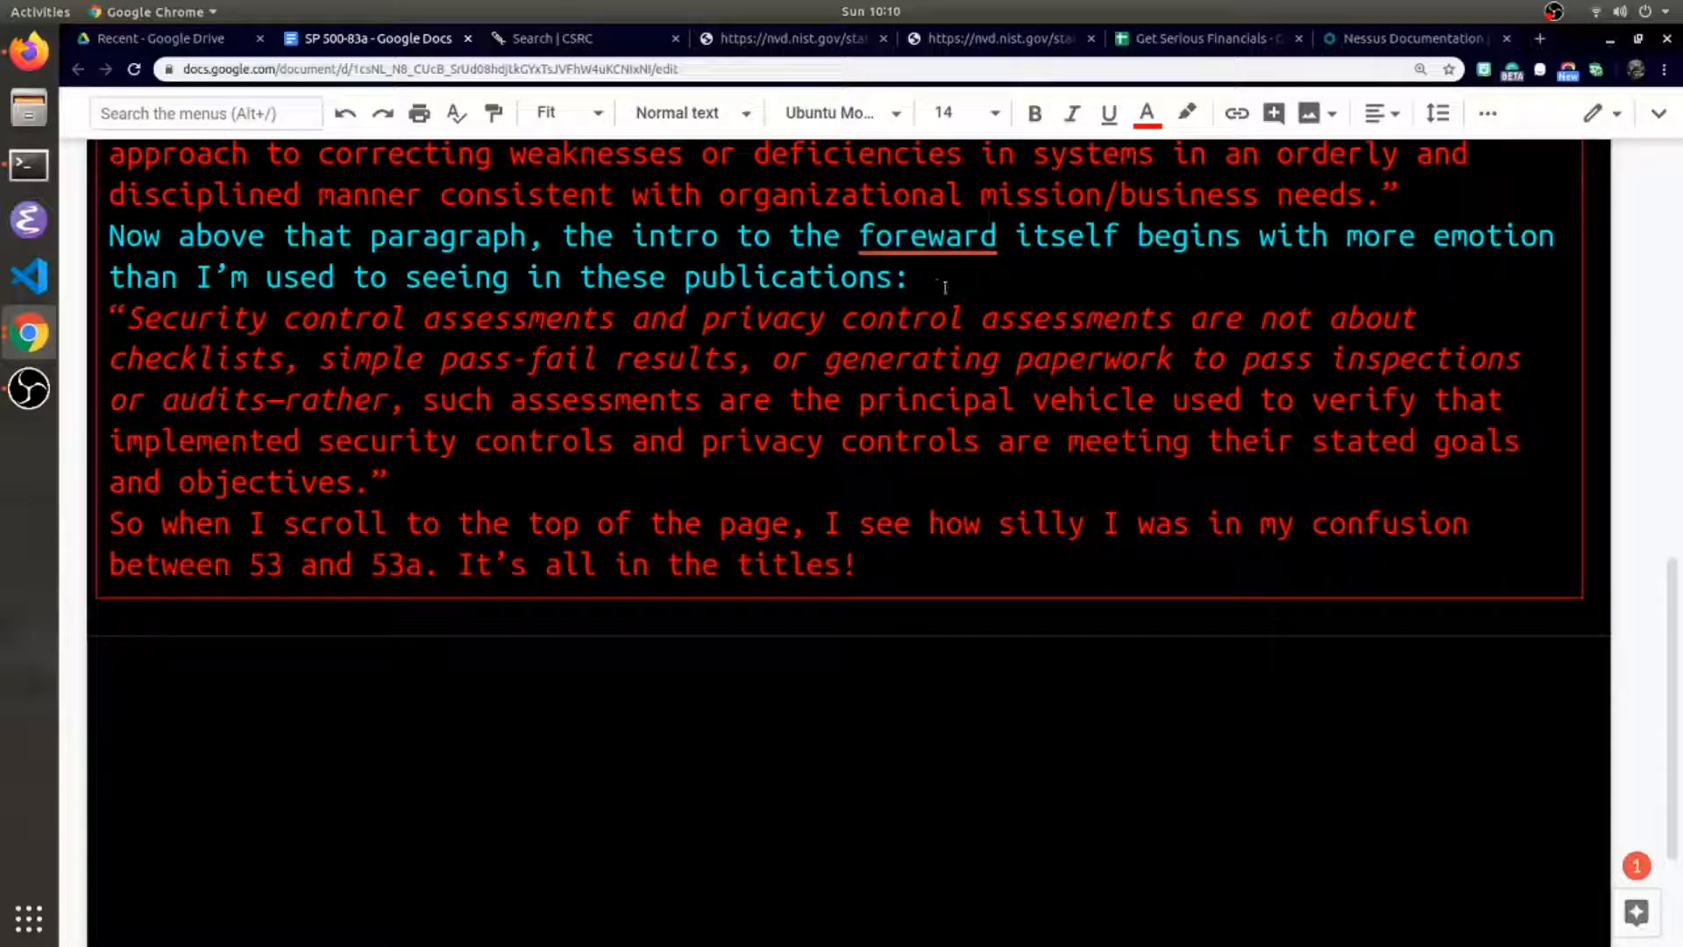
- Select the Foreword quote from its opening through the checklists and pass-fail phrase
left_click_drag(177, 235, 666, 277)
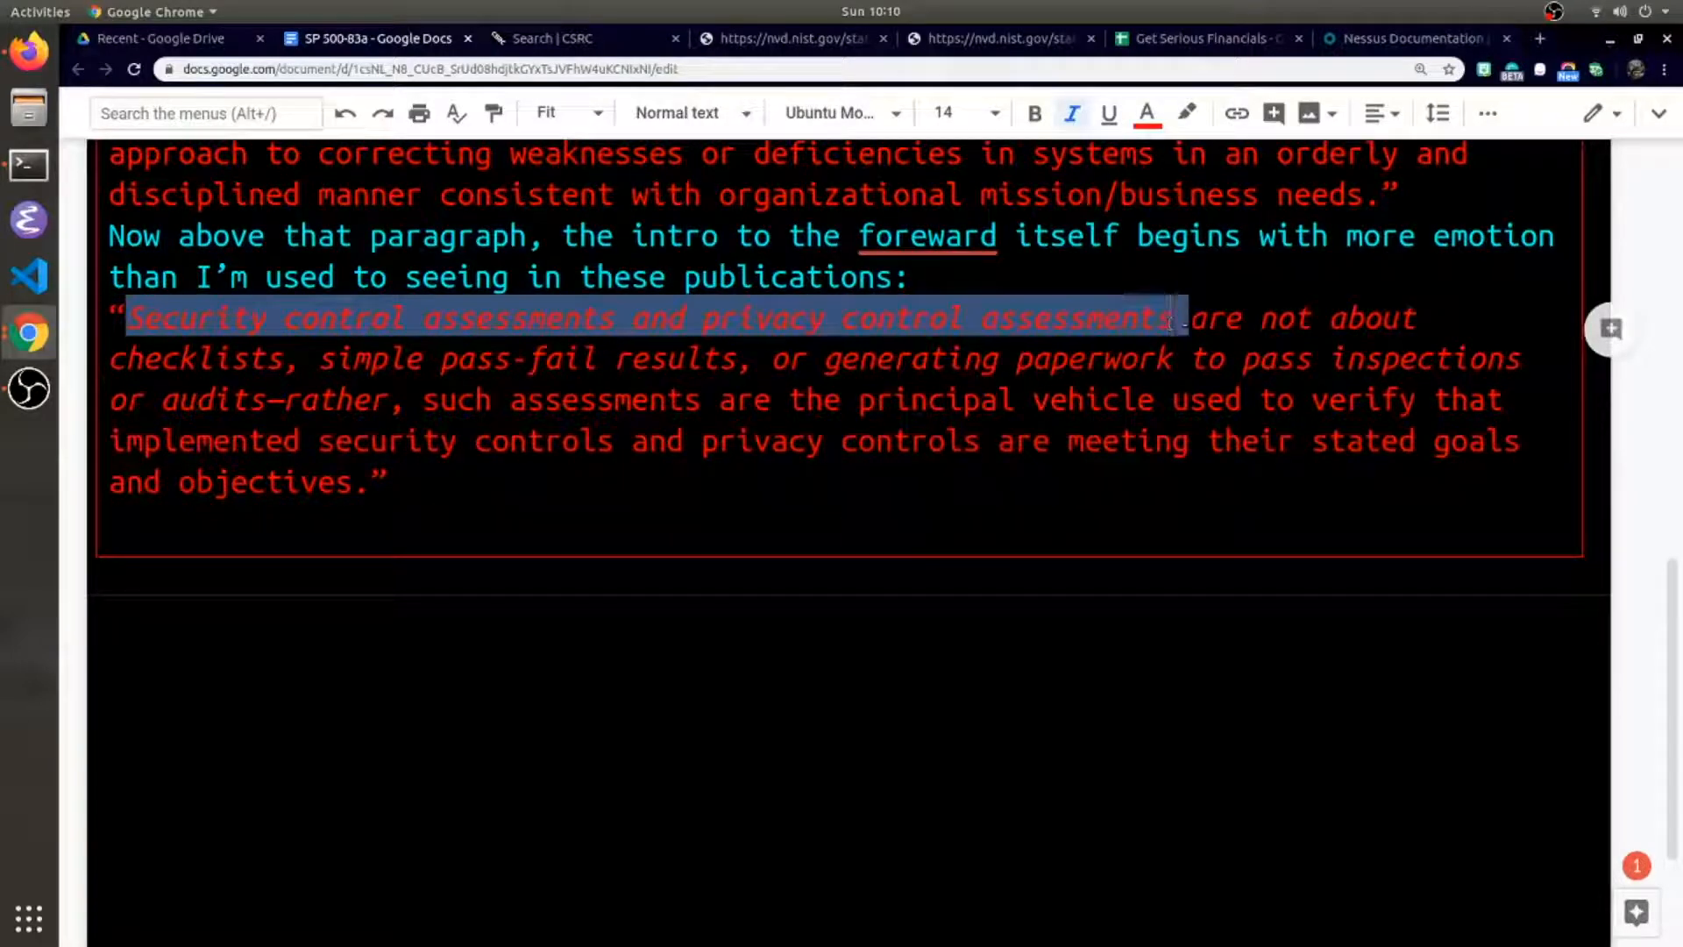
left_click_drag(1171, 318, 526, 358)
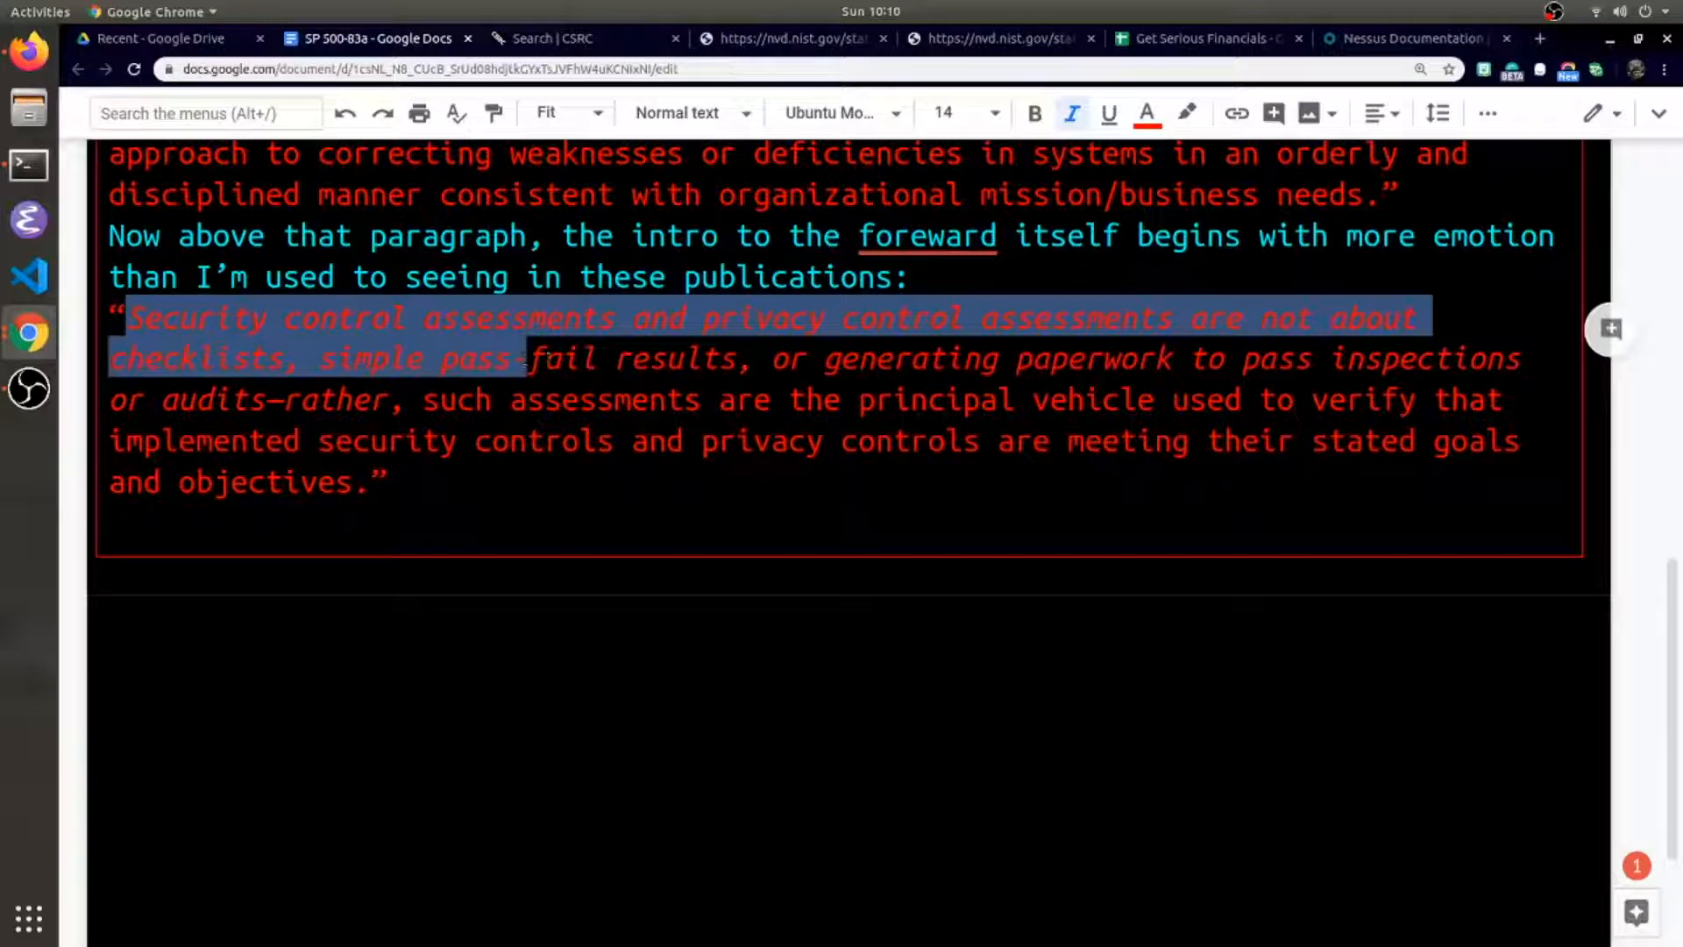
left_click_drag(520, 358, 1086, 400)
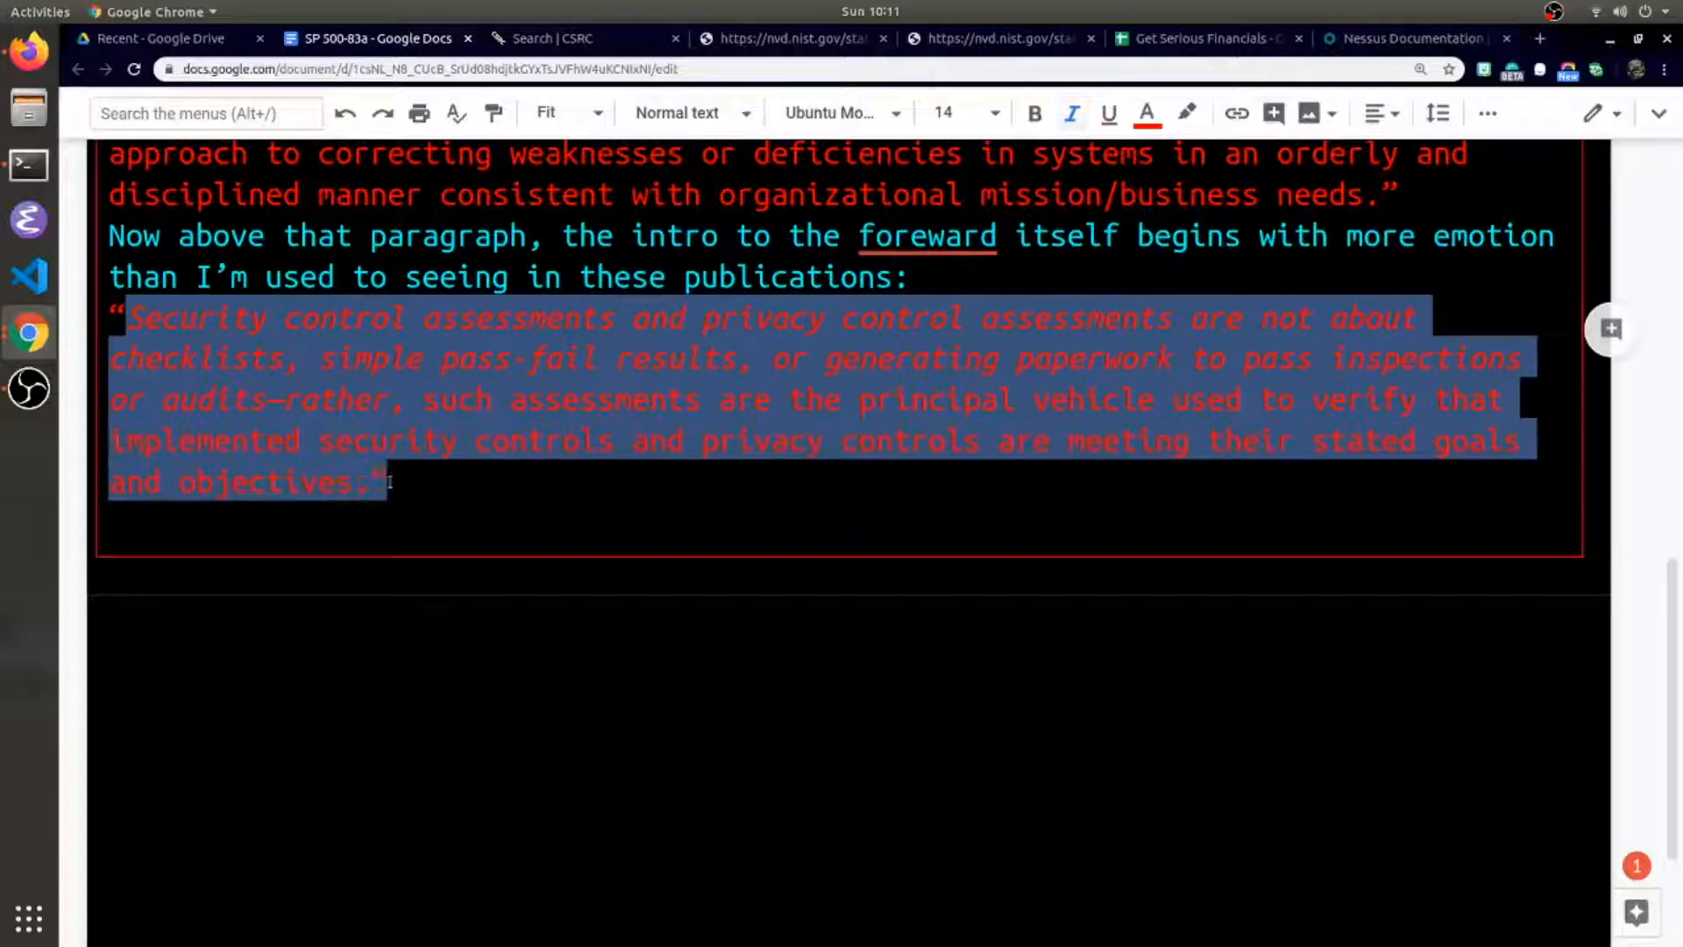
- Select the checklists, pass-fail and paperwork phrase and the closing '53 and 53a', then return to CSRC
left_click(402, 484)
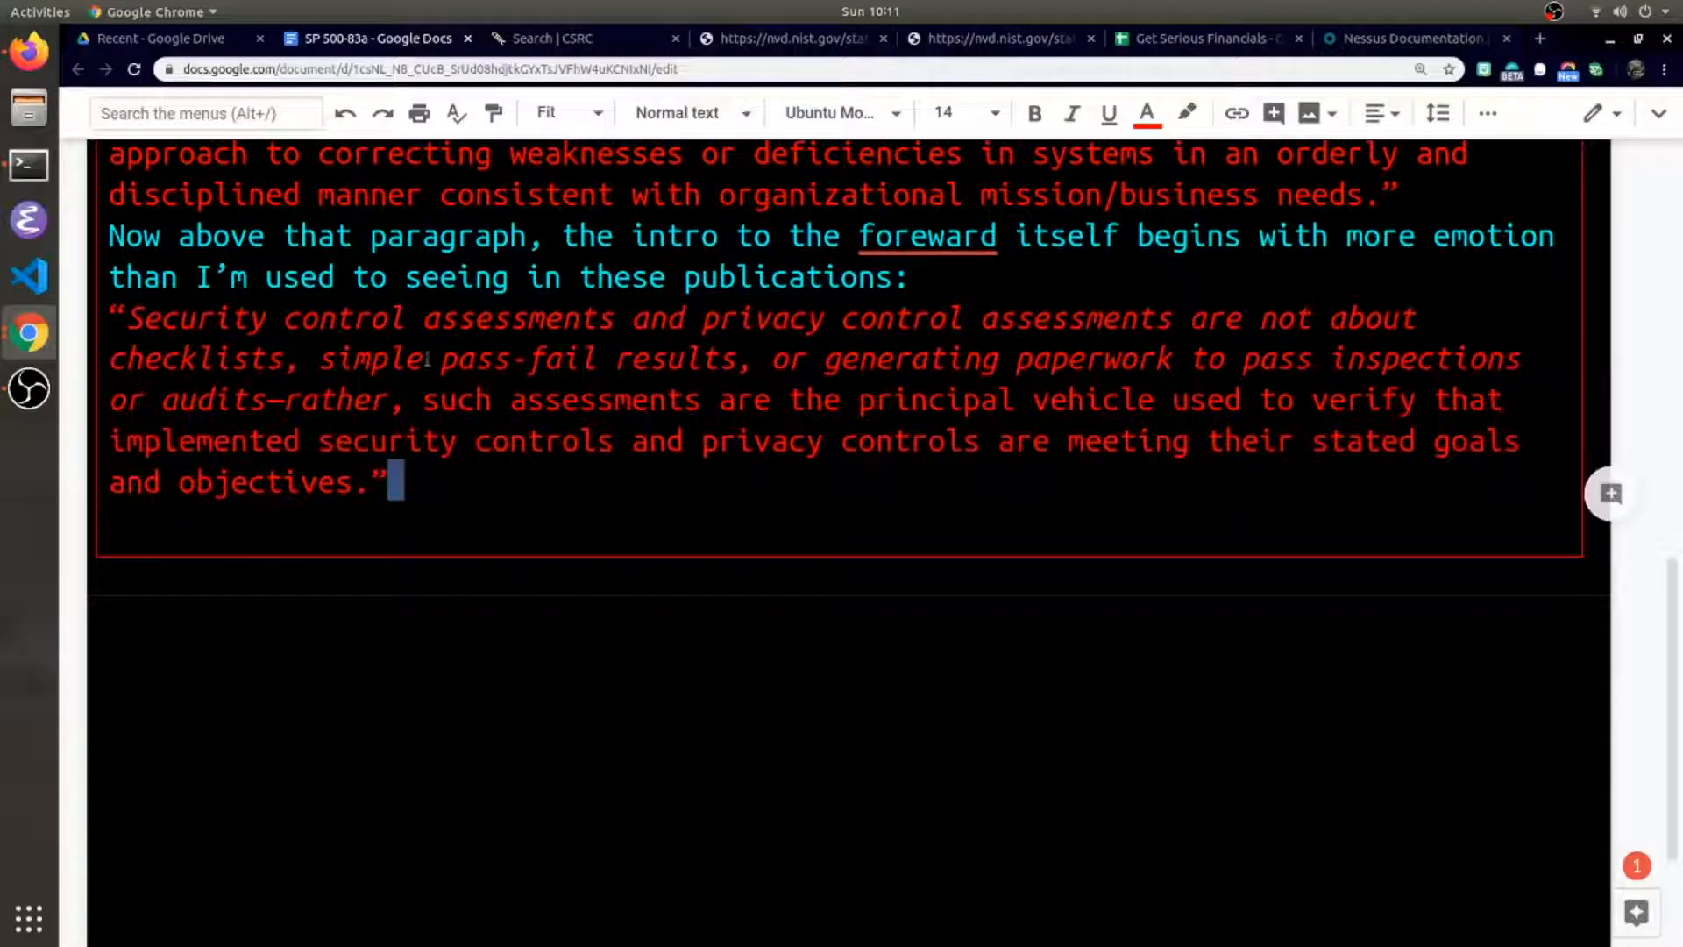
left_click_drag(107, 357, 1181, 358)
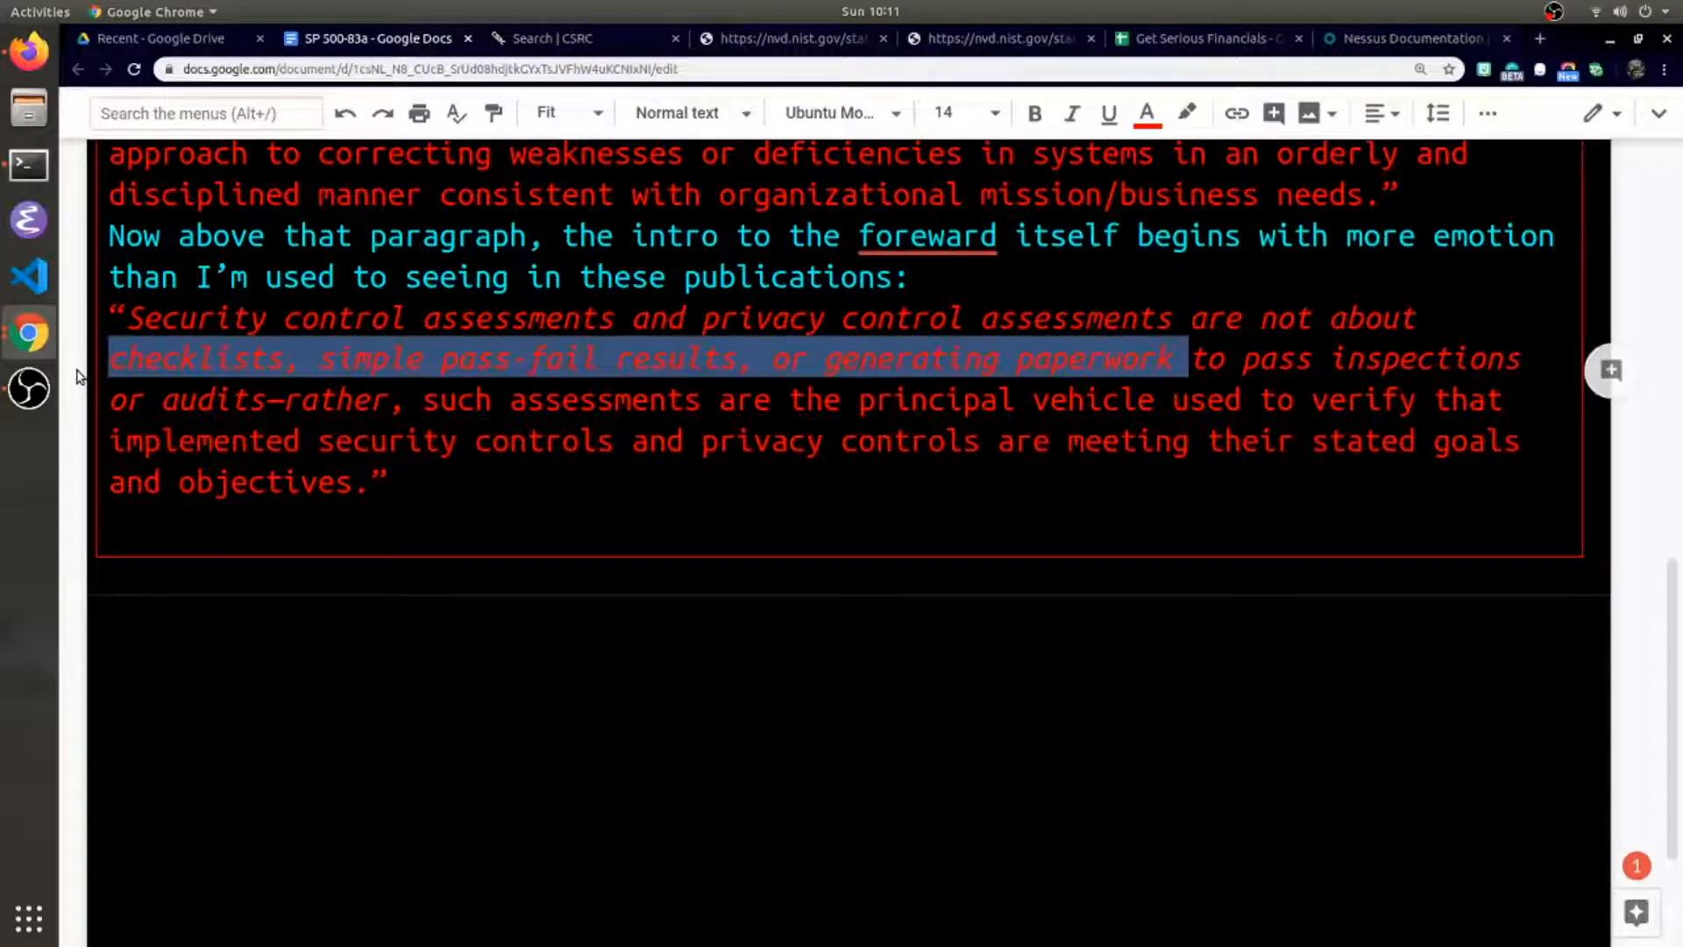
left_click(1071, 113)
type("So when I scroll to the top of the page, I see how silly I was in my confusion between 53 and 53a. It’s all in the titles!")
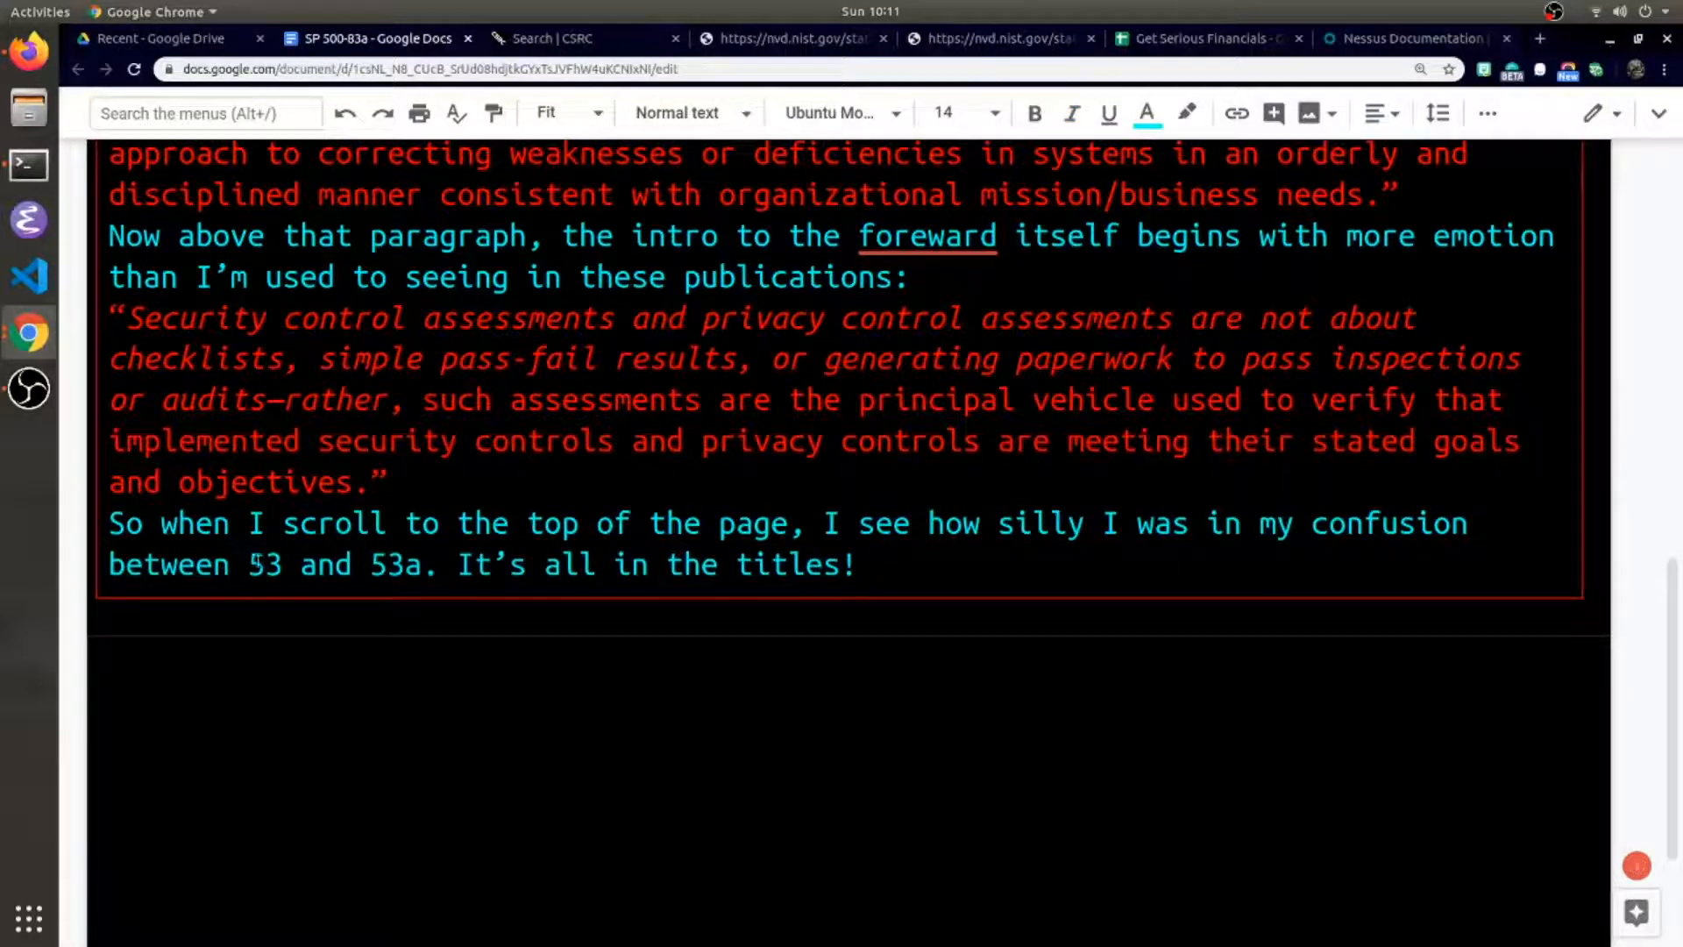
left_click_drag(248, 564, 422, 564)
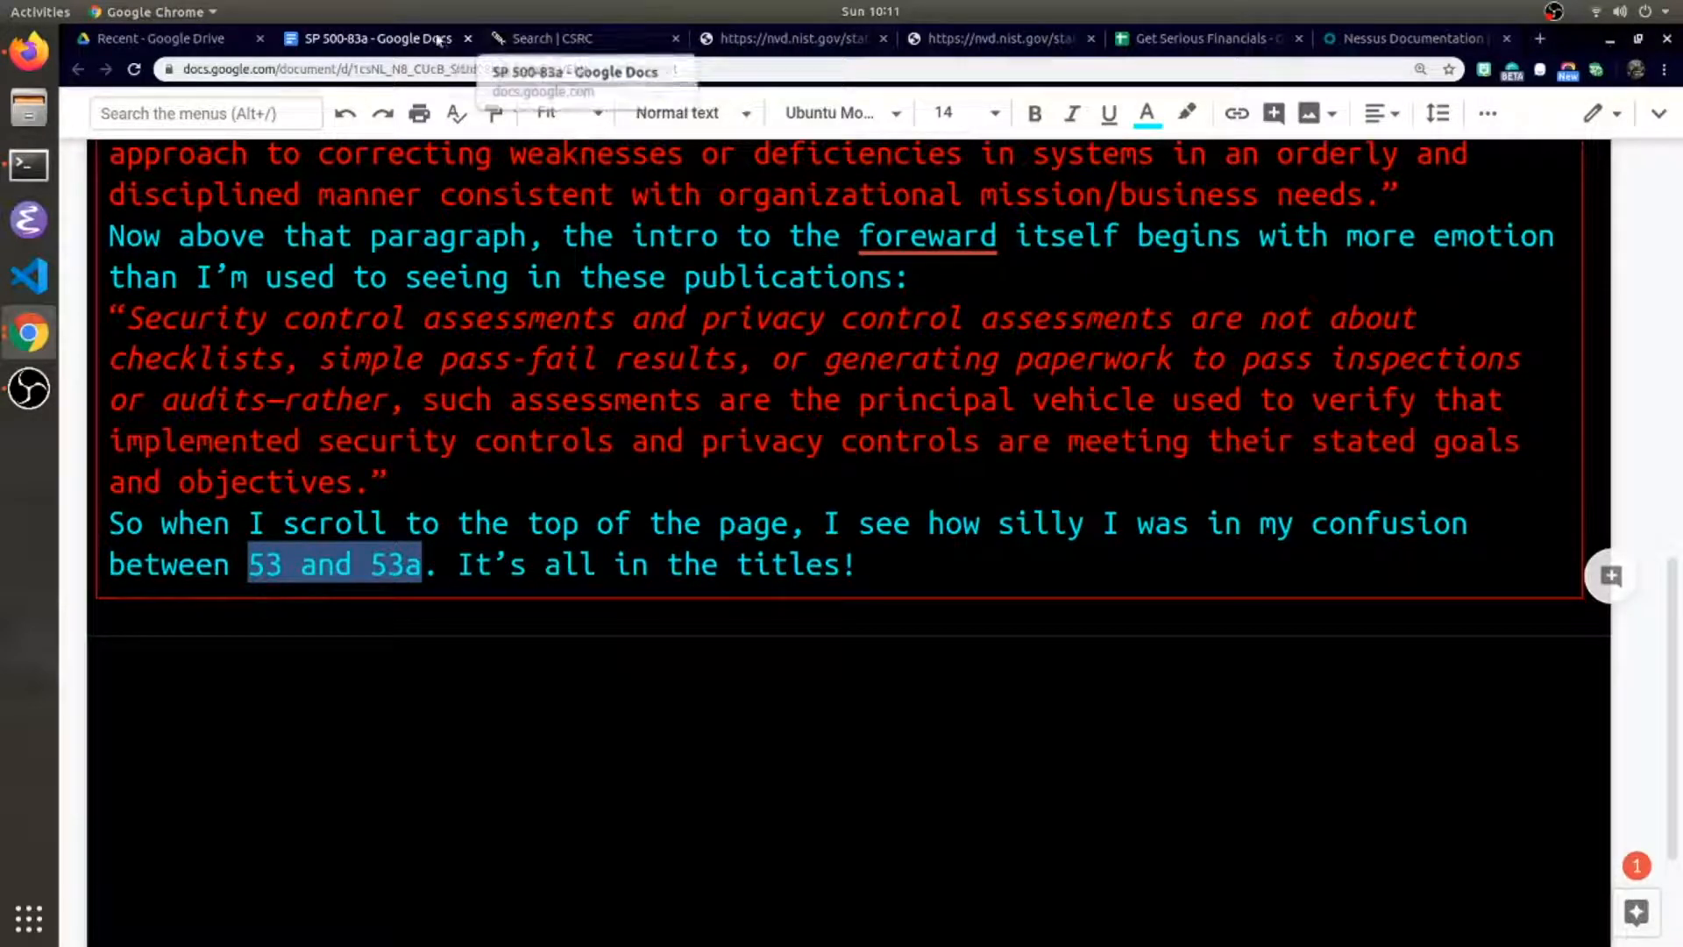
left_click(555, 39)
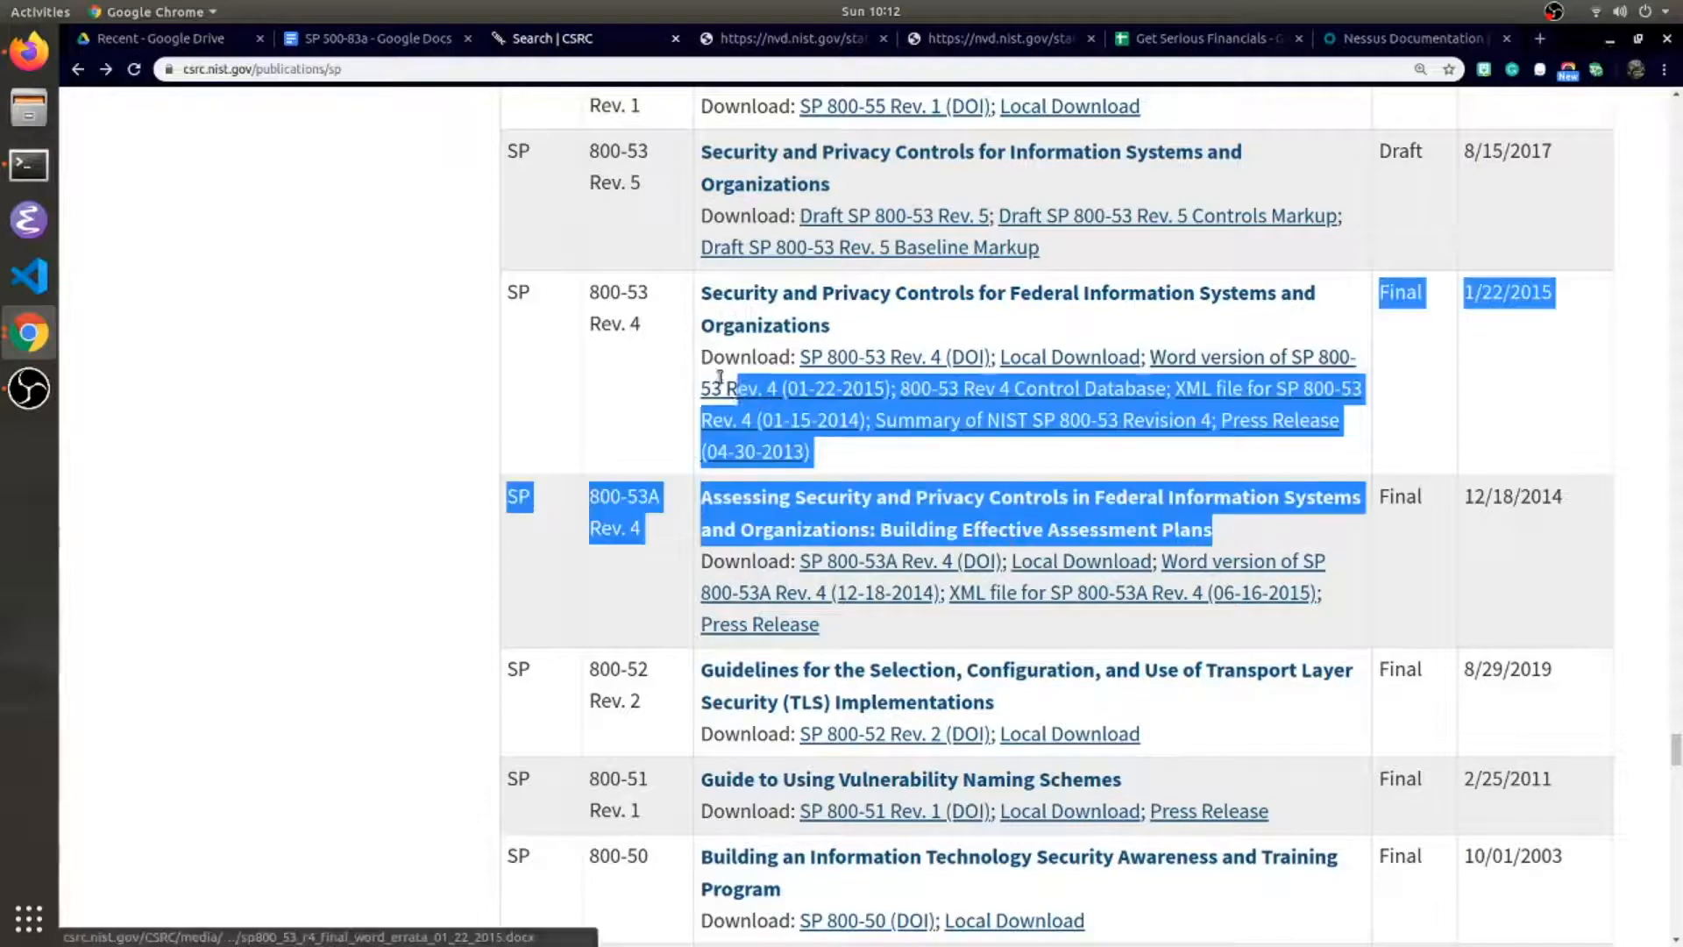